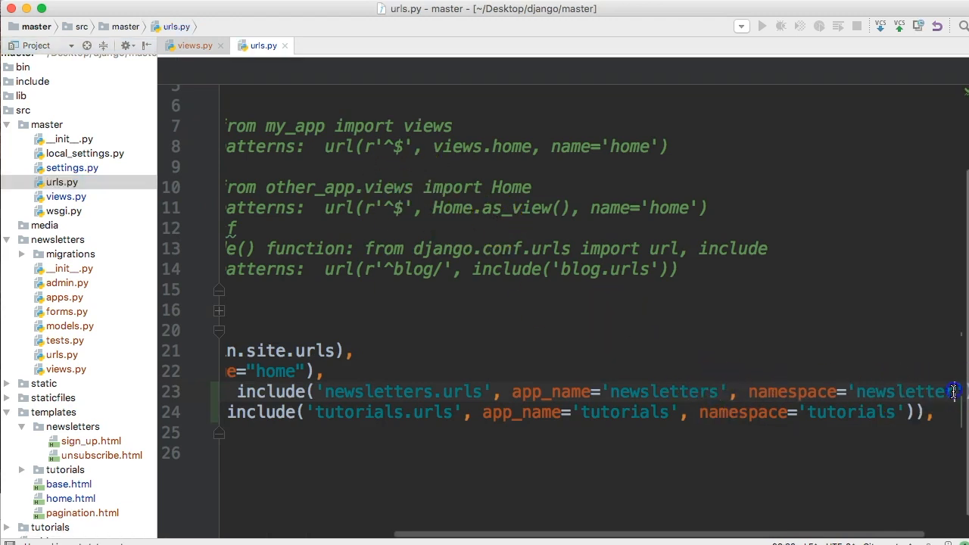
mouse_move(64, 286)
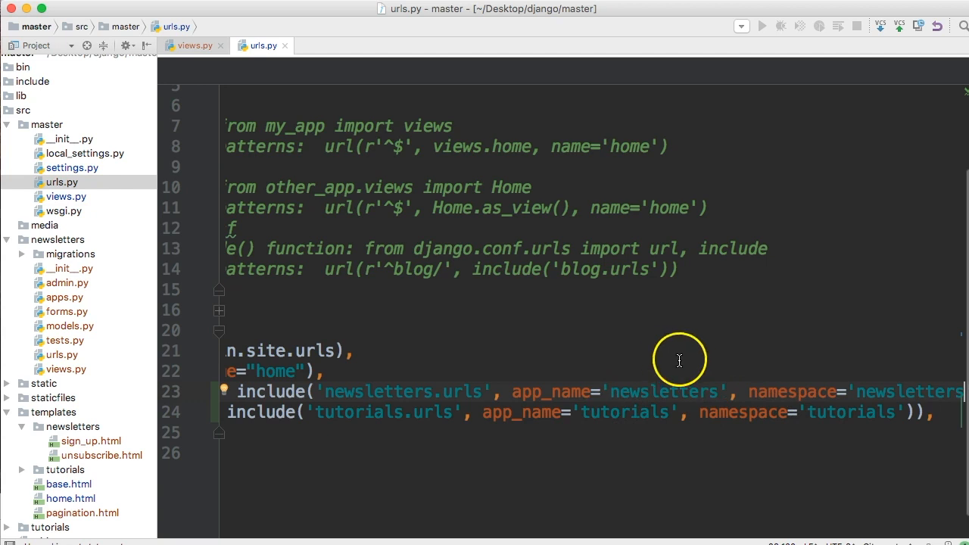
mouse_move(318, 295)
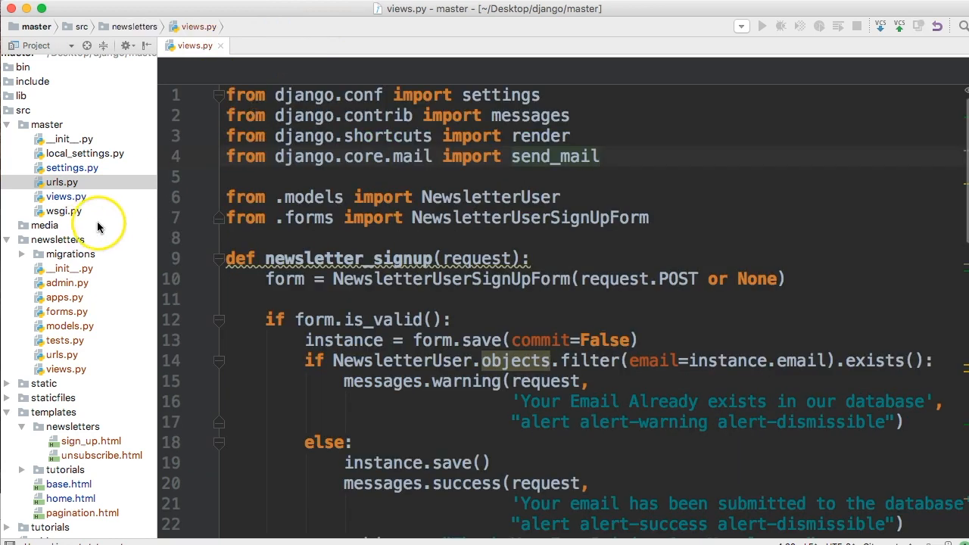
mouse_move(94, 254)
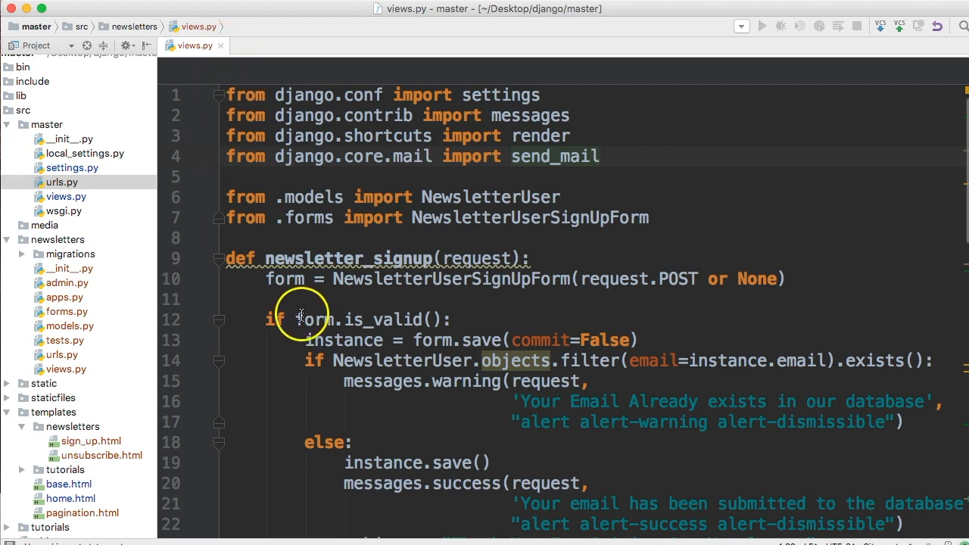
Step: Scroll views.py down to the send_mail block in newsletter_signup
scroll(down, 3)
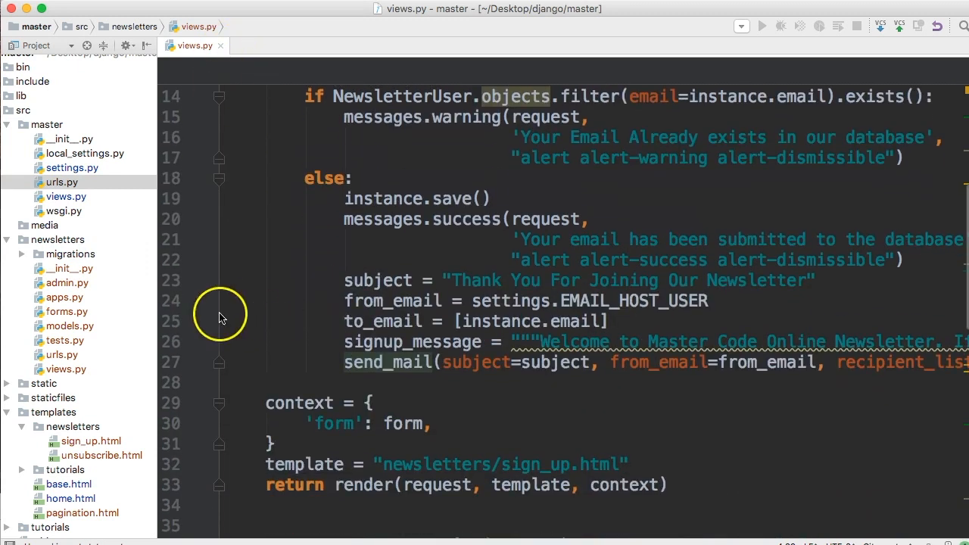
mouse_move(180, 318)
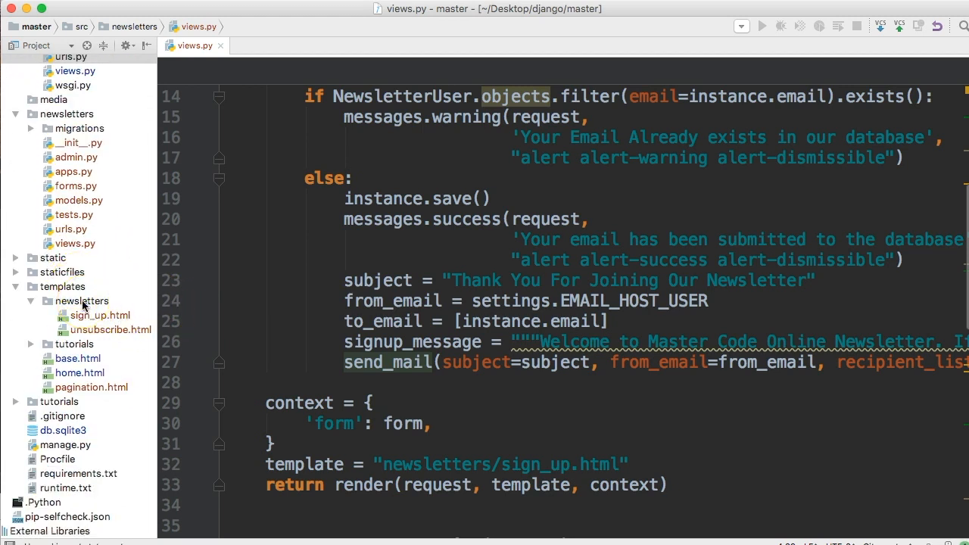
Step: Create empty sign_up_email.html and sign_up_email.txt in the newsletters templates folder
right_click(82, 301)
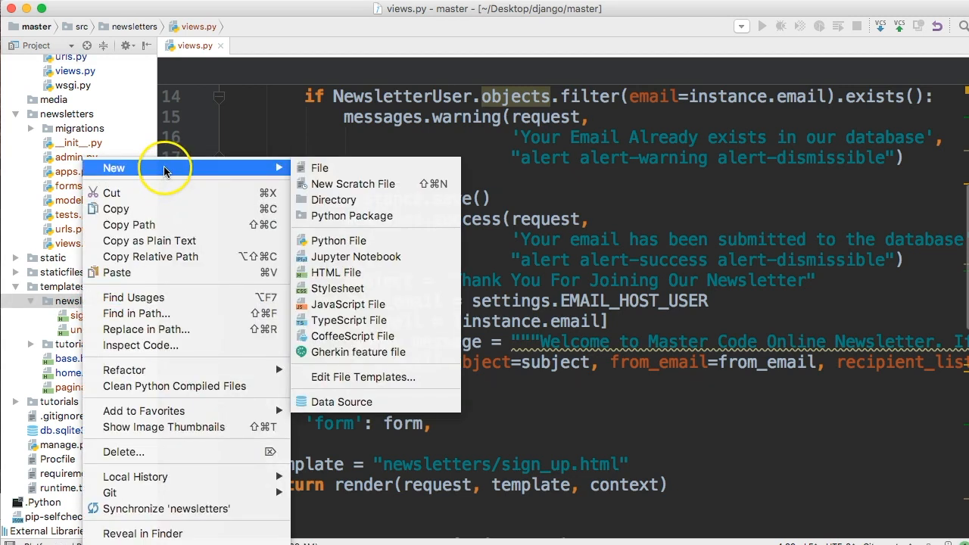
mouse_move(320, 167)
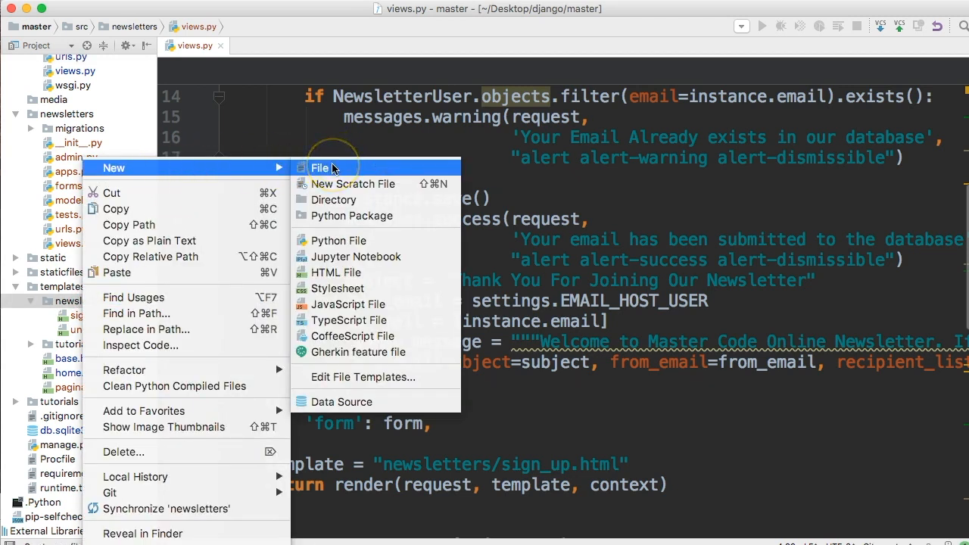
click(320, 166)
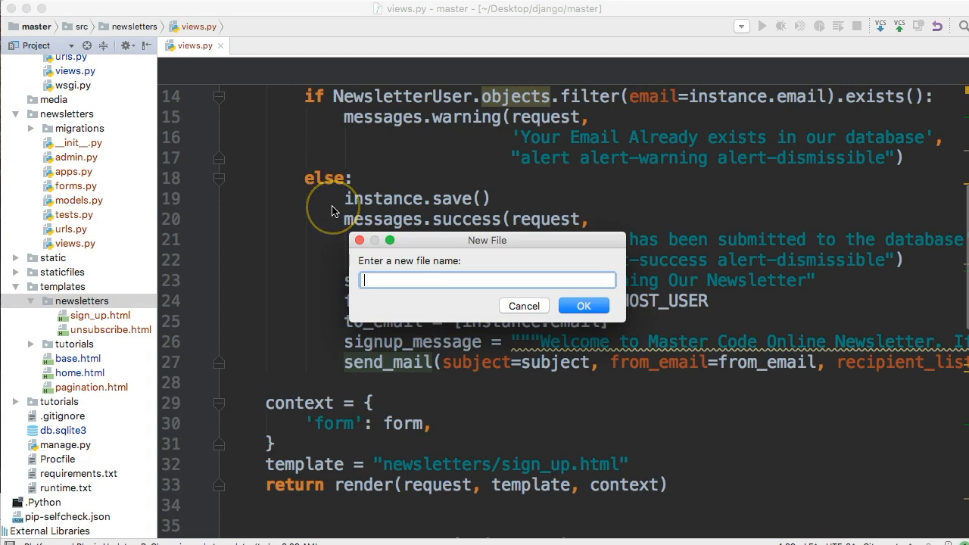
text(sign_)
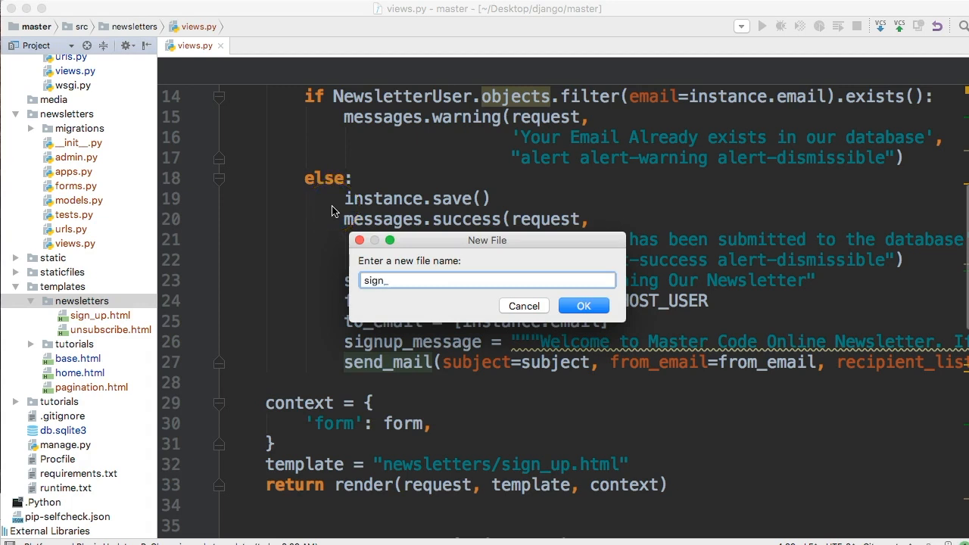
text(up_email)
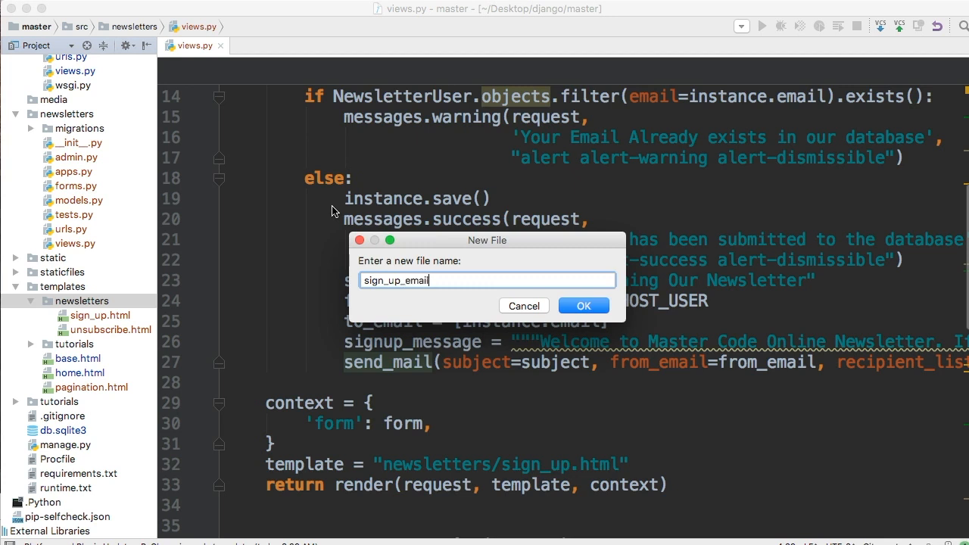
click(582, 306)
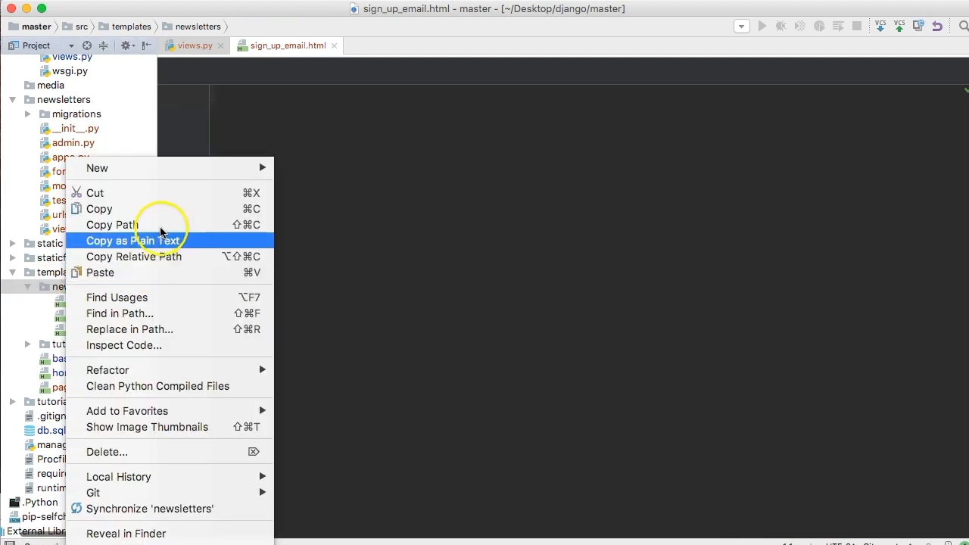
click(97, 168)
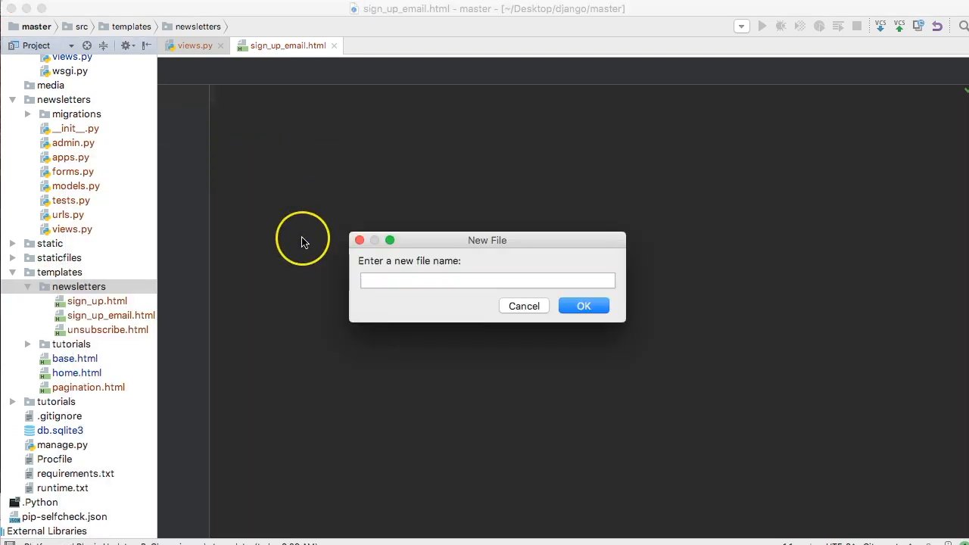
text(sign)
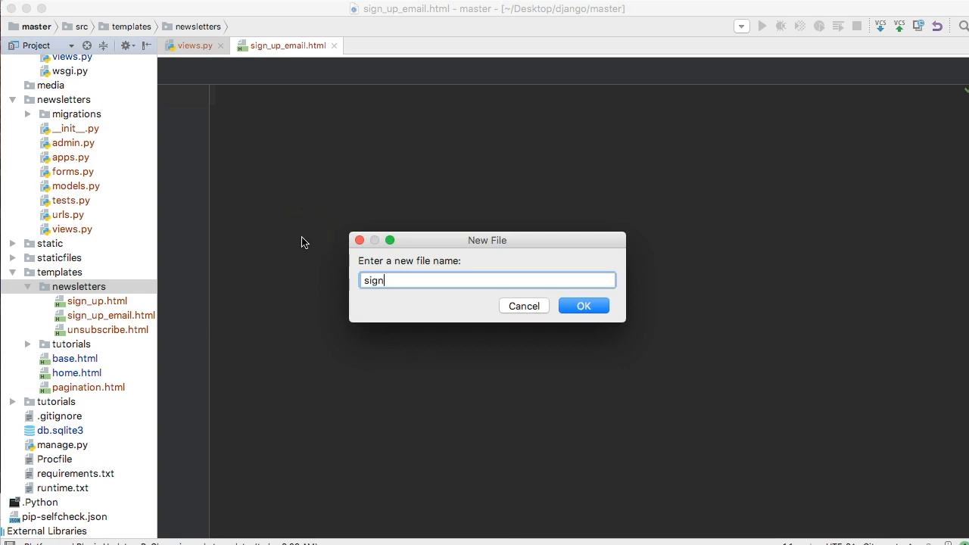
text(_up_email.t)
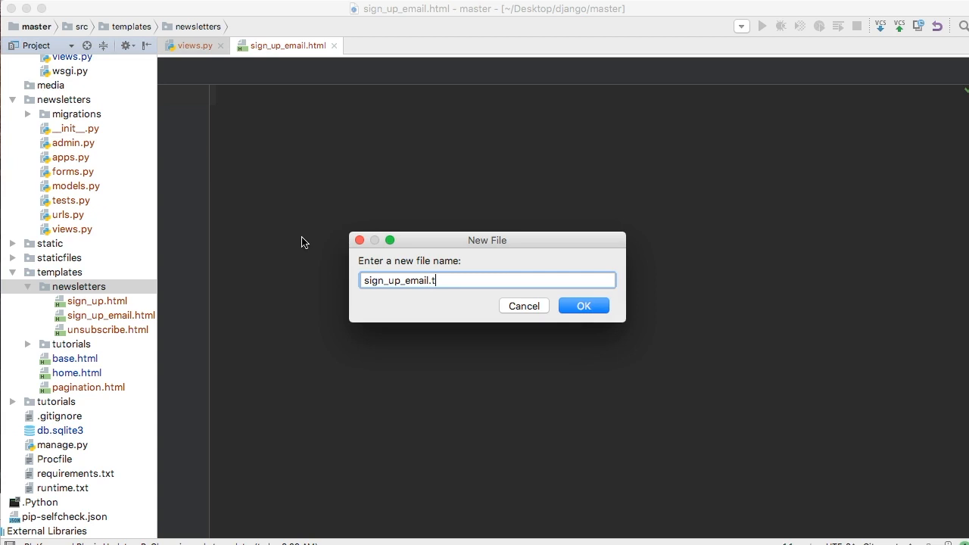
click(583, 306)
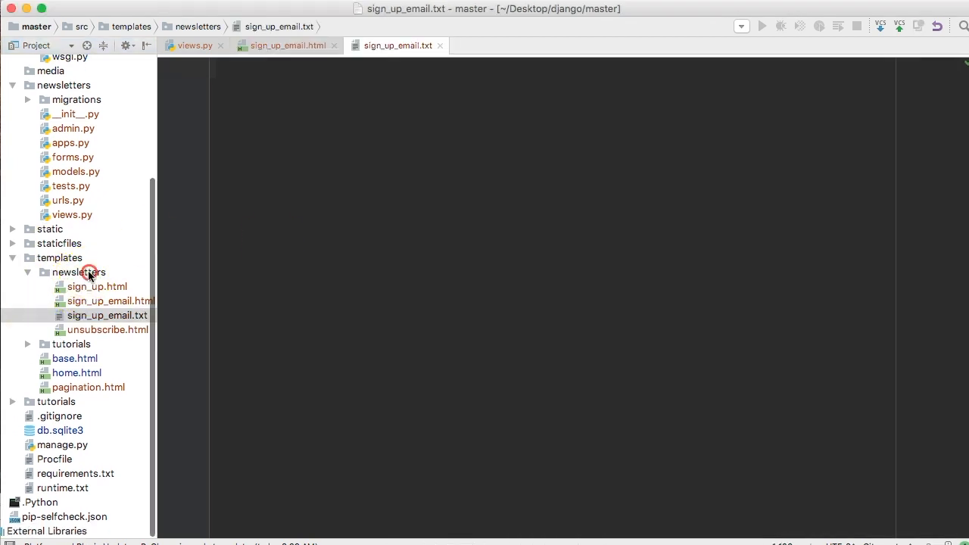
Step: Create empty unsubscribe_email.html and unsubscribe_email.txt in the same folder
right_click(78, 272)
text(unsubscribe)
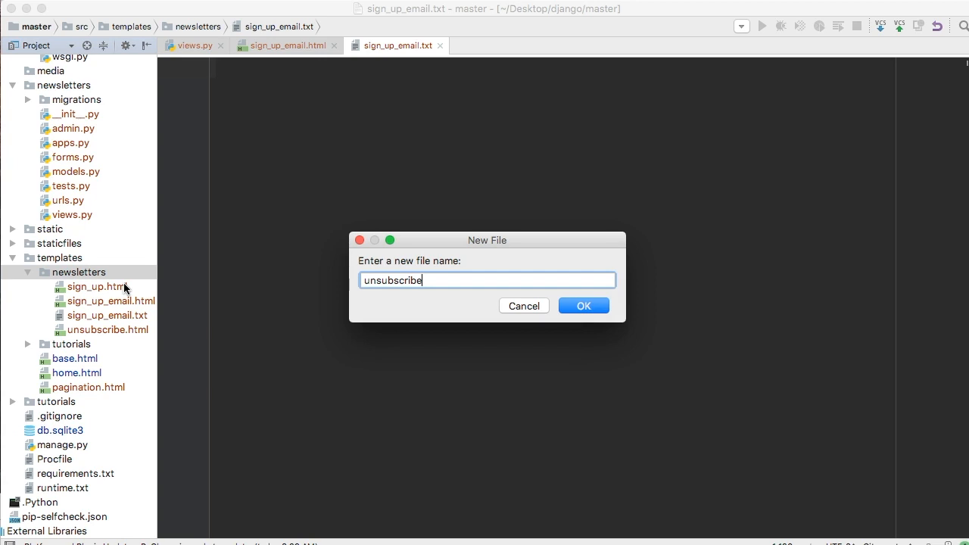
text(_email.html)
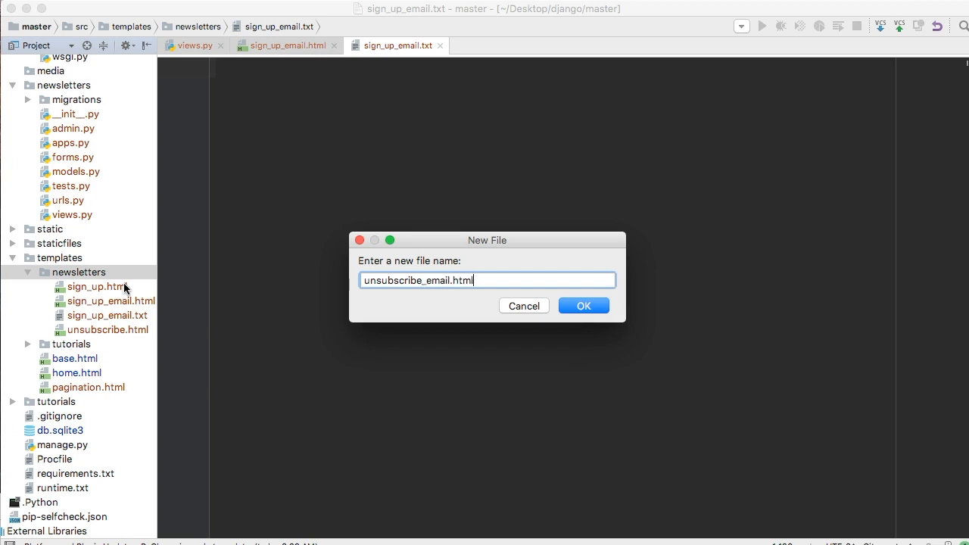
click(583, 305)
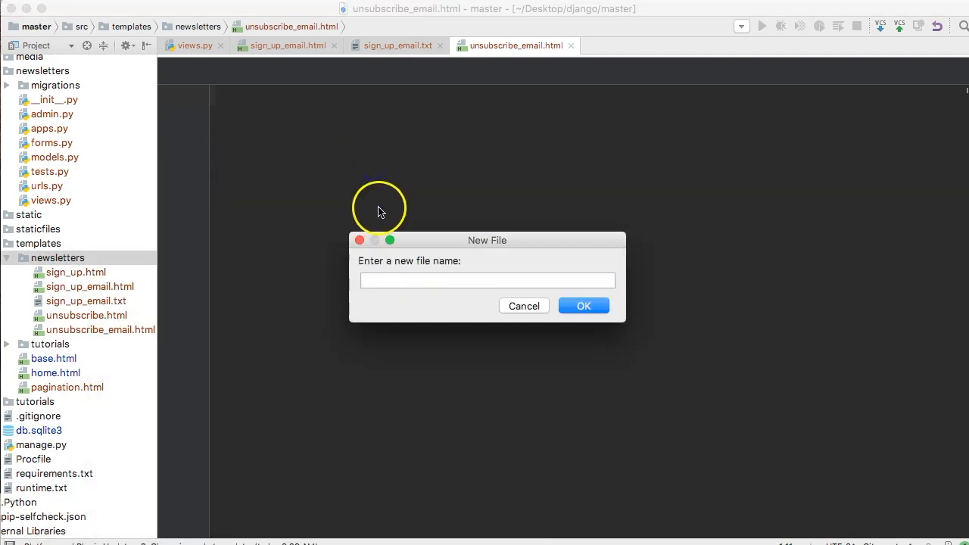
text(unsub)
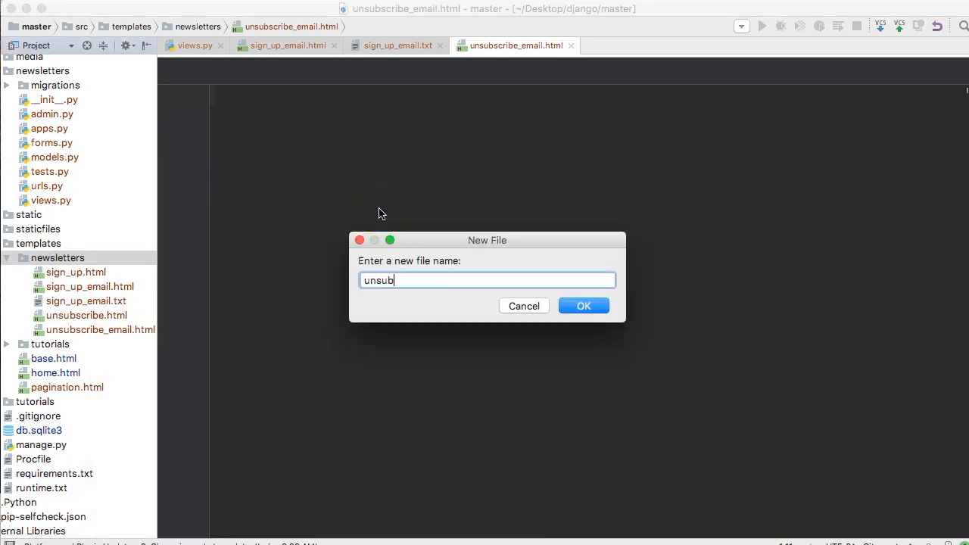
text(scribe_email.t)
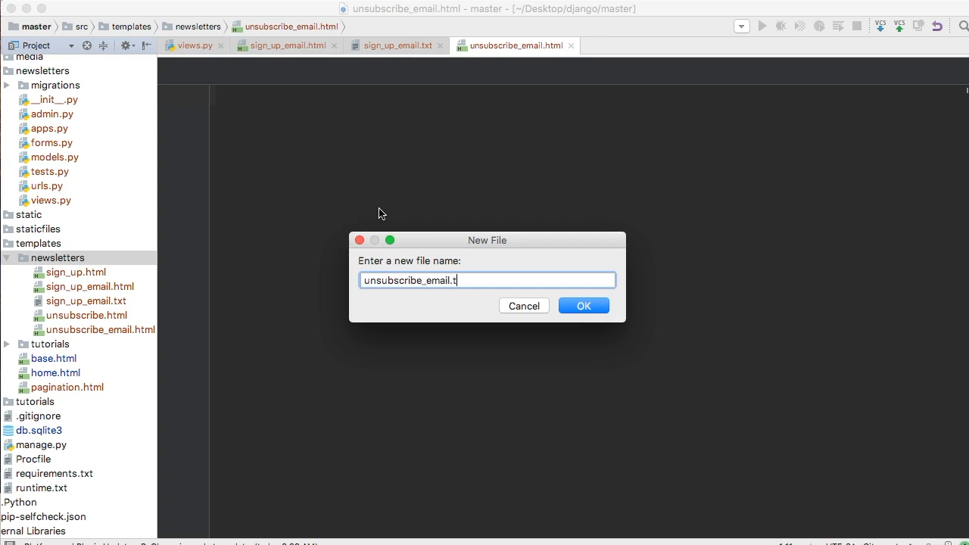
click(583, 306)
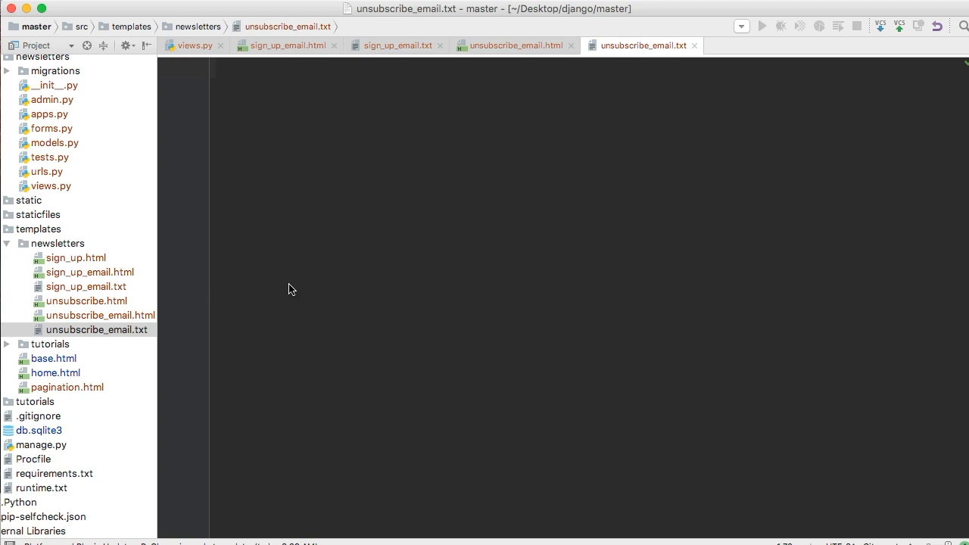
click(894, 82)
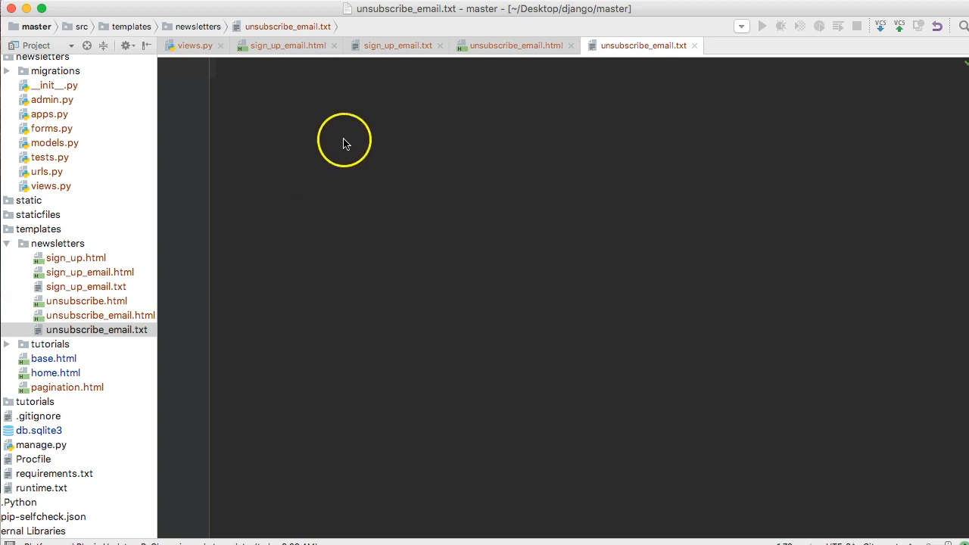
click(293, 45)
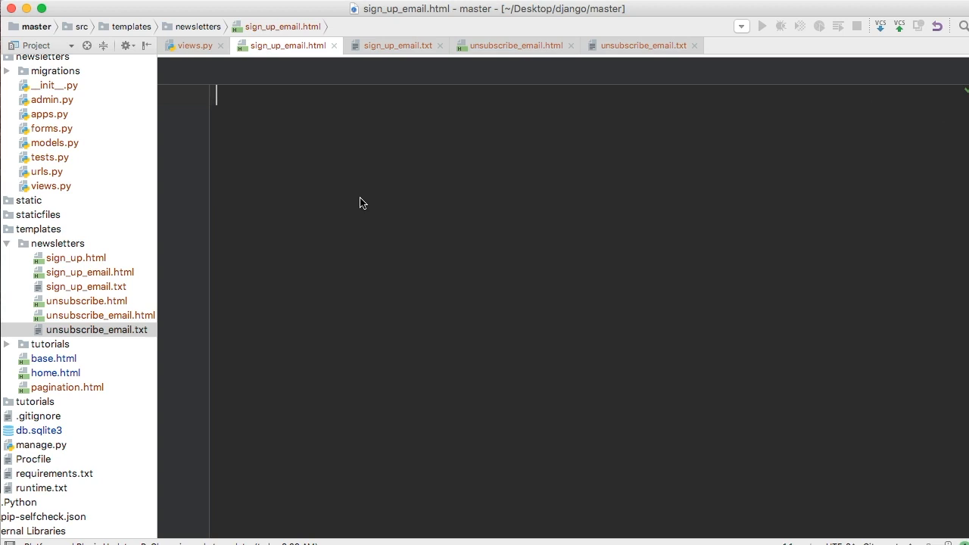
Step: Write the HTML skeleton with an <h2> welcome heading and a 'Thank you for joining' paragraph
text(<html>)
text(<head></head>)
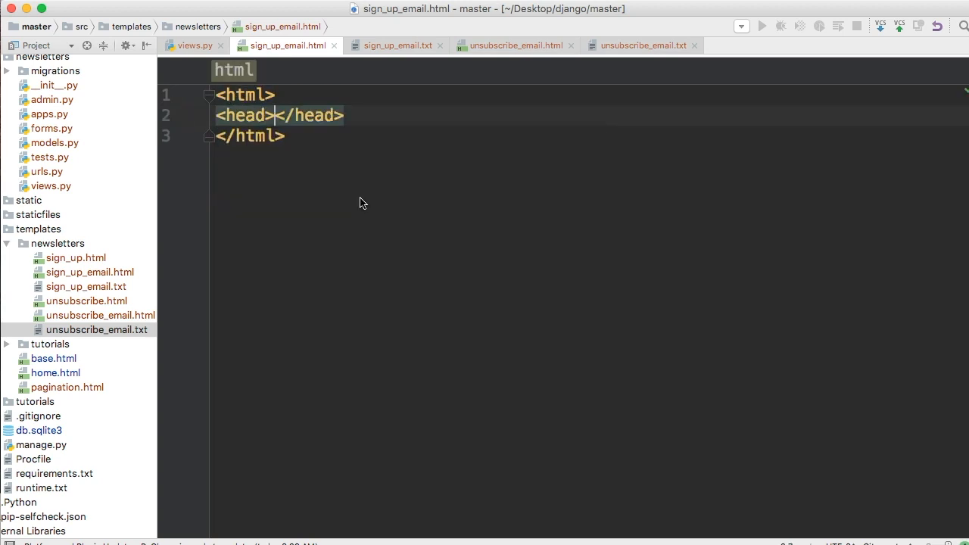
key(Enter)
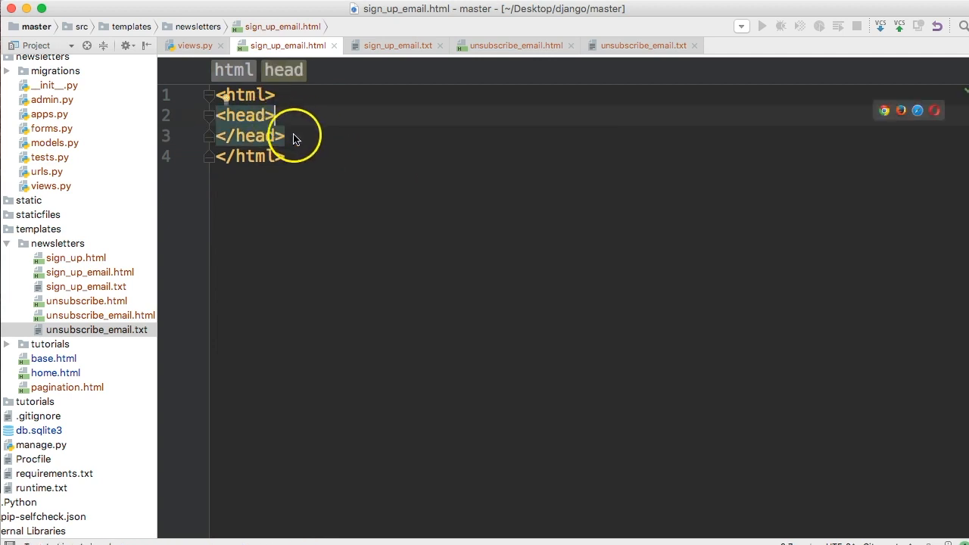
text(<body>)
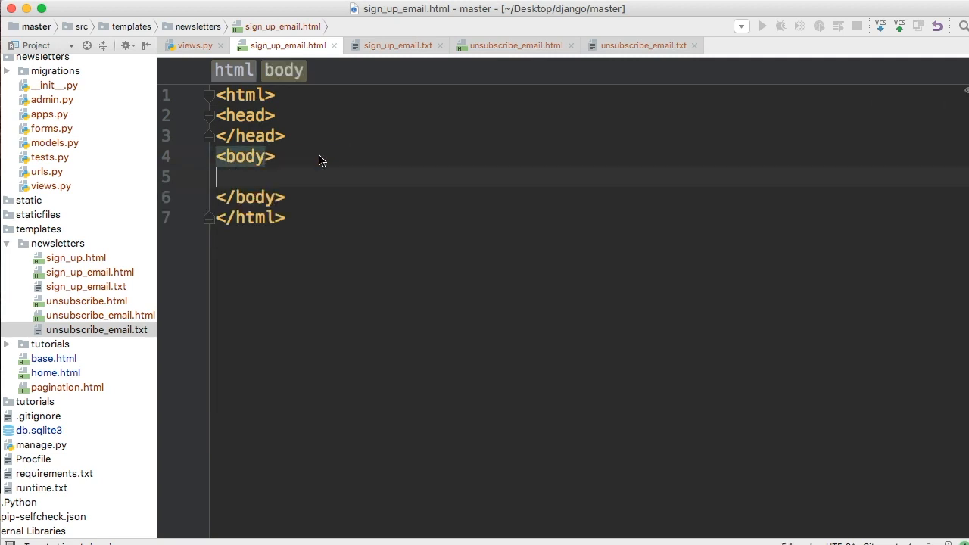
text(<)
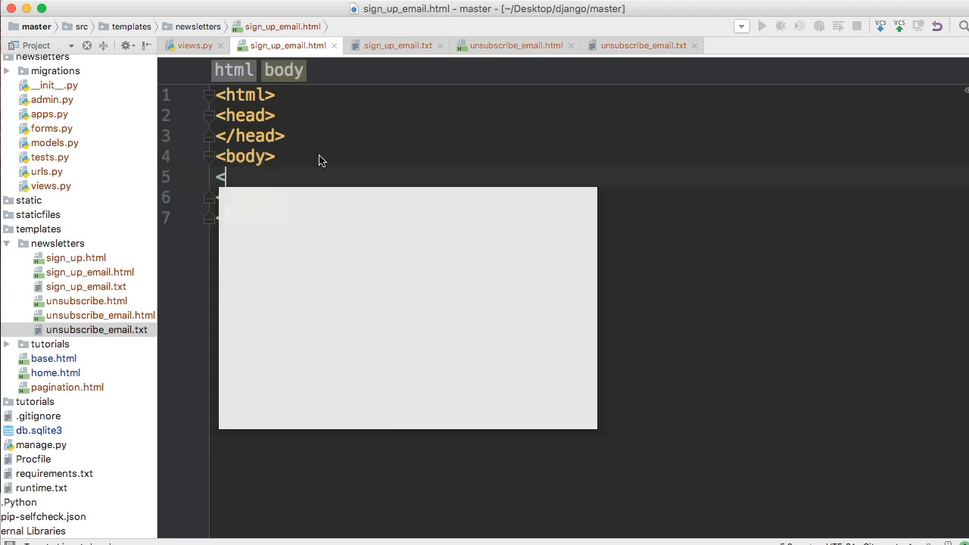
text(h)
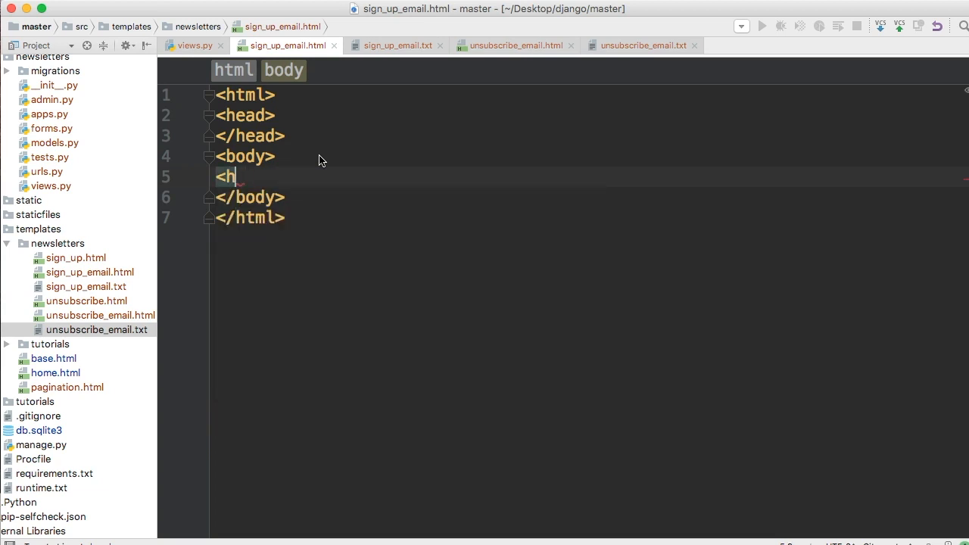
text(2></h2>)
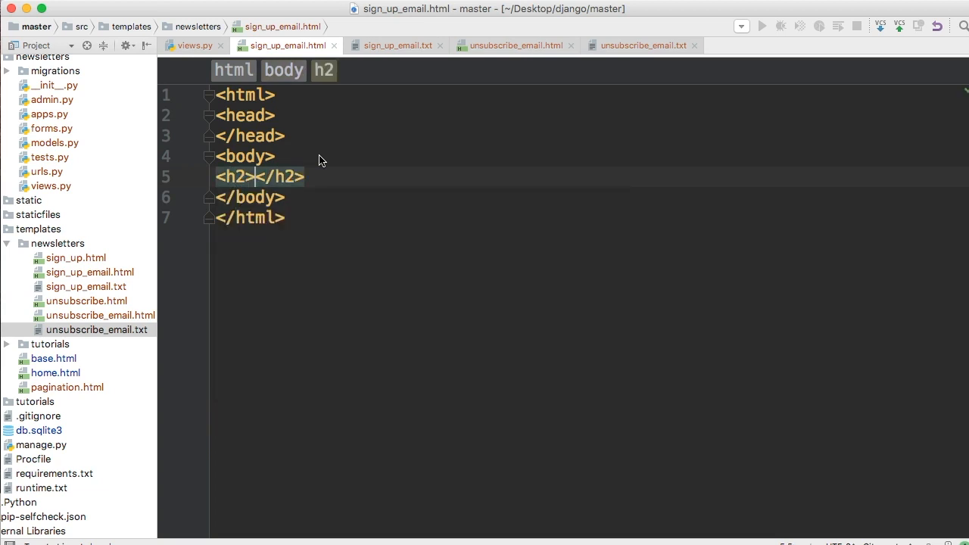
text(Welcome To Master Code Online Newsle)
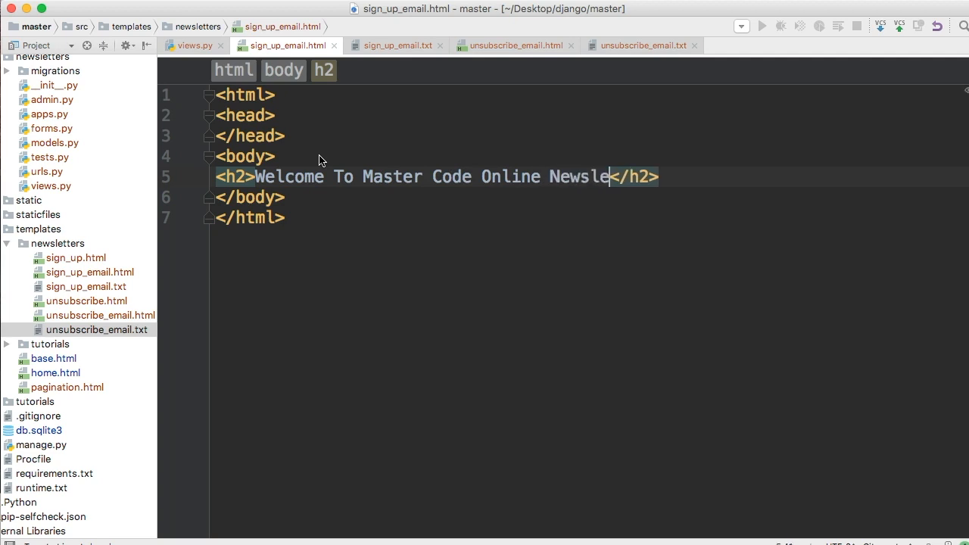
text(tter)
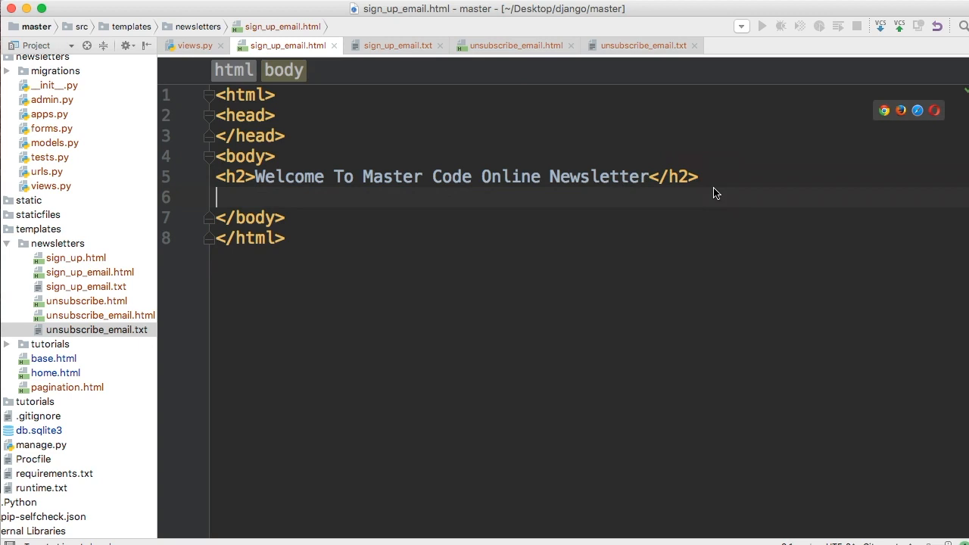
text(<p></p>)
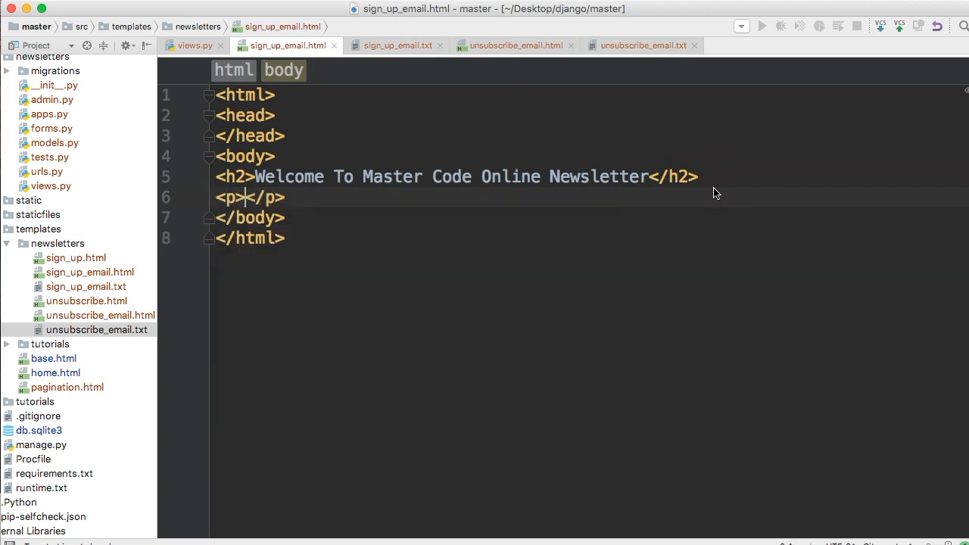
text(Thank y)
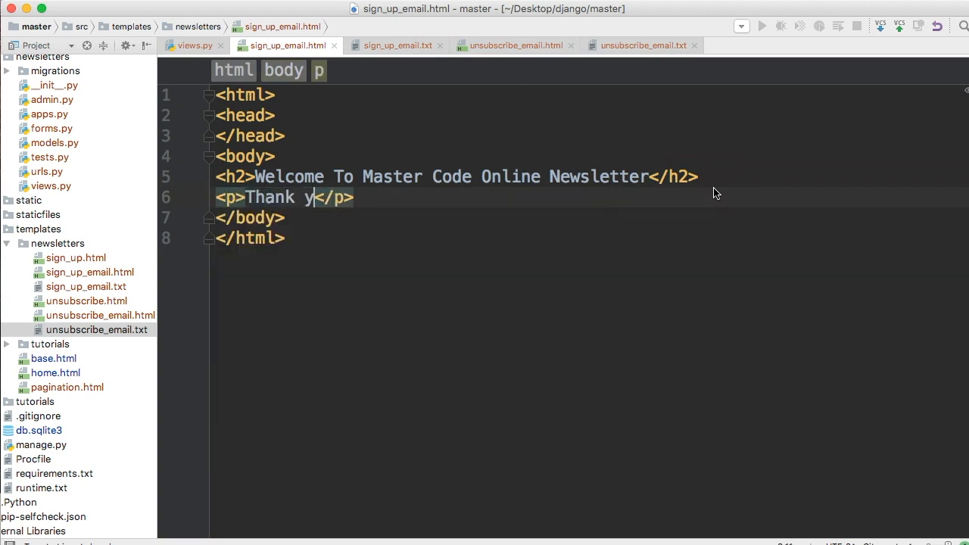
text(ou for joining)
text(<p></p>)
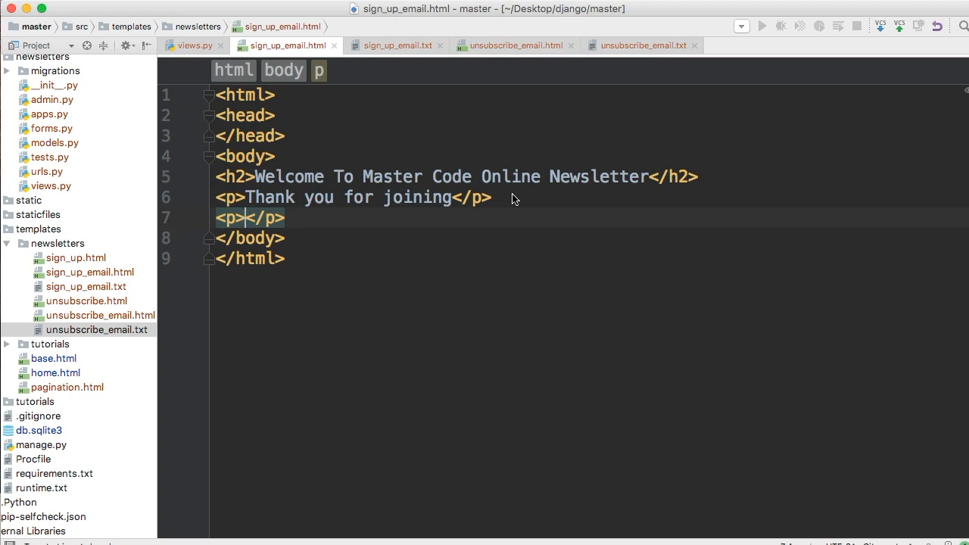
Step: Add an unsubscribe paragraph linking to {% url 'newsletters:newsletter_unsubscribe' %}
text(To un)
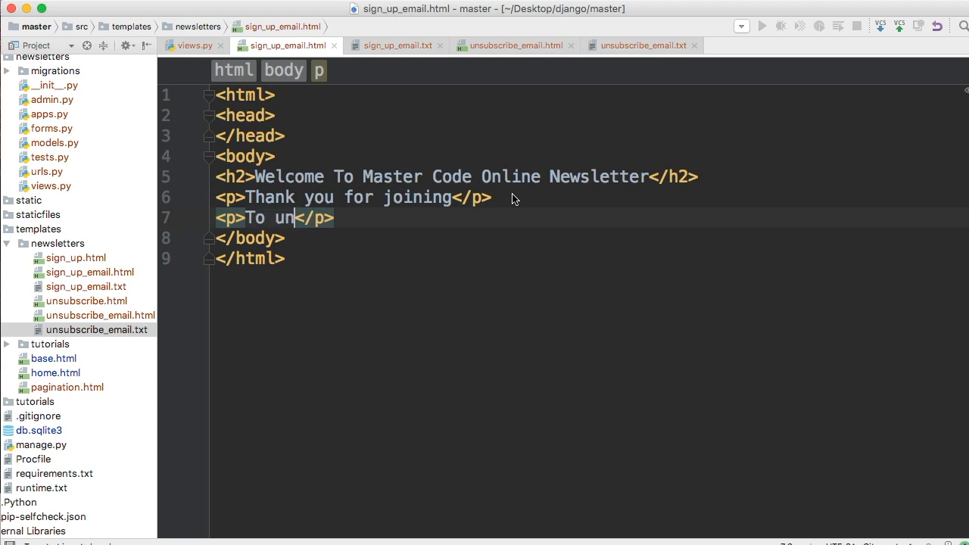
text(subscribe visi)
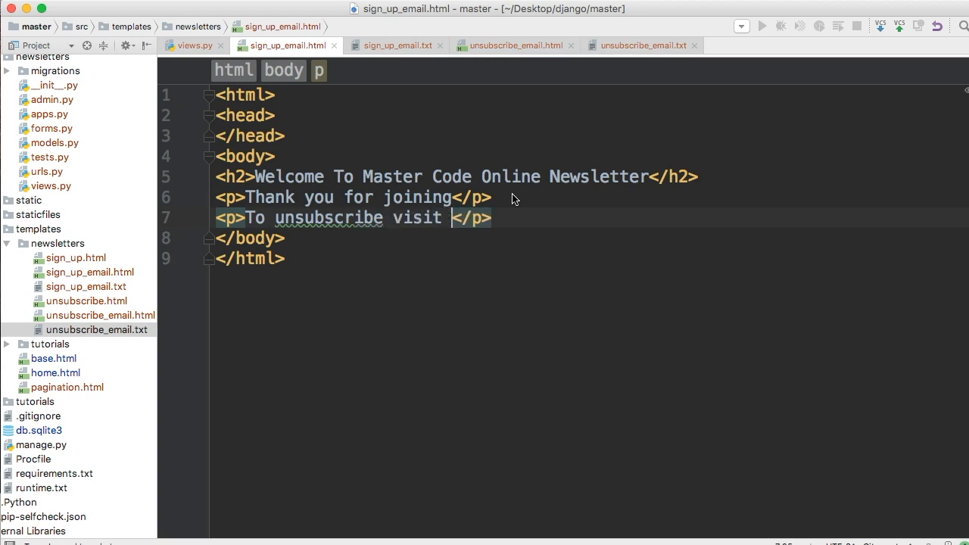
text(the this link)
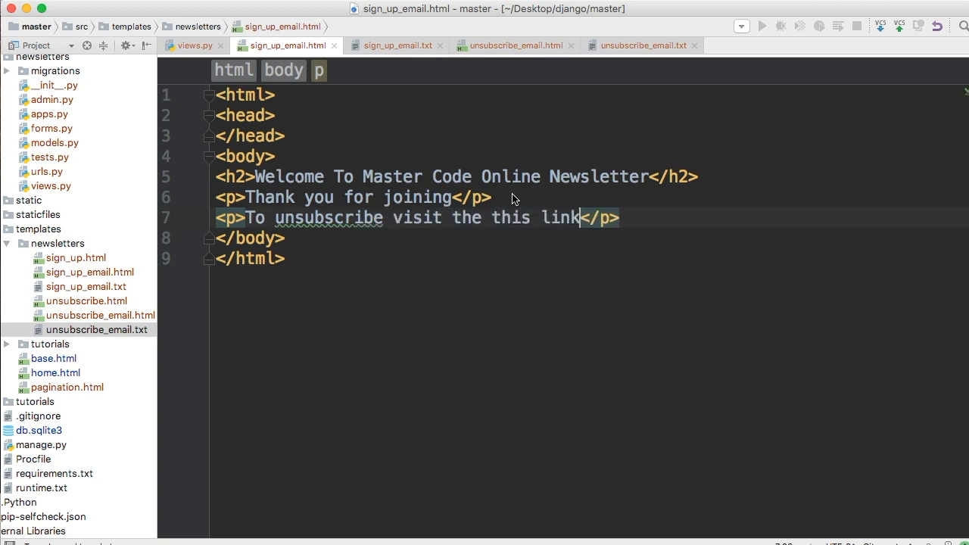
text(:)
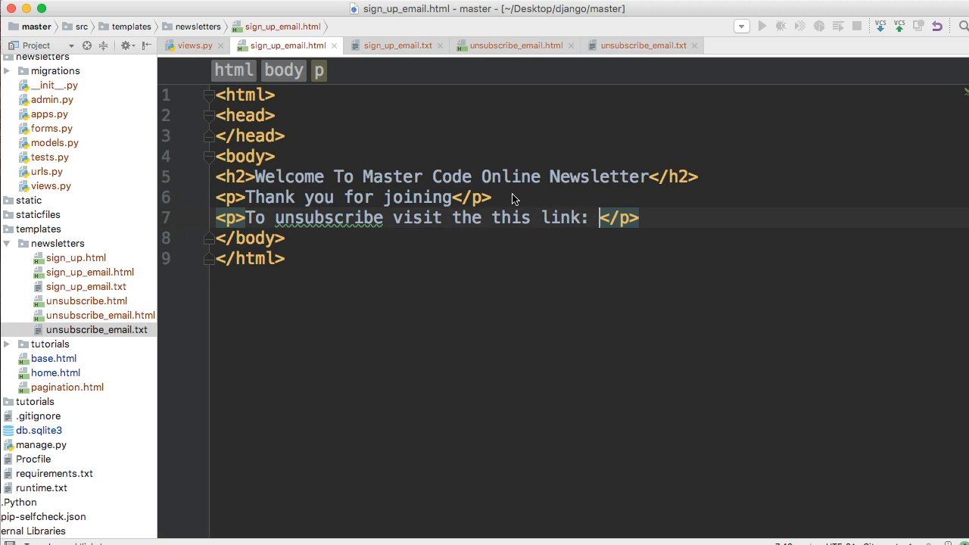
text(<a <)
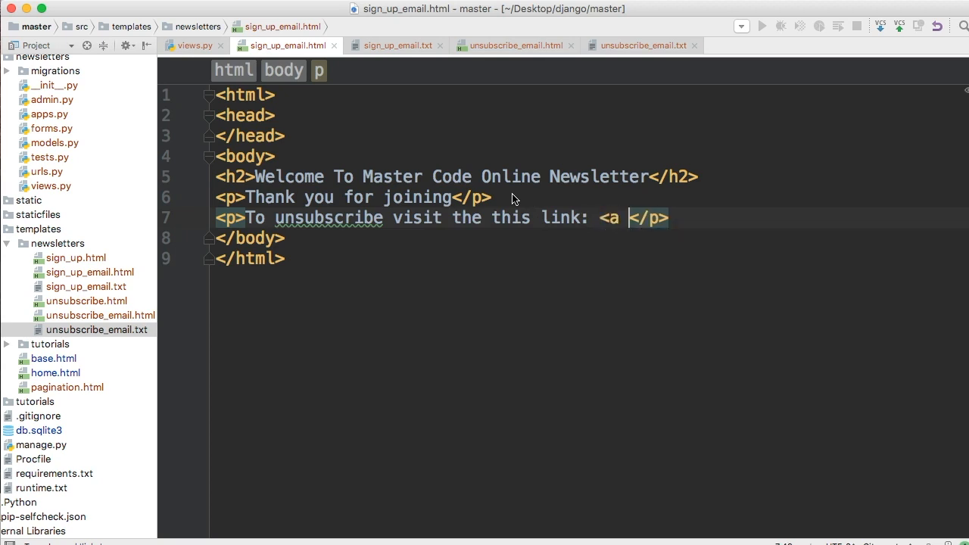
text(href="")
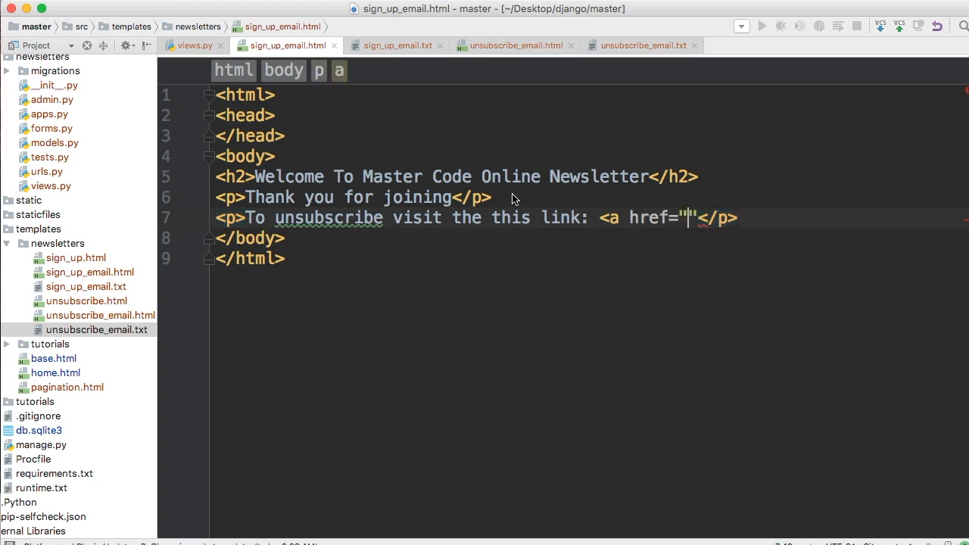
text({% url)
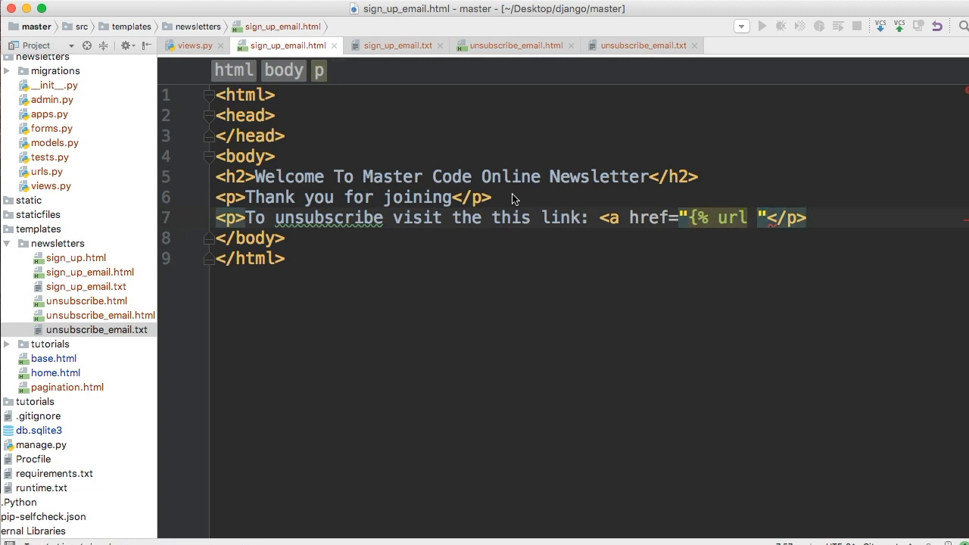
text(newsl)
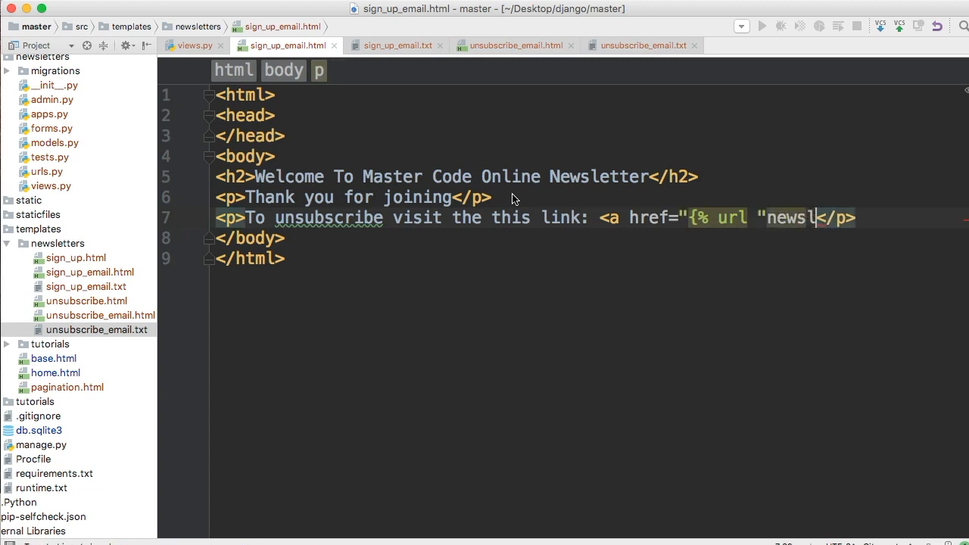
text(etters)
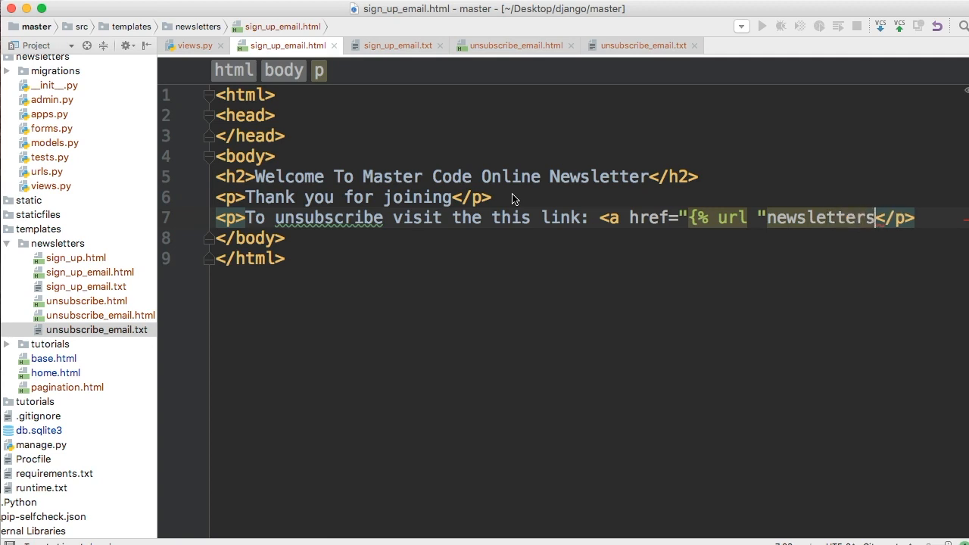
text(:n)
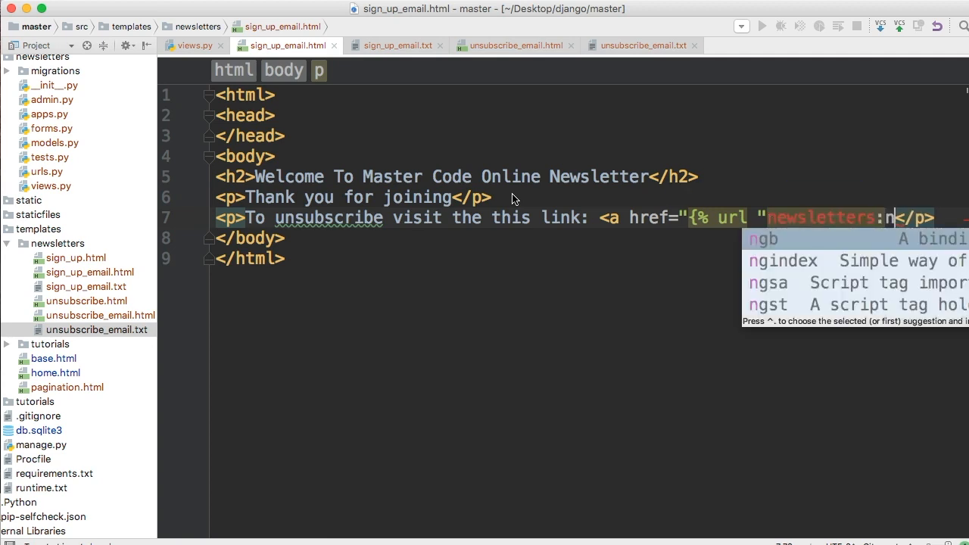
text(ewsletter_)
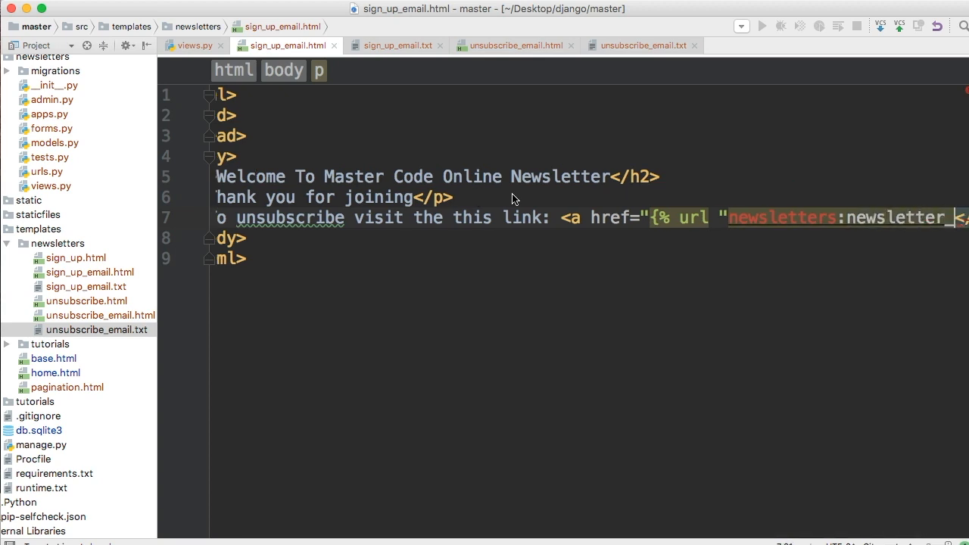
scroll(right, 3)
text(unsubscribe" %)
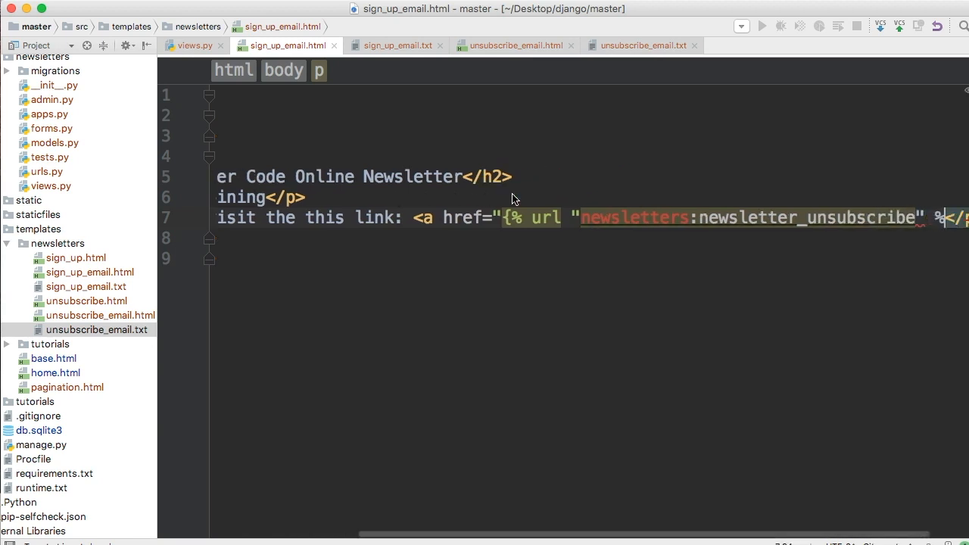
mouse_move(514, 200)
text(}")
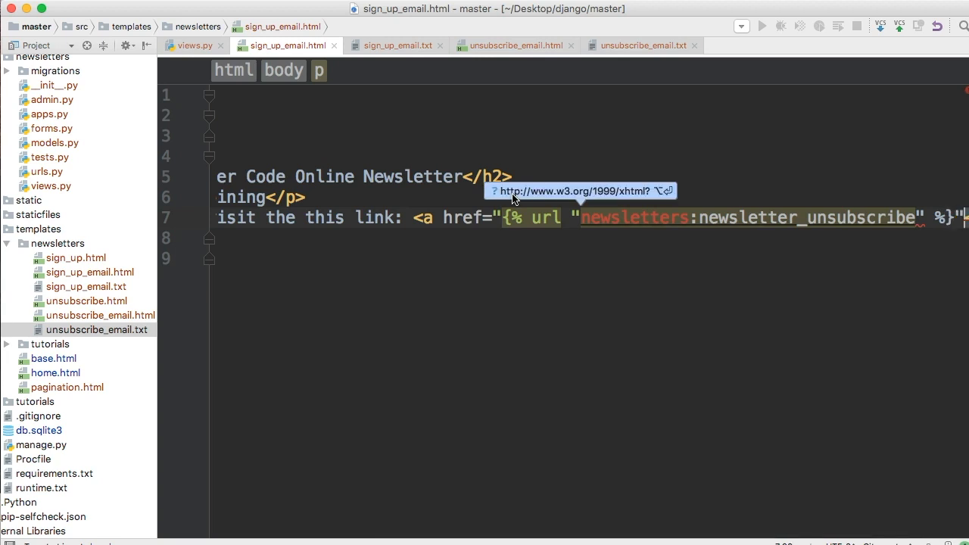
scroll(right, 3)
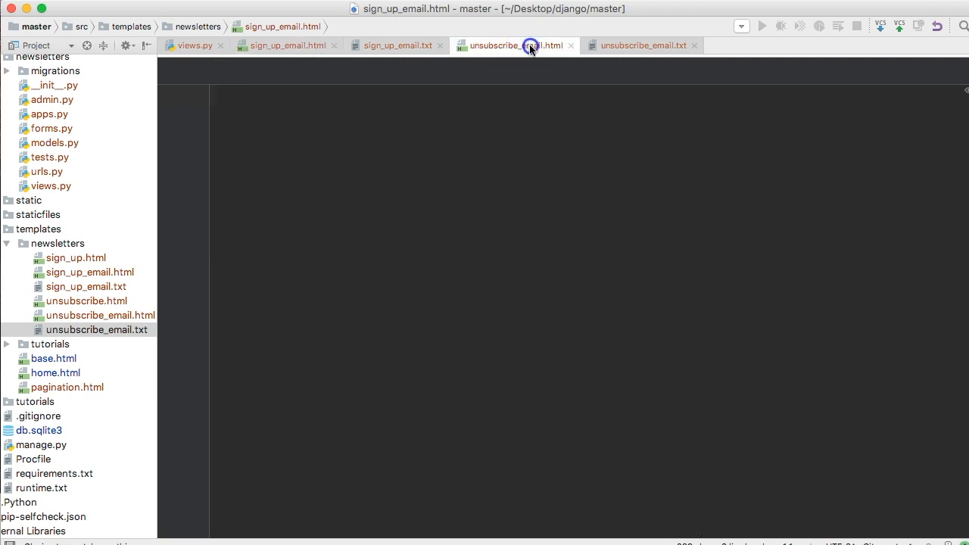
Step: Paste the markup into unsubscribe_email.html with heading 'Sorry to see you go' and paragraph 'Bye Bye'
click(530, 46)
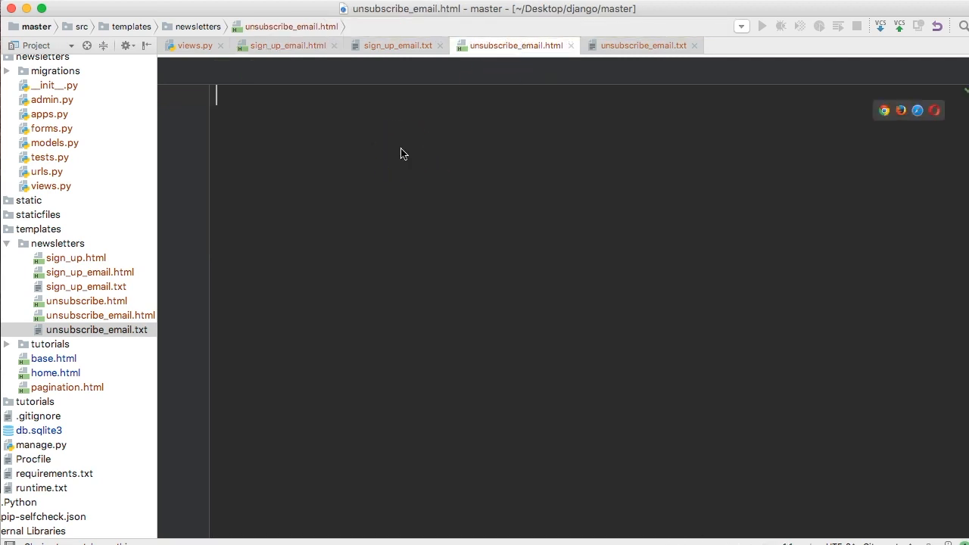
click(97, 330)
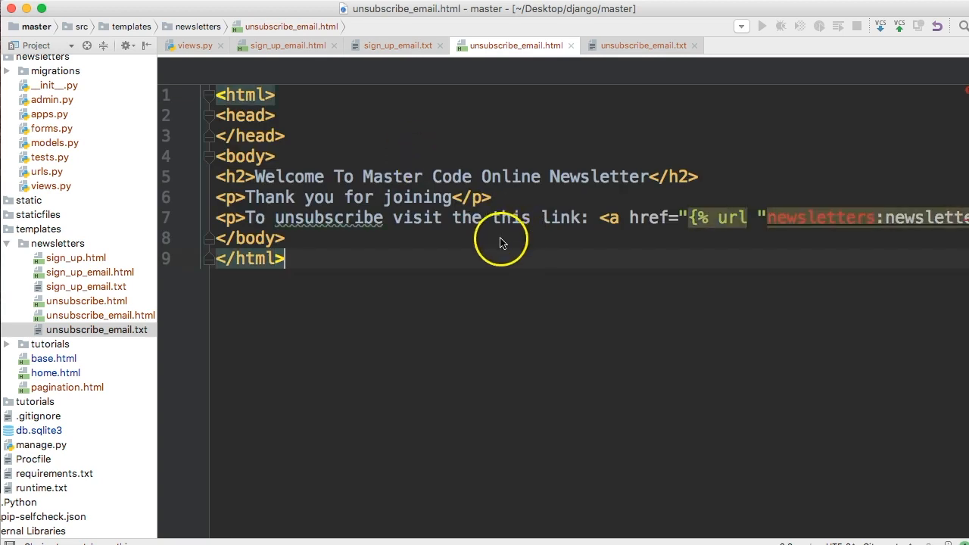
click(341, 221)
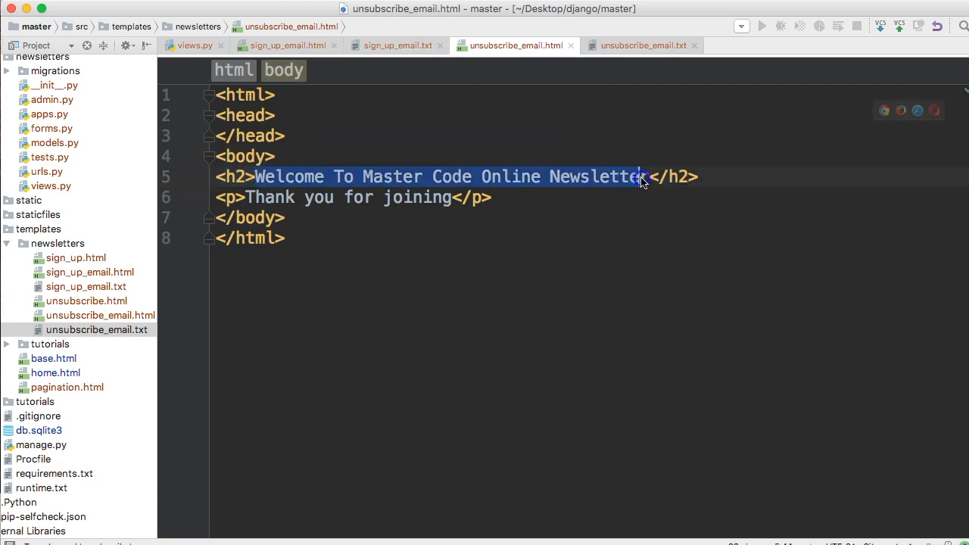
text(Sorry to see you </h2>)
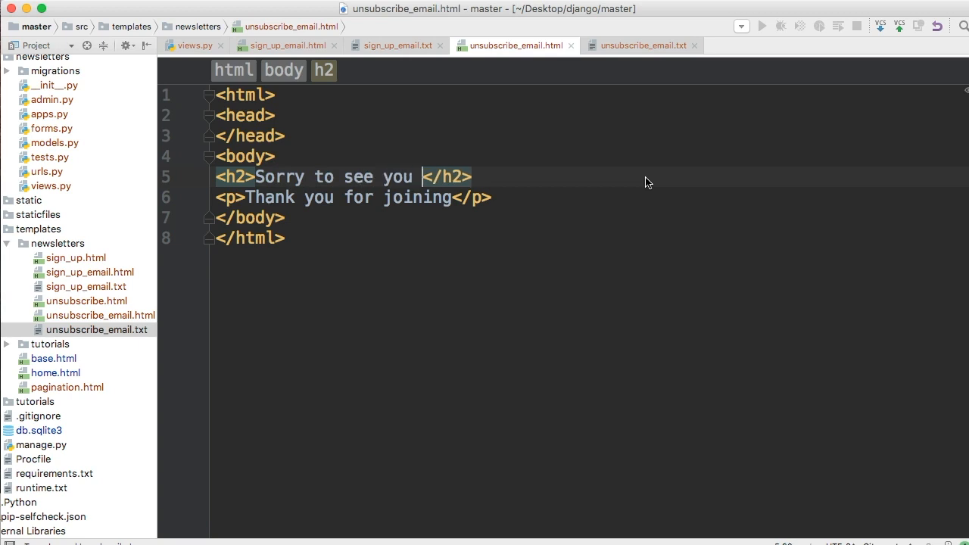
text(go)
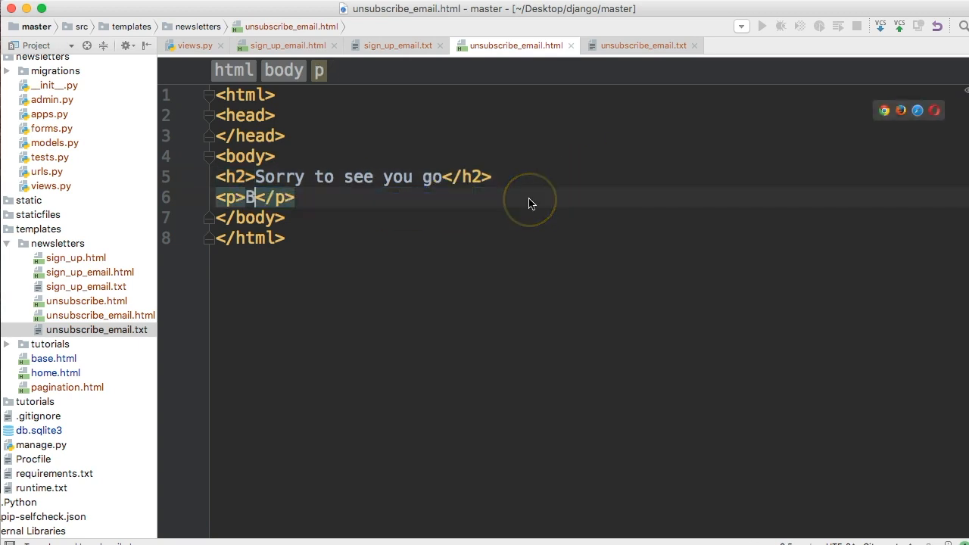
text(ye Bye)
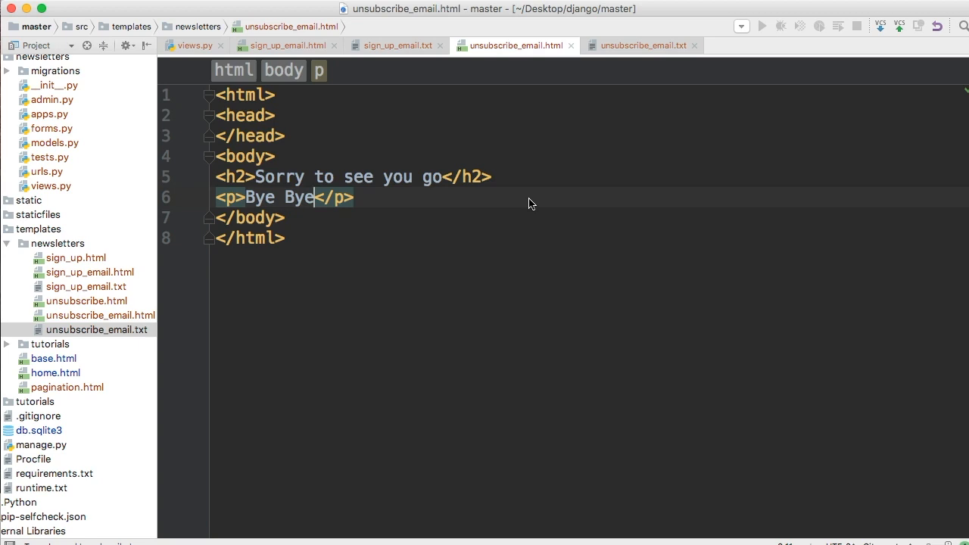
mouse_move(461, 87)
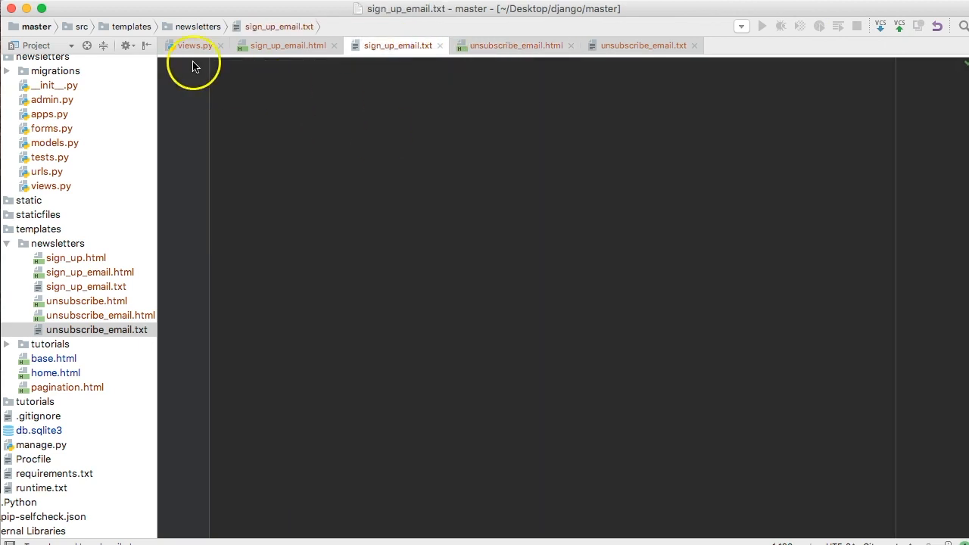
Step: Copy the signup and unsubscribe message strings from views.py into sign_up_email.txt and unsubscribe_email.txt
click(193, 45)
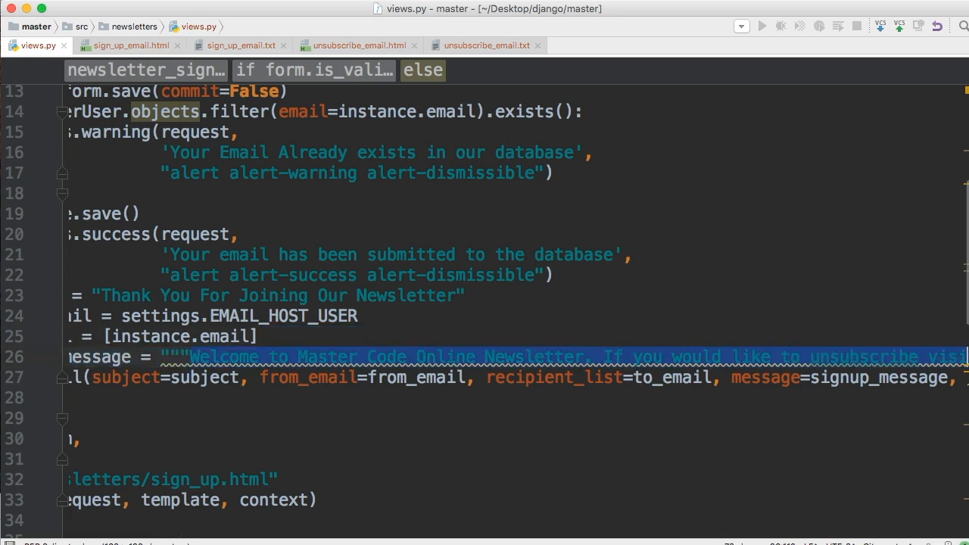
scroll(right, 3)
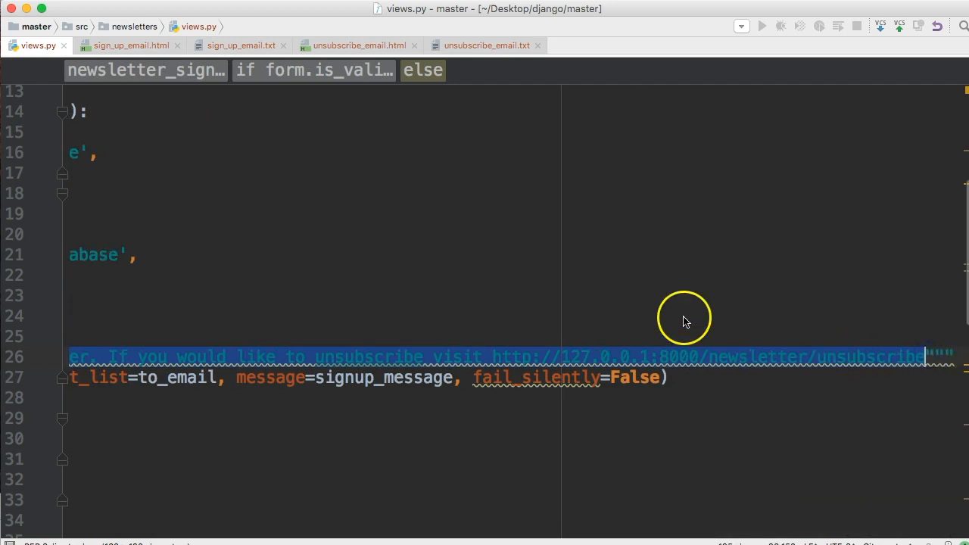
click(241, 45)
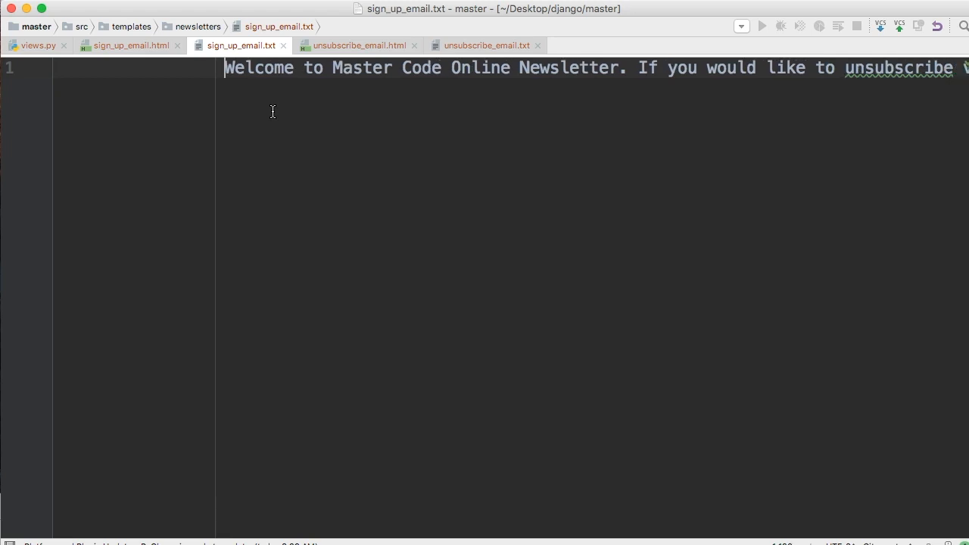
click(487, 45)
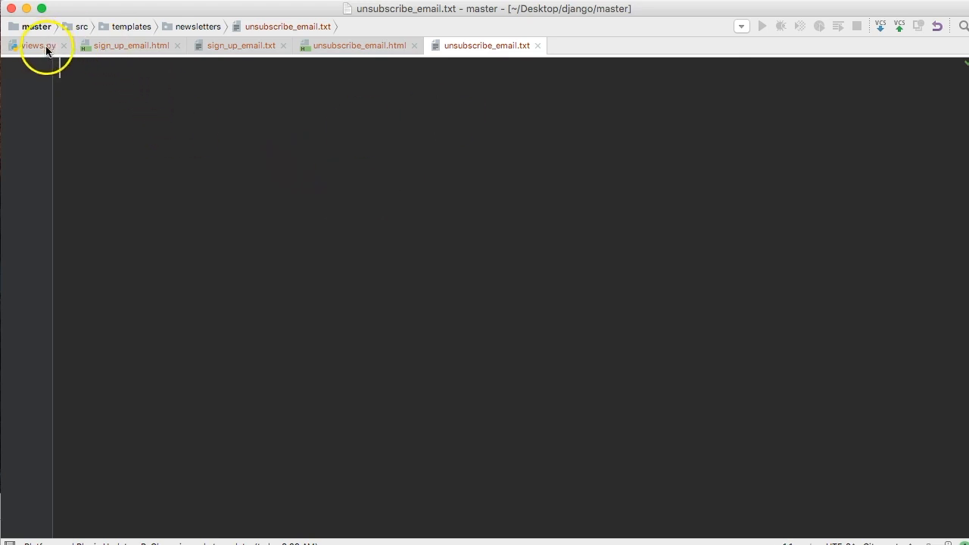
click(36, 47)
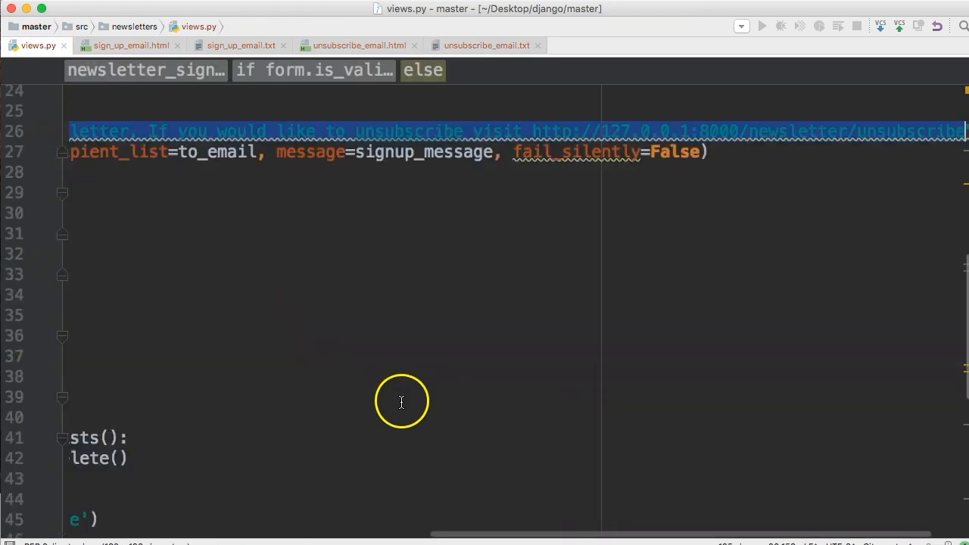
scroll(down, 3)
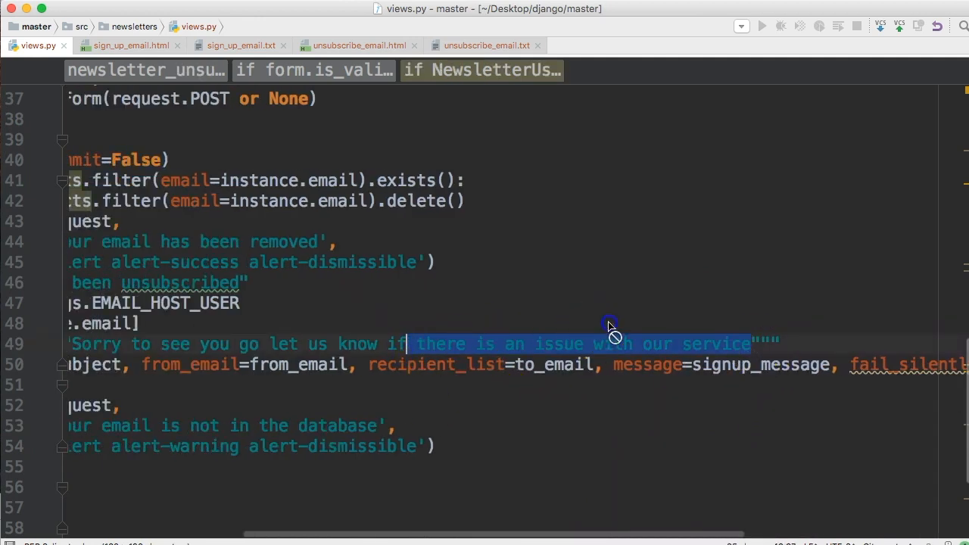
mouse_move(545, 328)
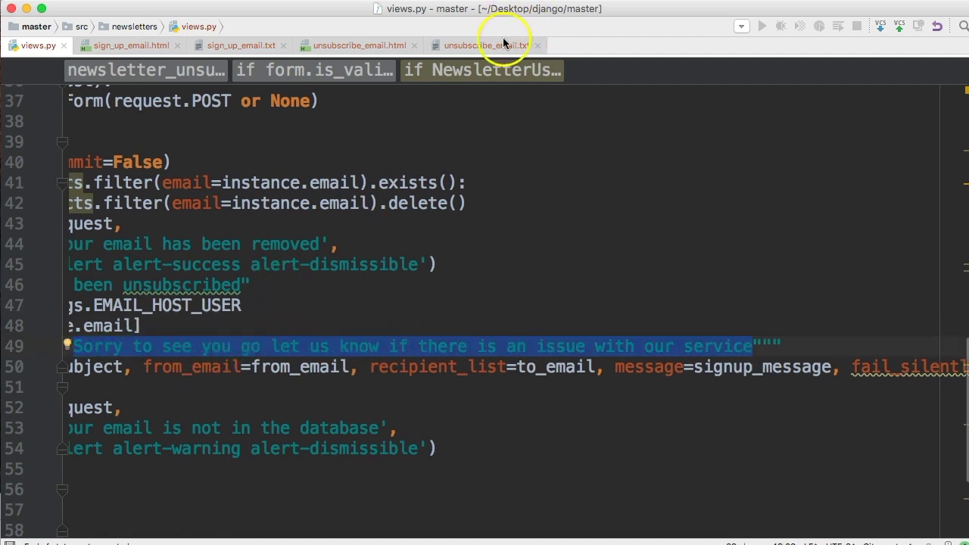
click(491, 45)
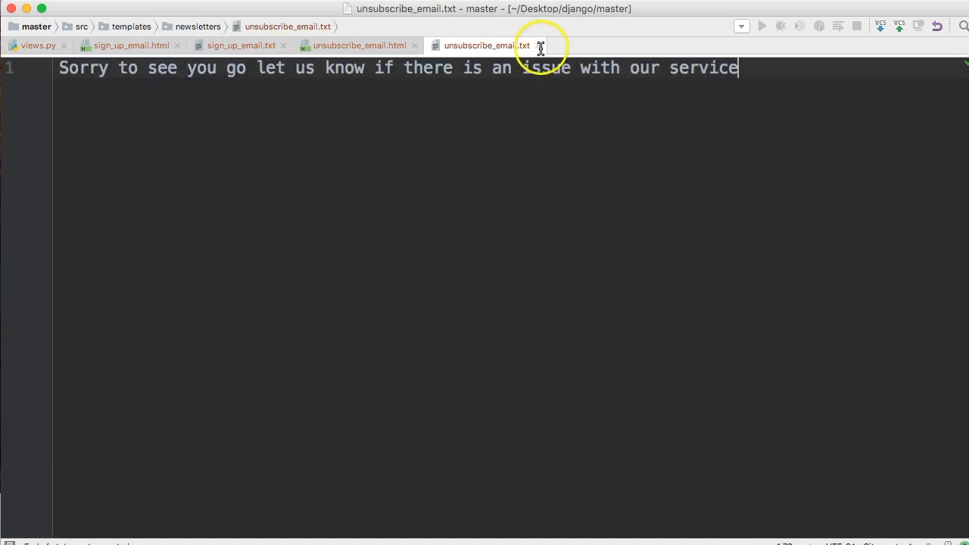
Step: Import EmailMultiAlternatives alongside send_mail from django.core.mail in views.py
click(32, 46)
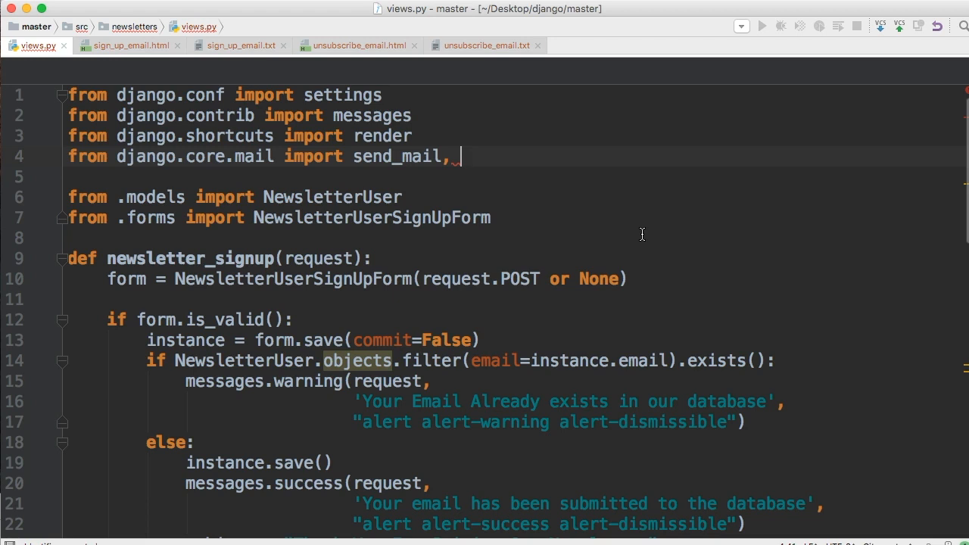
text(Email)
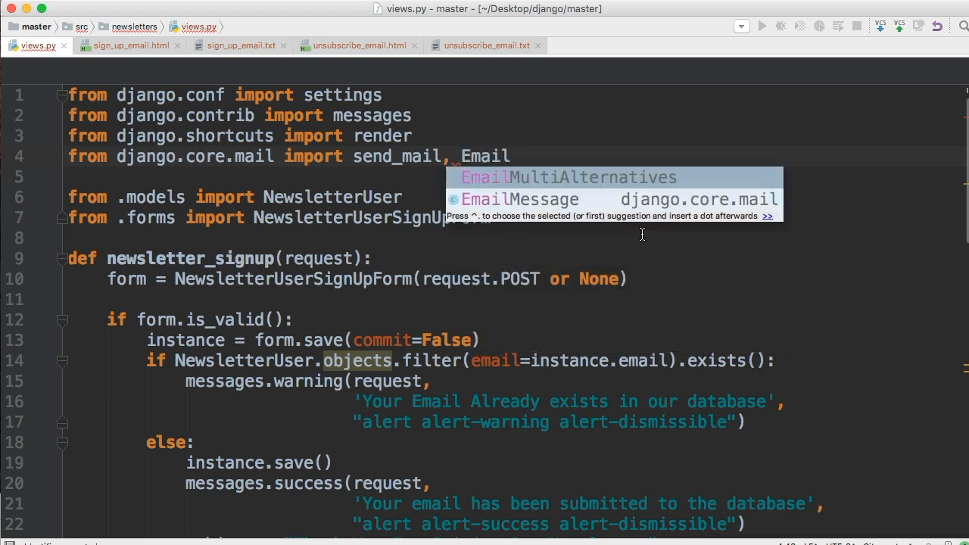
click(568, 177)
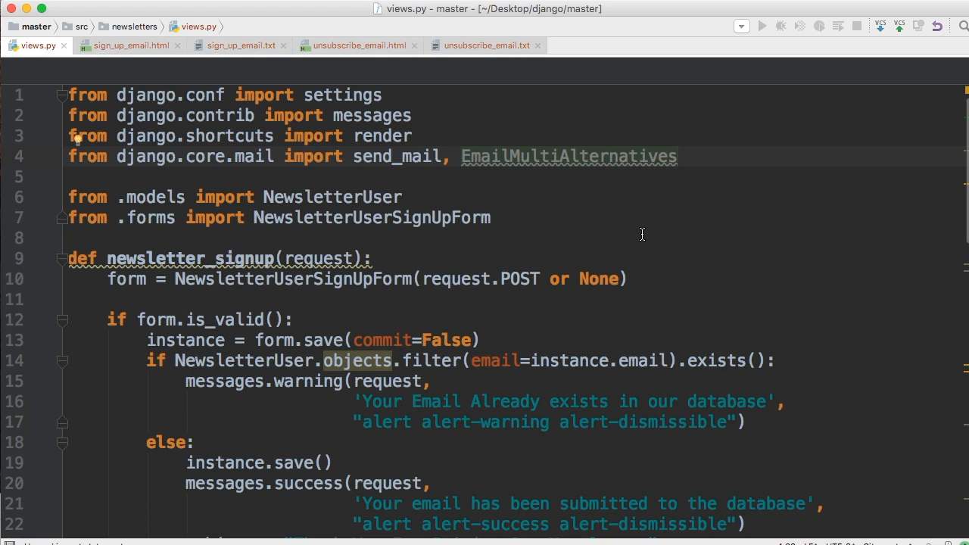
mouse_move(654, 163)
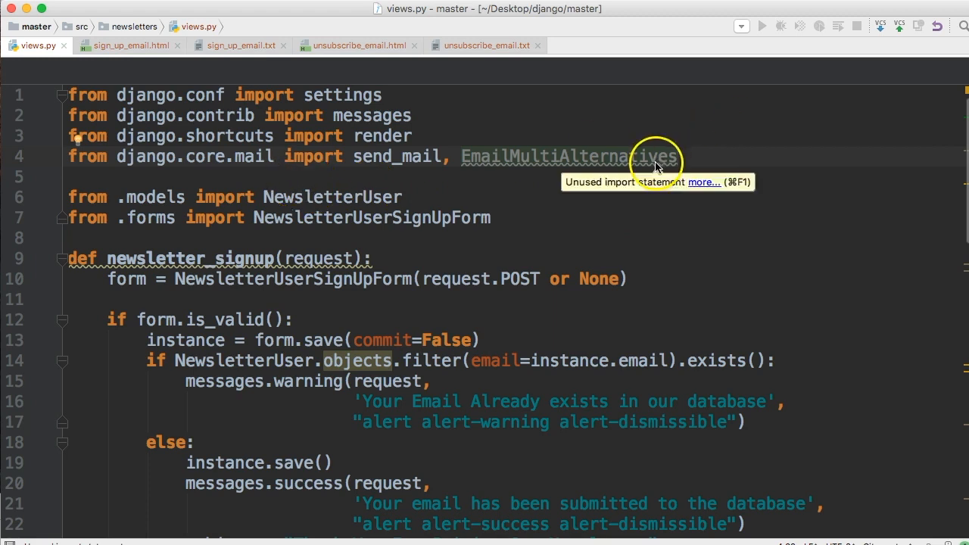
mouse_move(723, 162)
text(f)
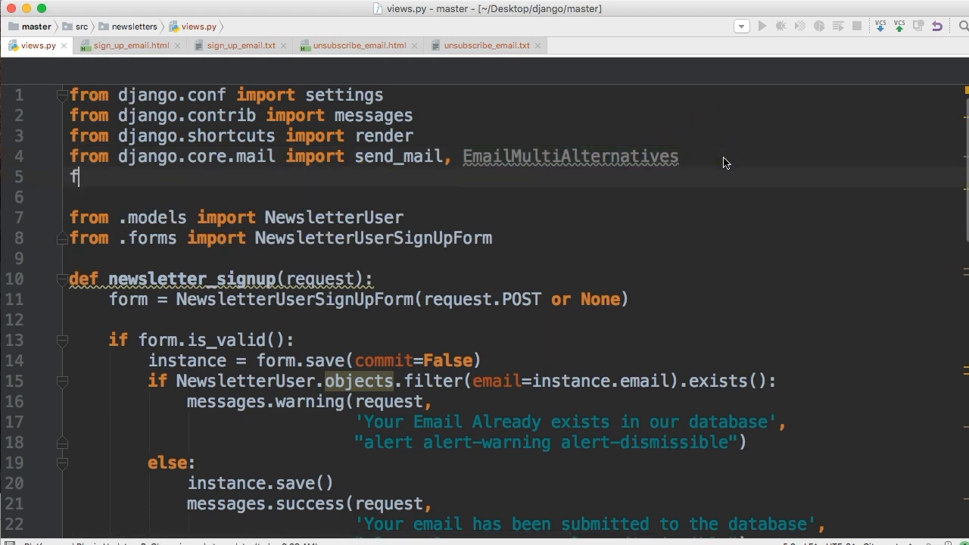
Step: Add 'from django.template.loader import get_template' to views.py
text(rom)
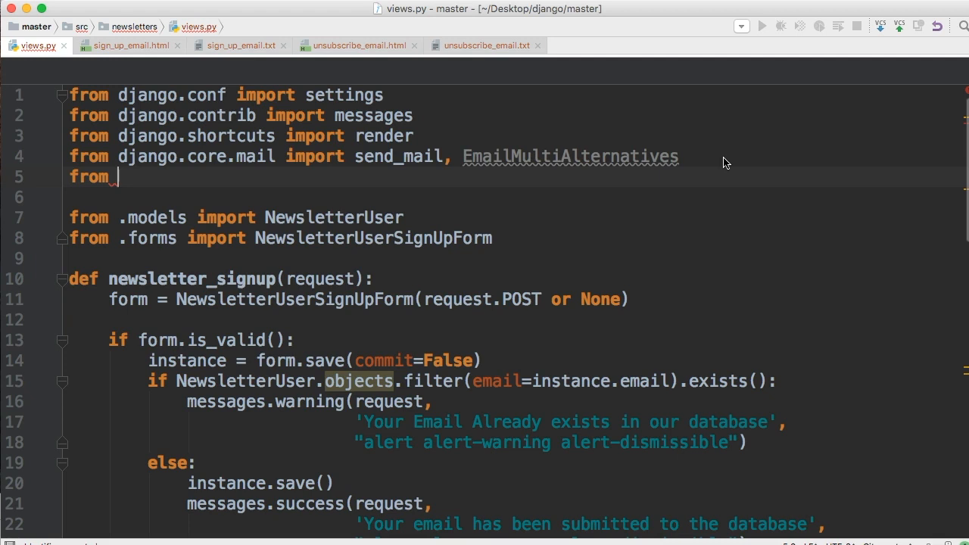
text(django.)
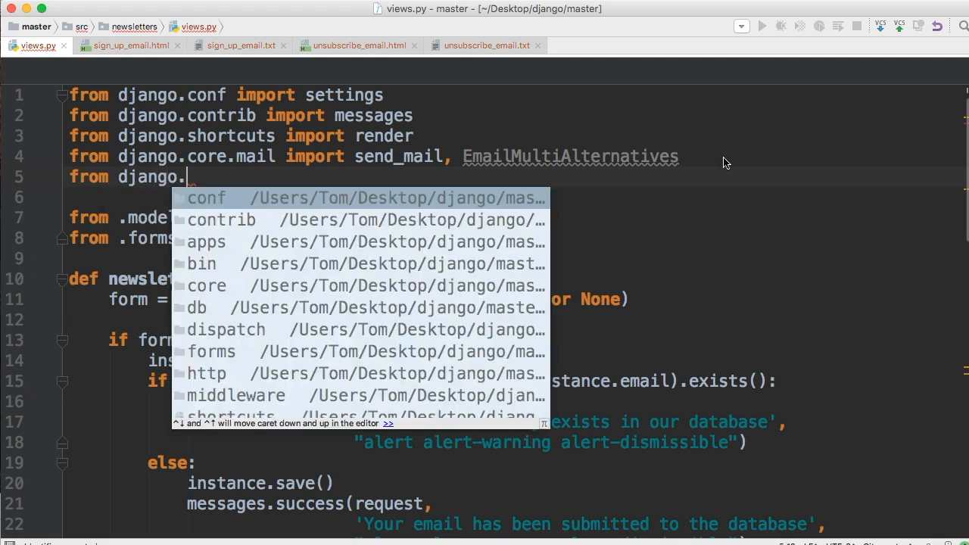
text(template.)
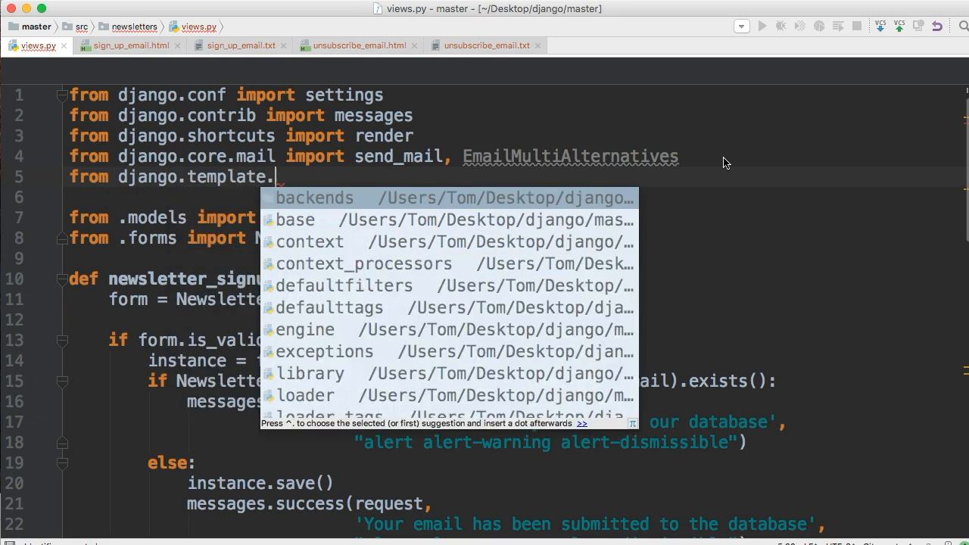
text(loader import get_template)
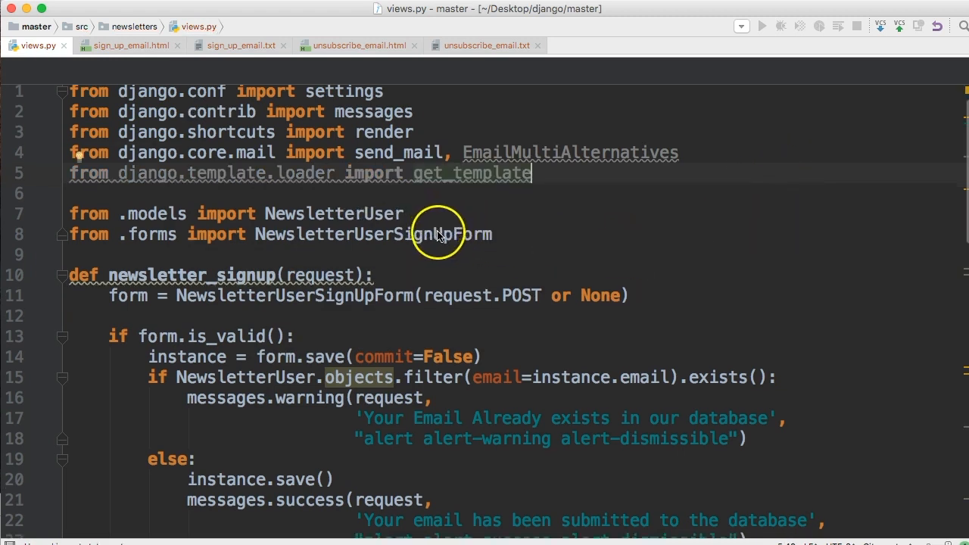
Step: Delete the hard-coded signup_message and send_mail lines and begin with open(settings.BASE_DIR ...)
scroll(down, 3)
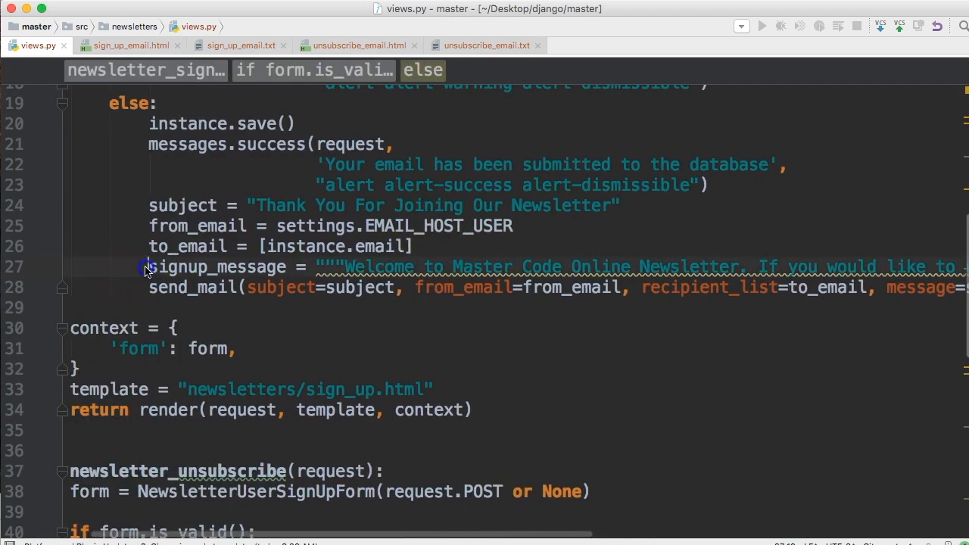
drag(148, 267, 836, 288)
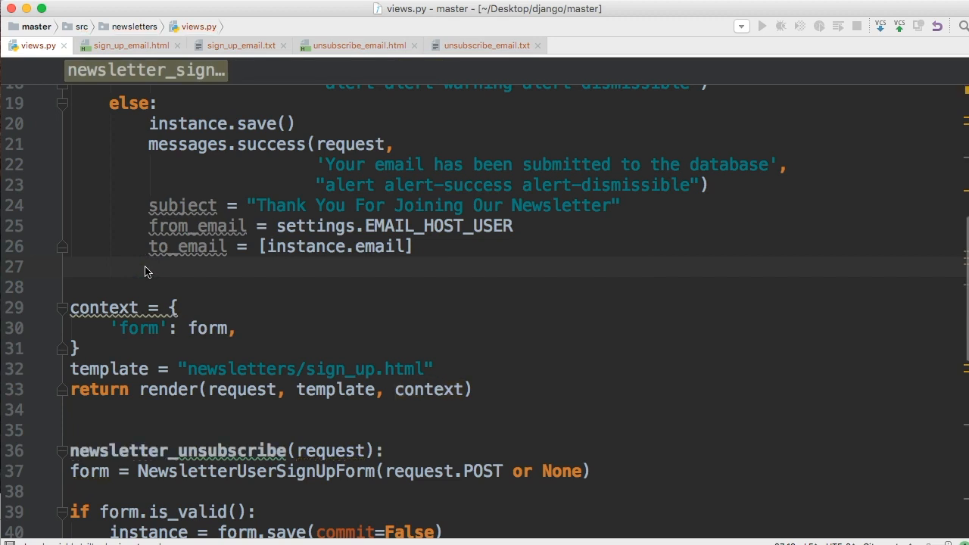
click(146, 266)
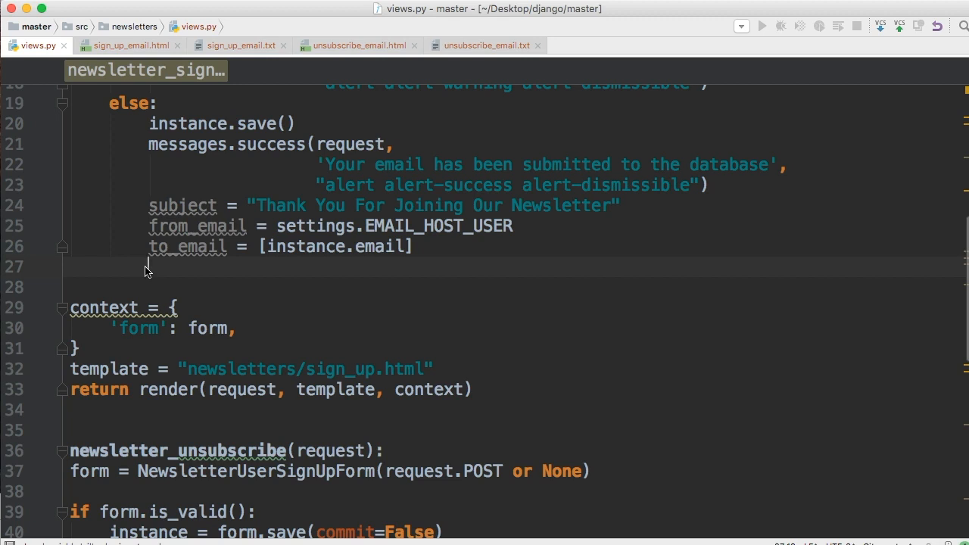
text(wi)
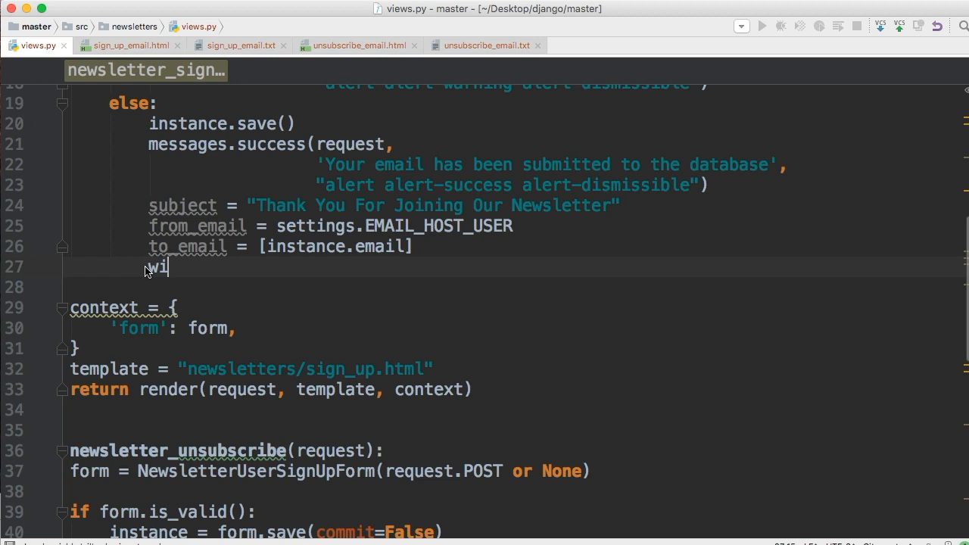
text(th)
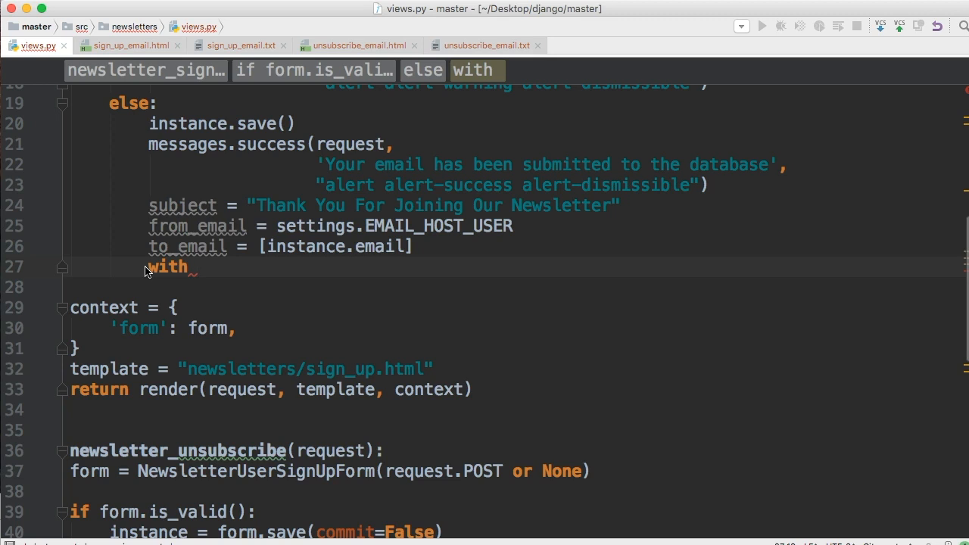
text(open())
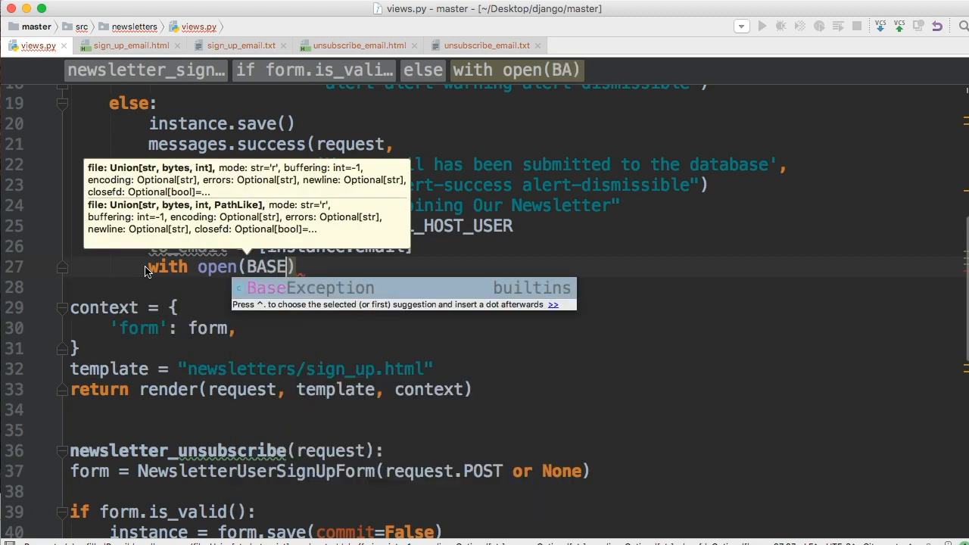
text(settings.)
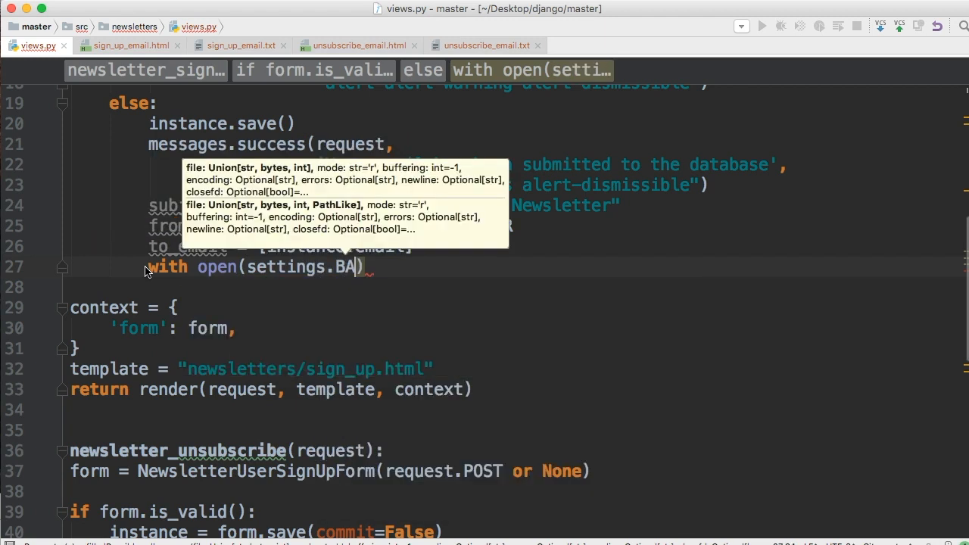
text(SE_DIR)
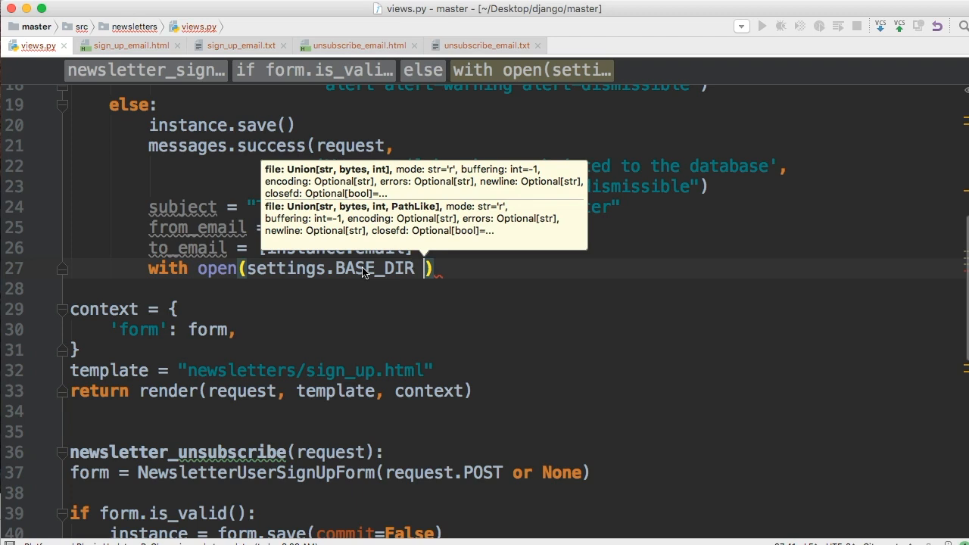
Step: Complete the path '/templates/newsletters/sign_up_email.txt' opened as f
text(+ /)
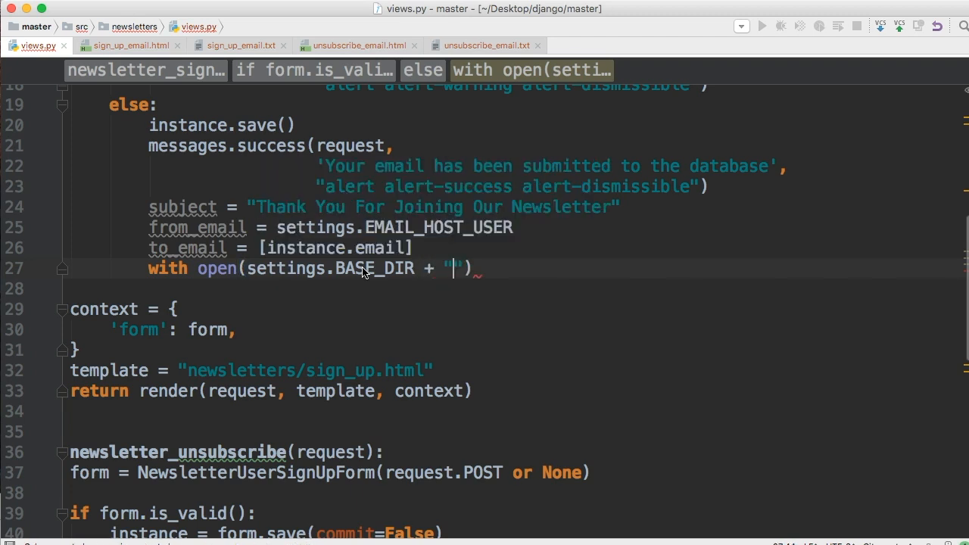
text(/t)
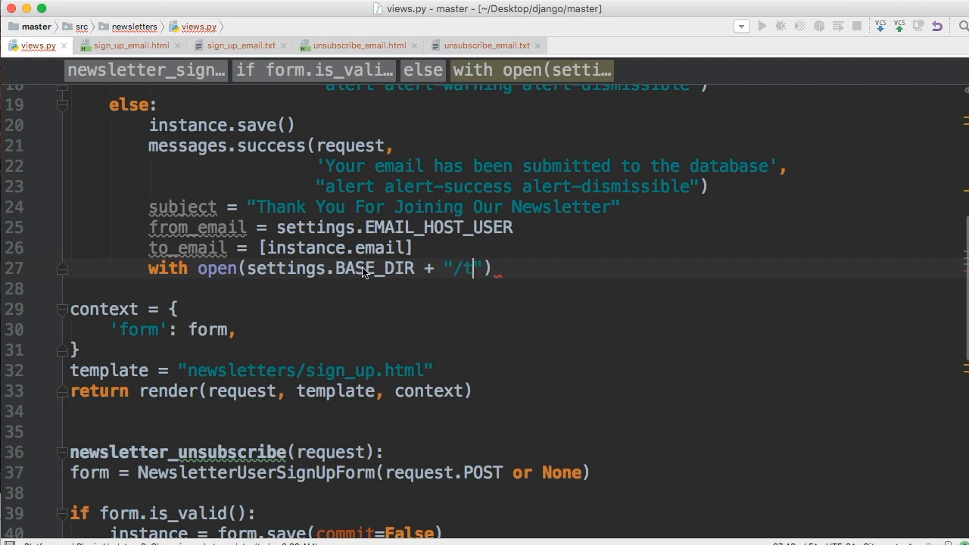
text(emplates/)
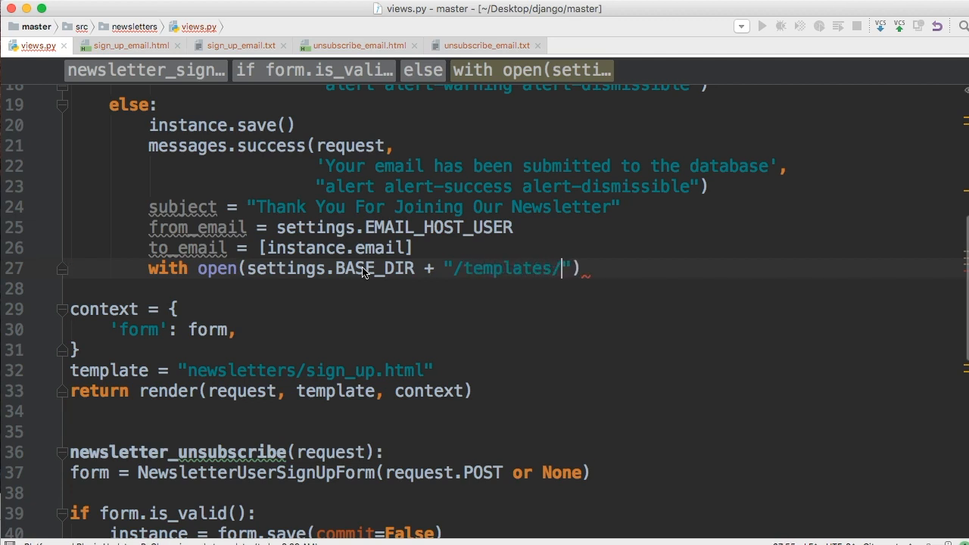
text(newsletters/)
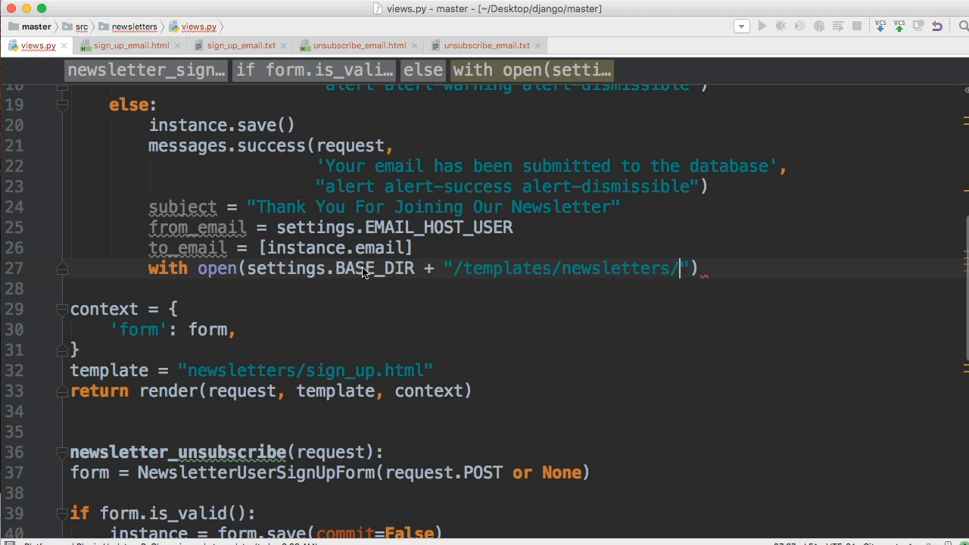
text(si)
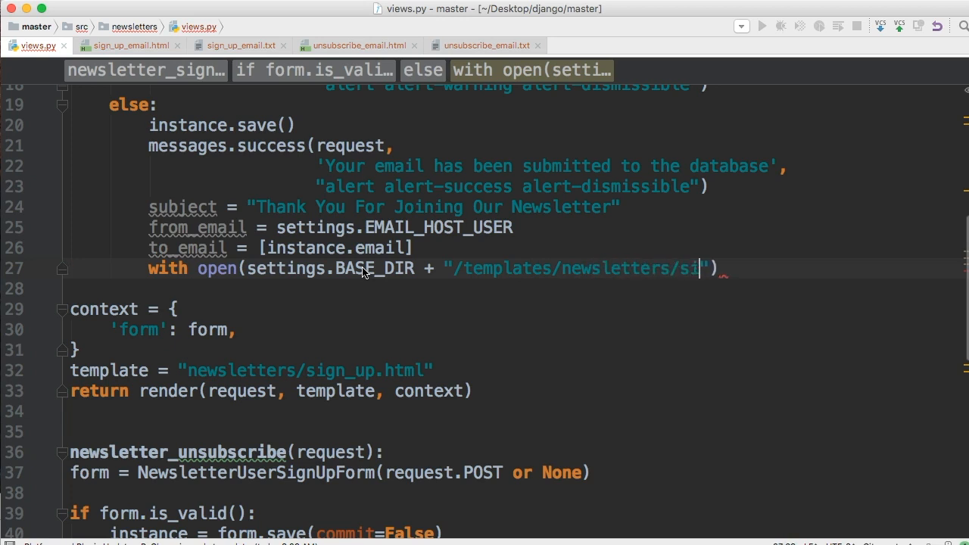
text(gn_up_)
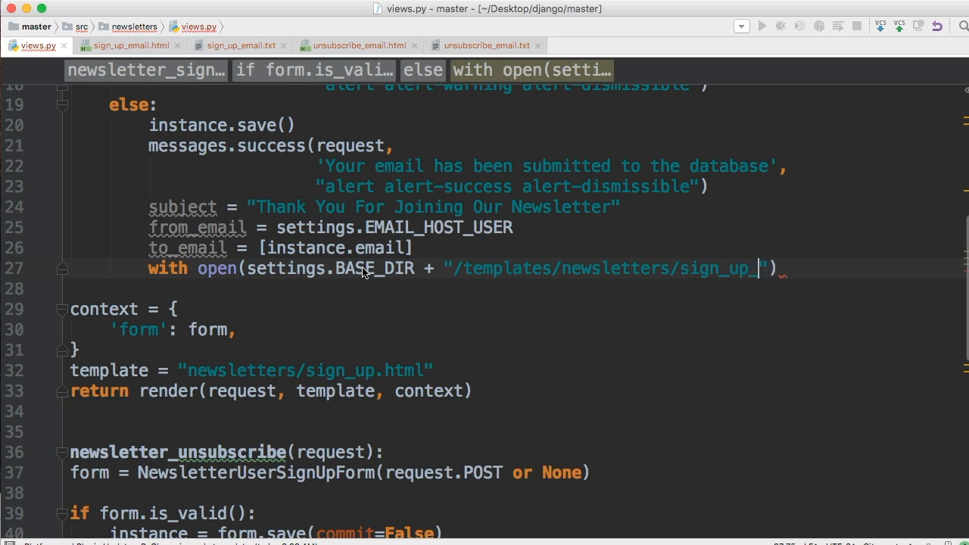
text(email)
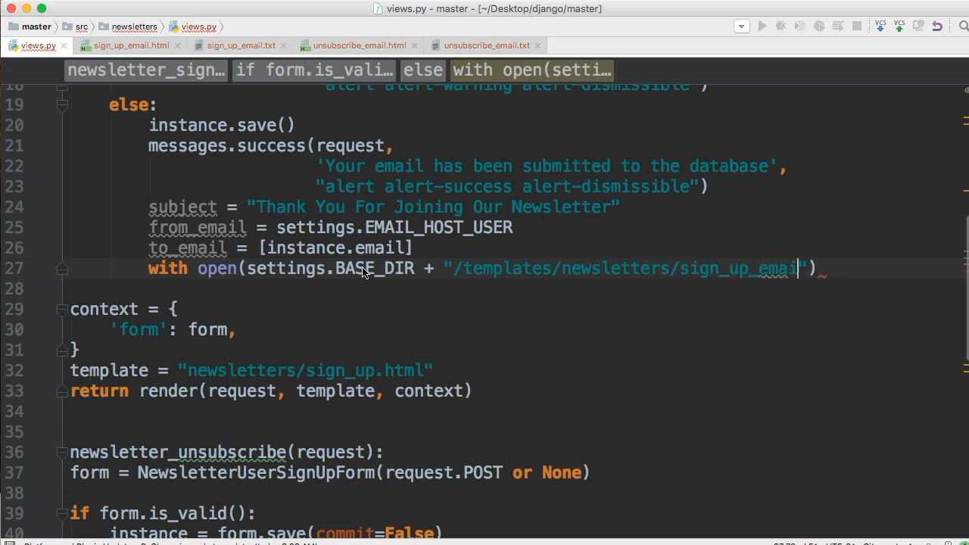
text(.txt)
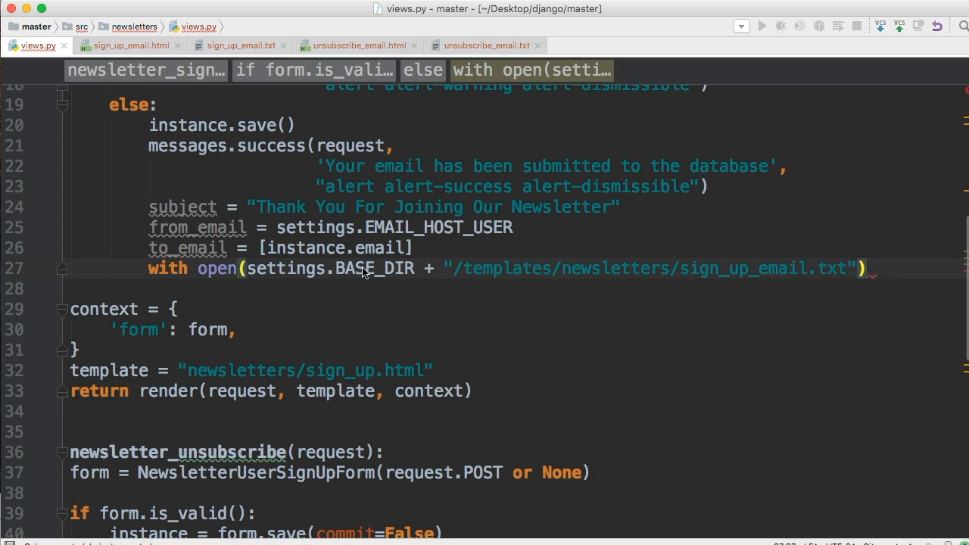
text(as f:)
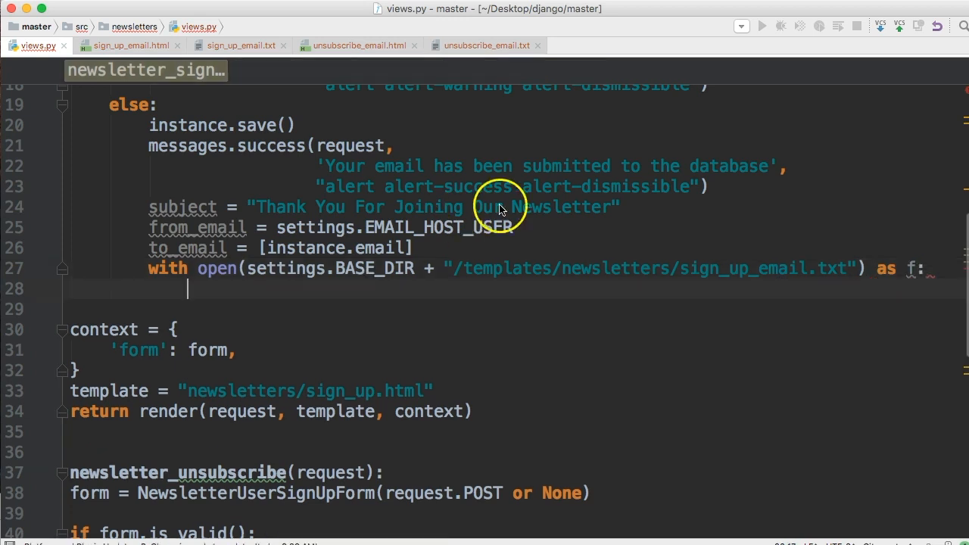
mouse_move(855, 279)
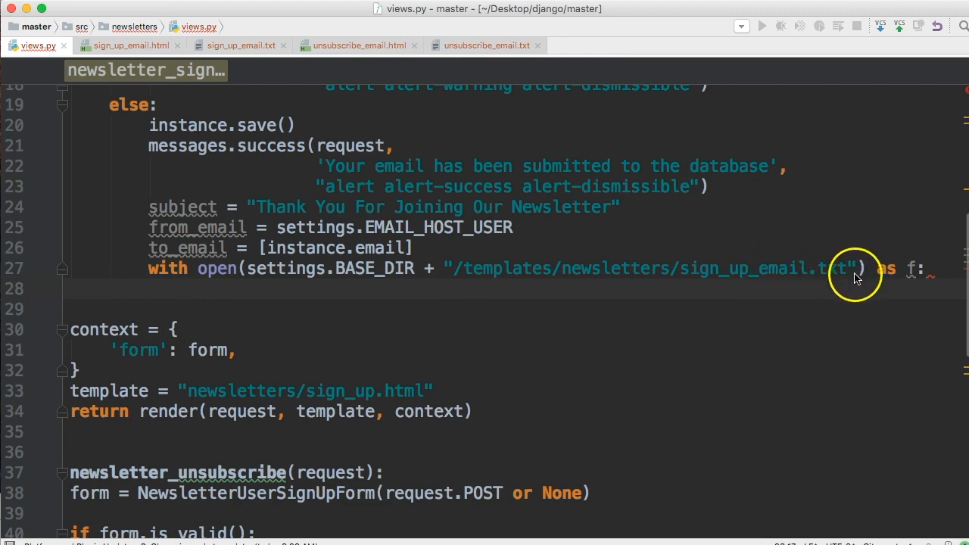
mouse_move(701, 267)
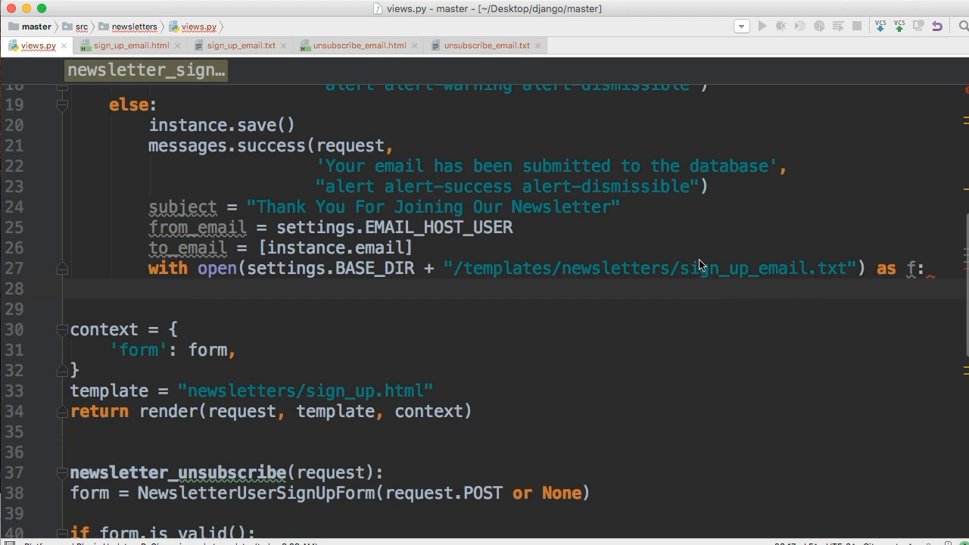
text(si)
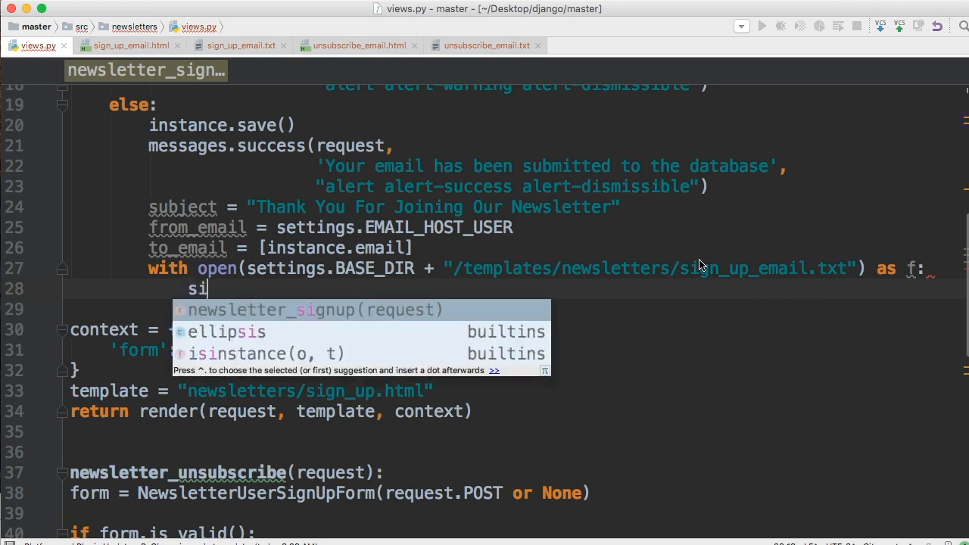
Step: Set signup_message = f.read() inside the with-open block
text(gnup_)
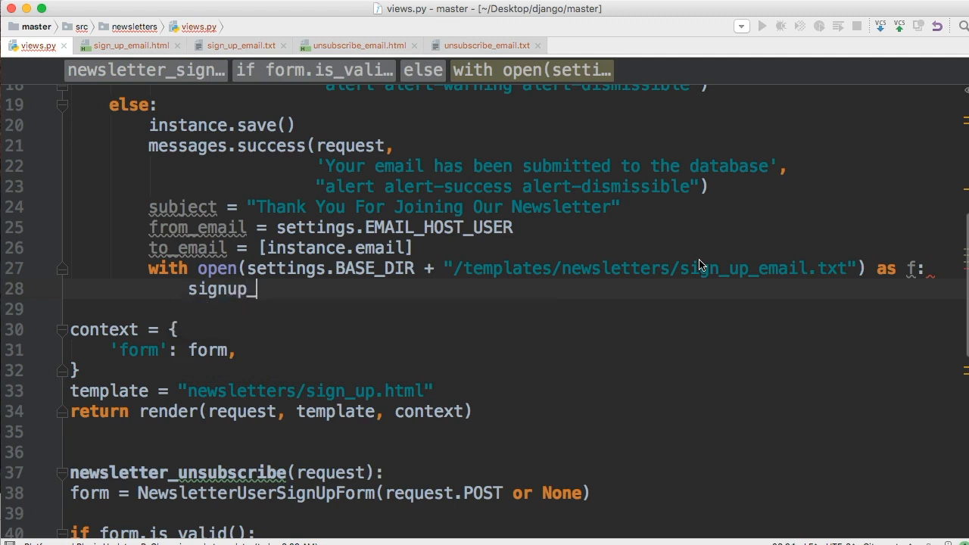
text(message =)
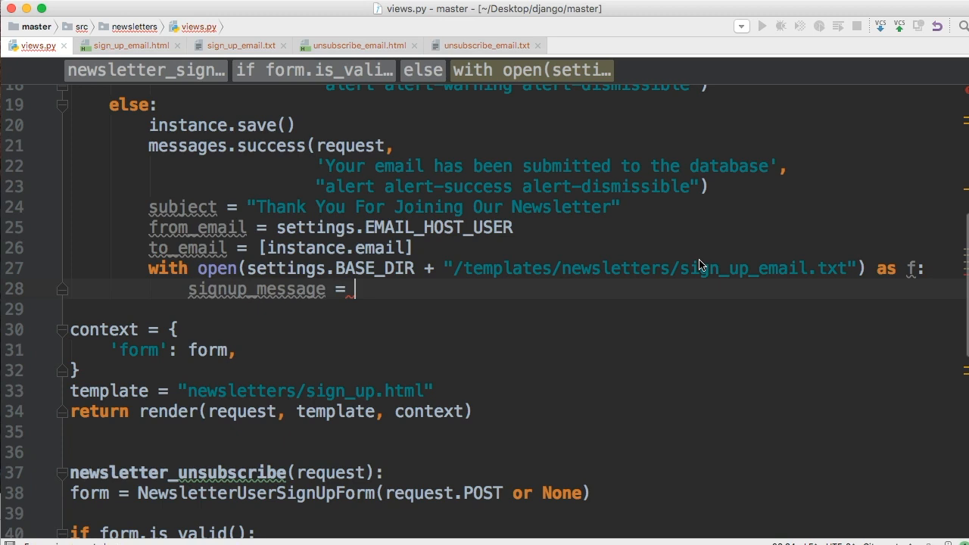
text(f.read())
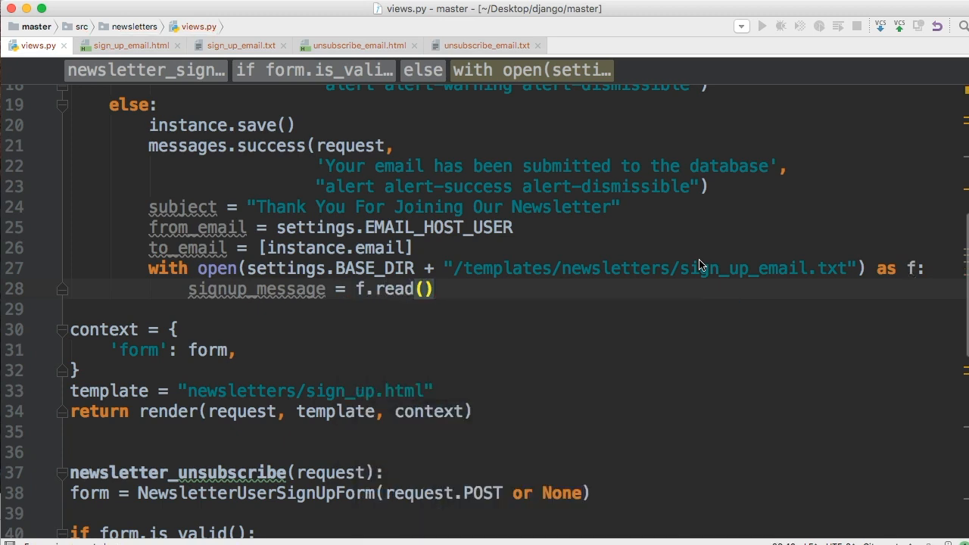
mouse_move(330, 293)
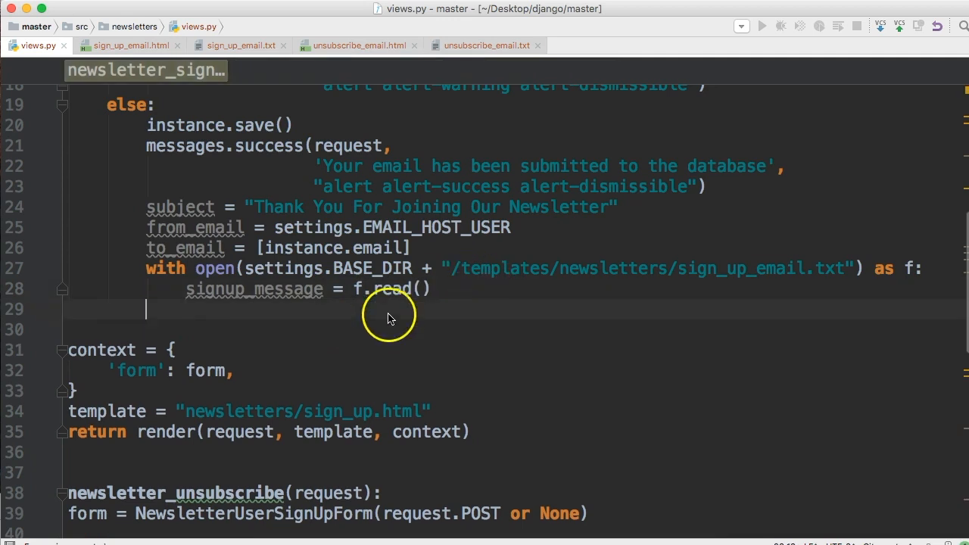
mouse_move(350, 294)
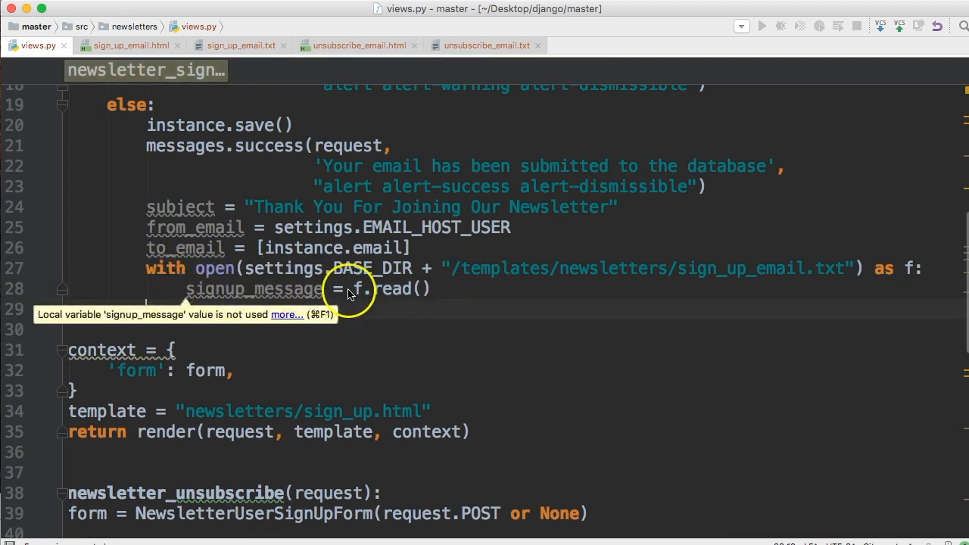
mouse_move(182, 263)
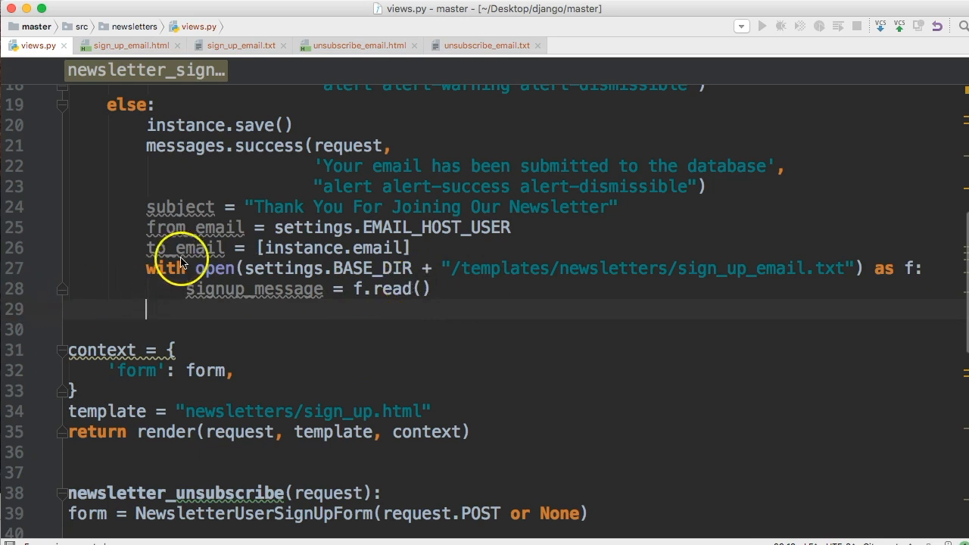
mouse_move(241, 329)
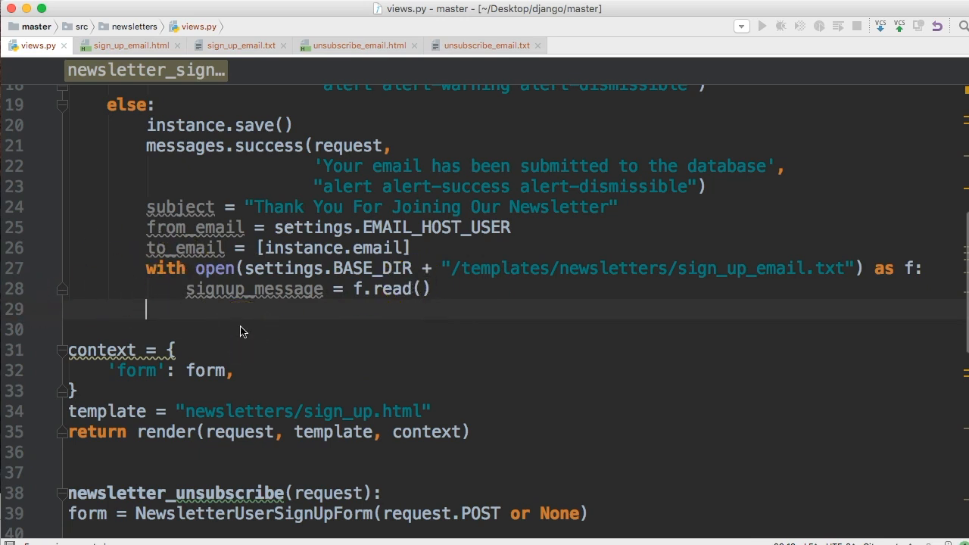
Step: Write message = EmailMultiAlternatives(subject=subject, body=signup_message, from_email=from_email, to=to_email)
text(message =)
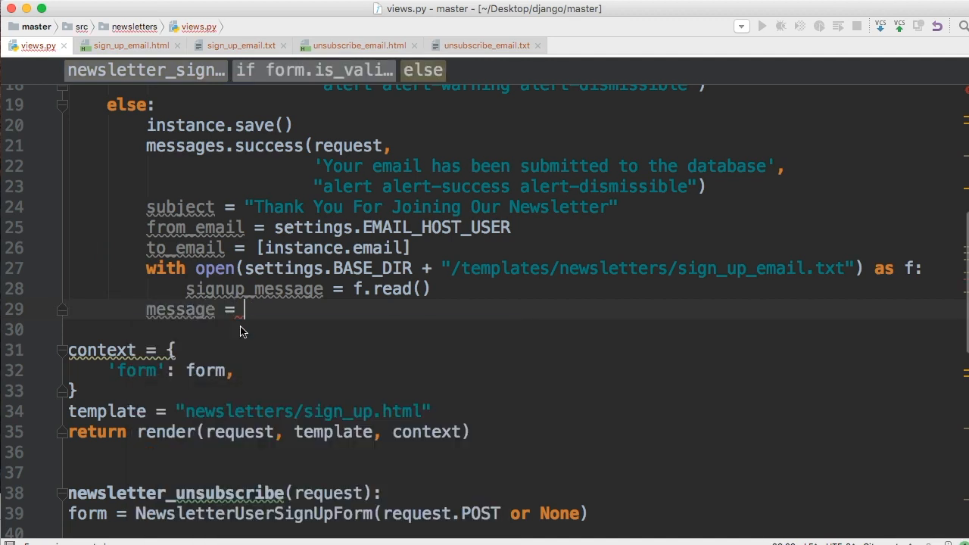
text(EmailMultiAlternatives)
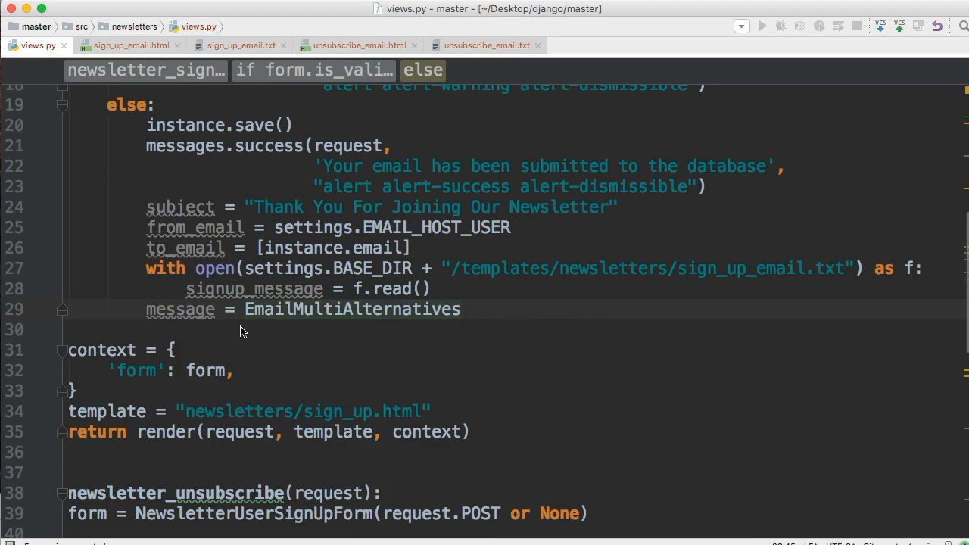
text(())
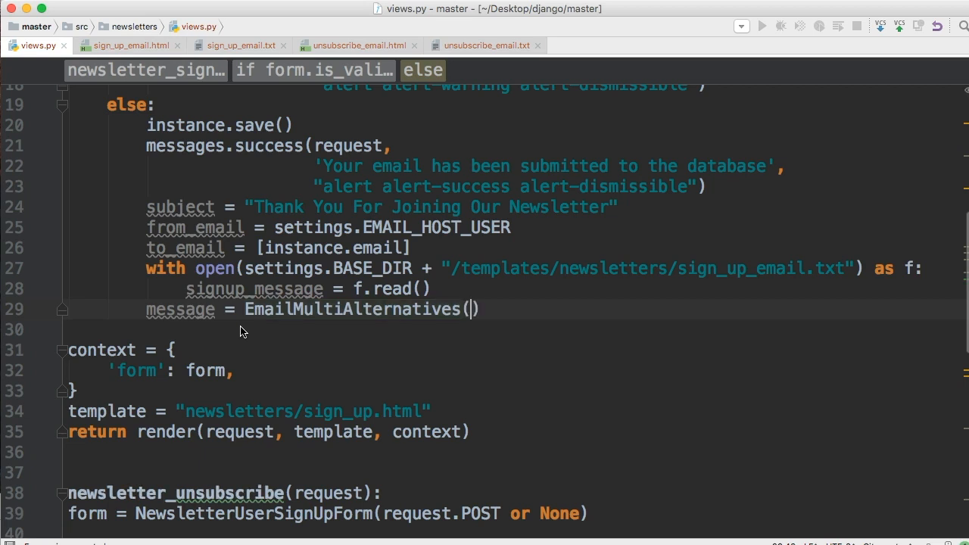
text(subject=)
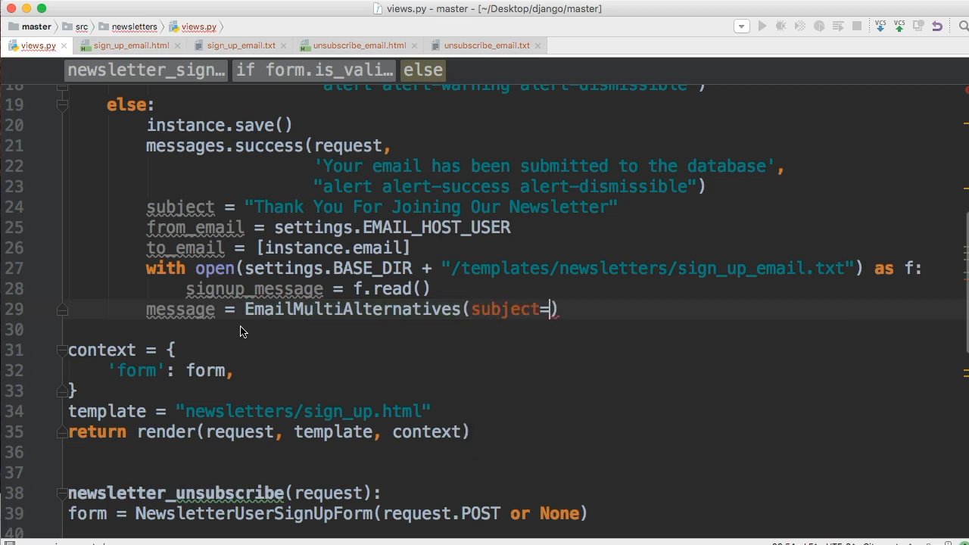
text(subject,)
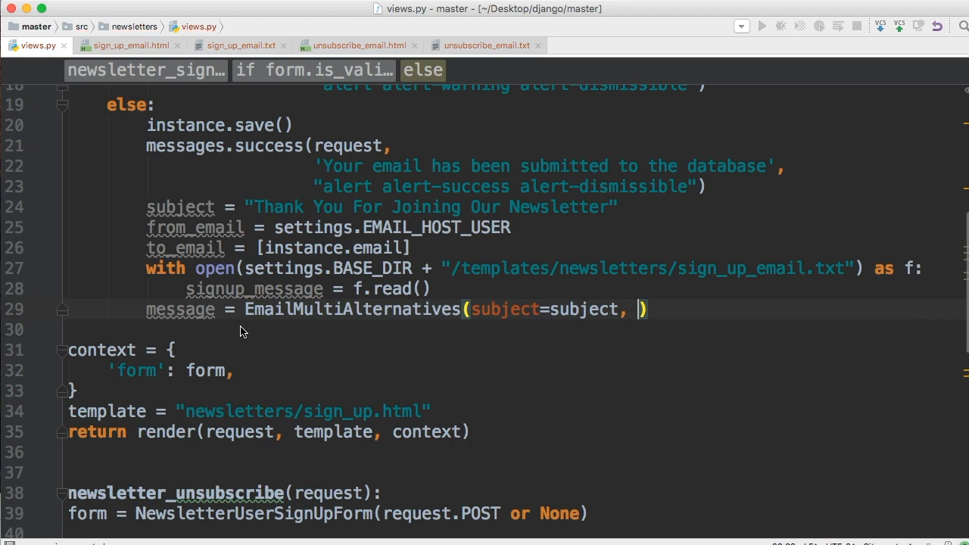
text(body=)
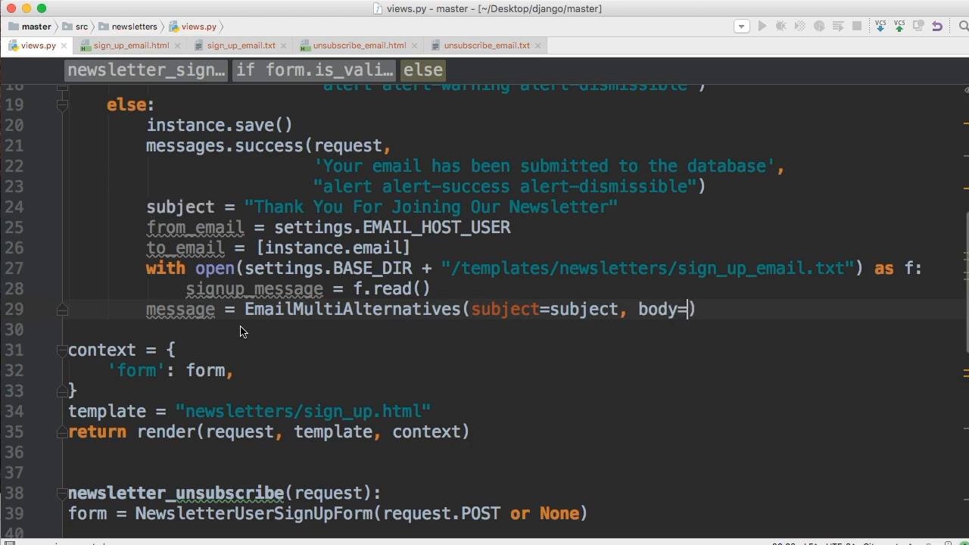
text(signup_message,)
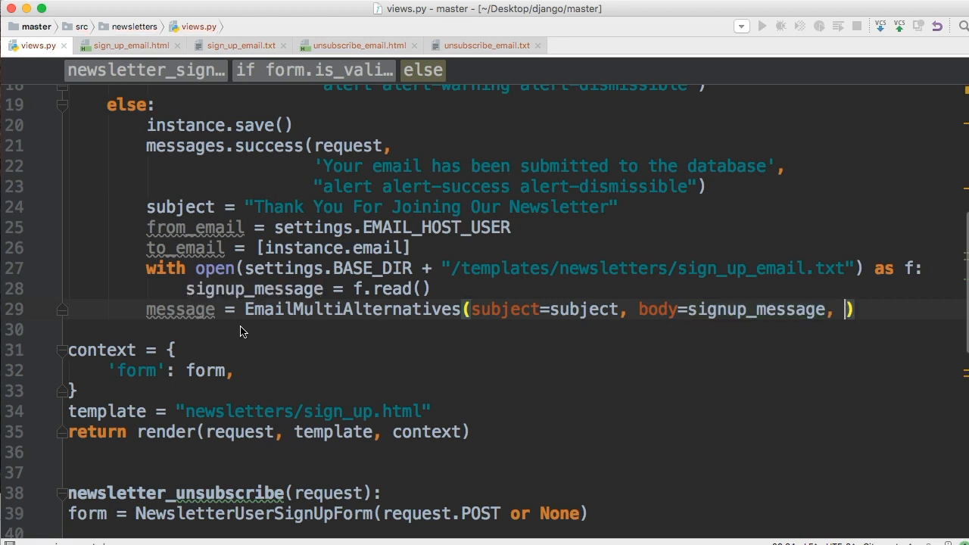
text(from)
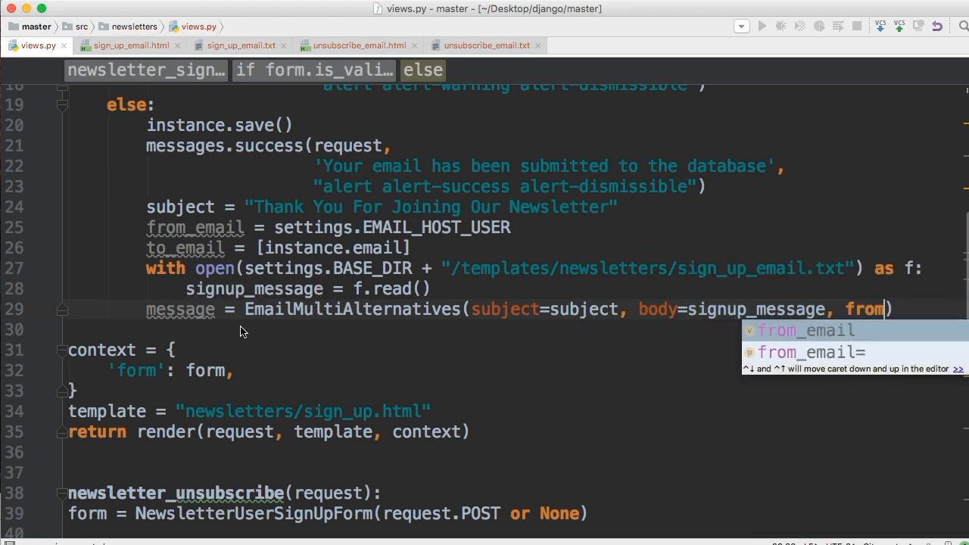
key(Tab)
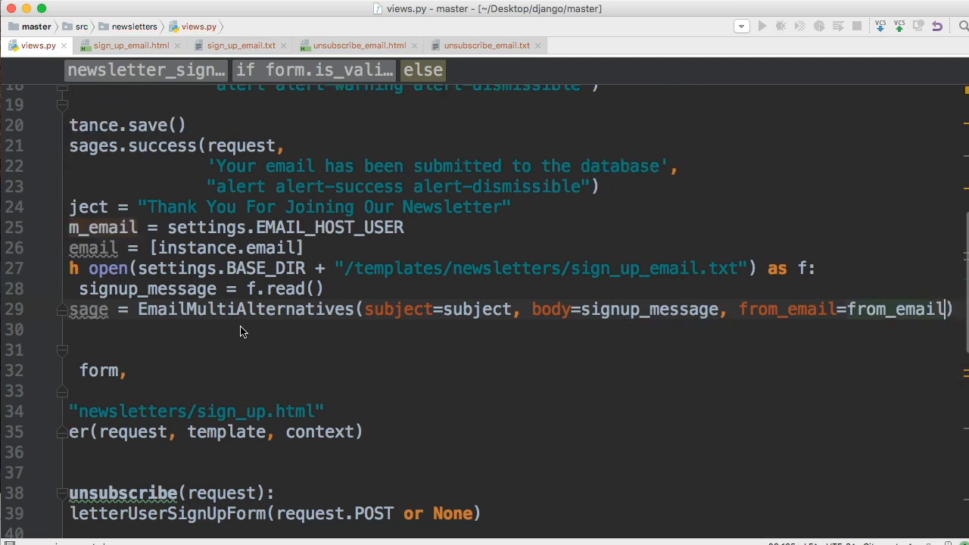
text(, to=)
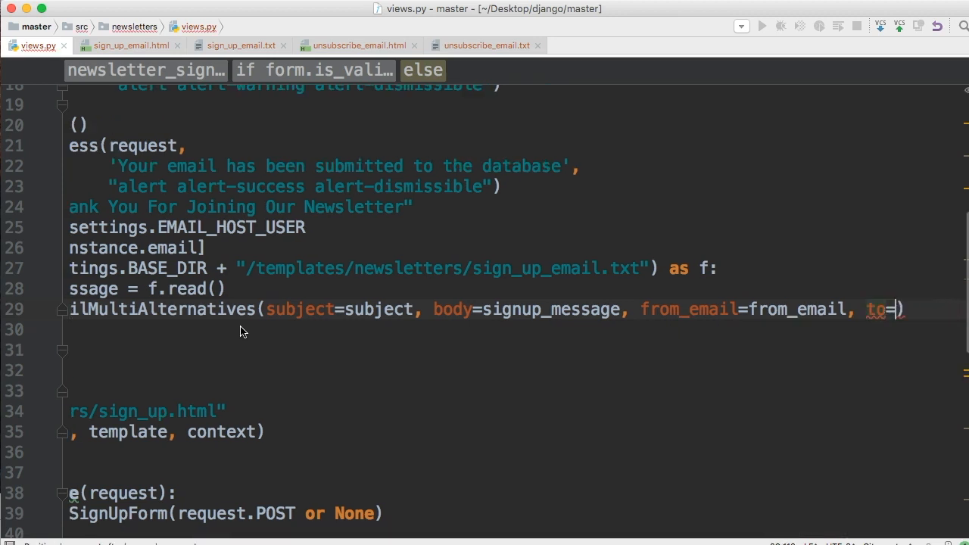
text(to_email)
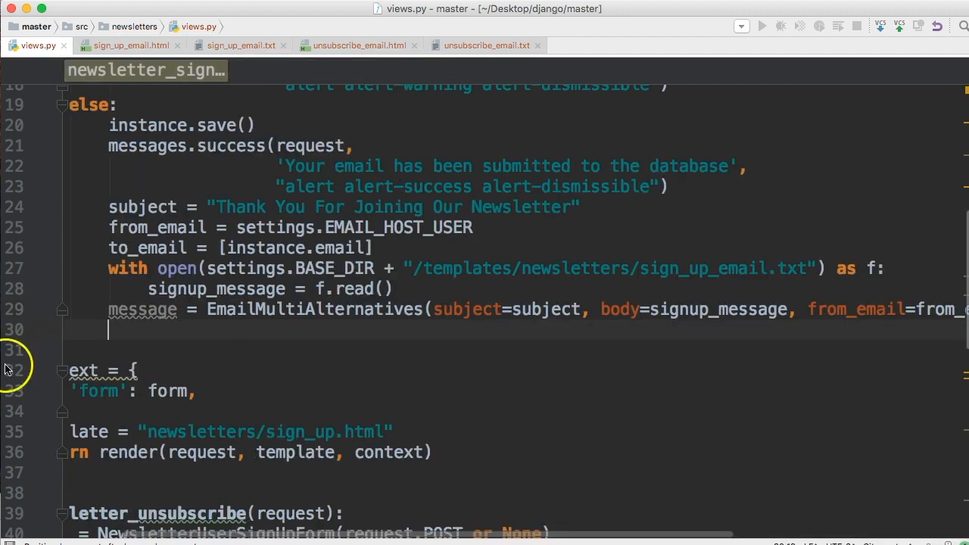
scroll(down, 3)
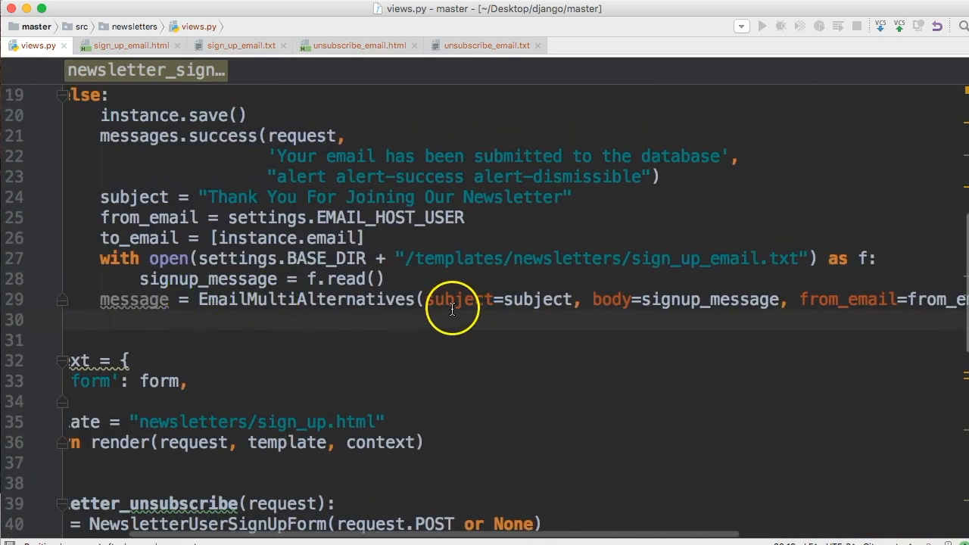
mouse_move(419, 258)
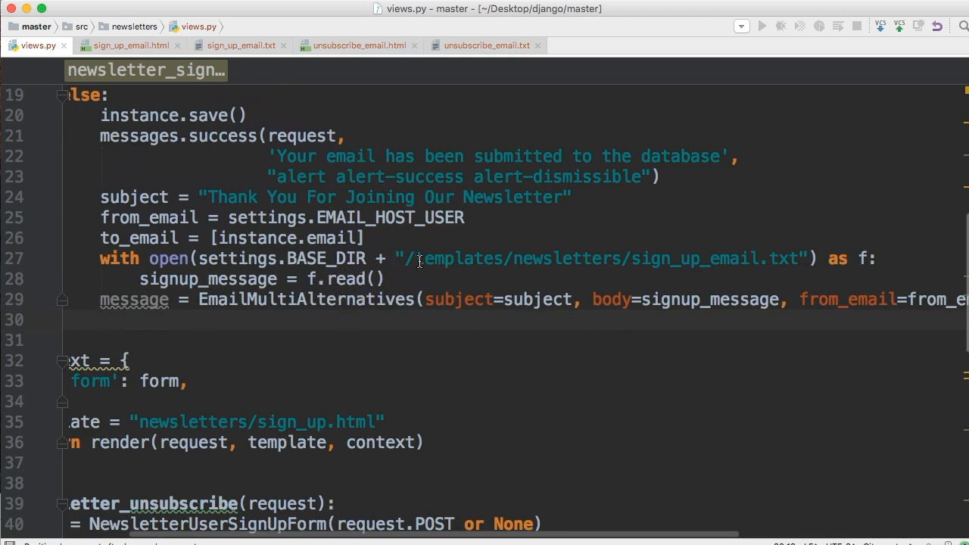
mouse_move(765, 382)
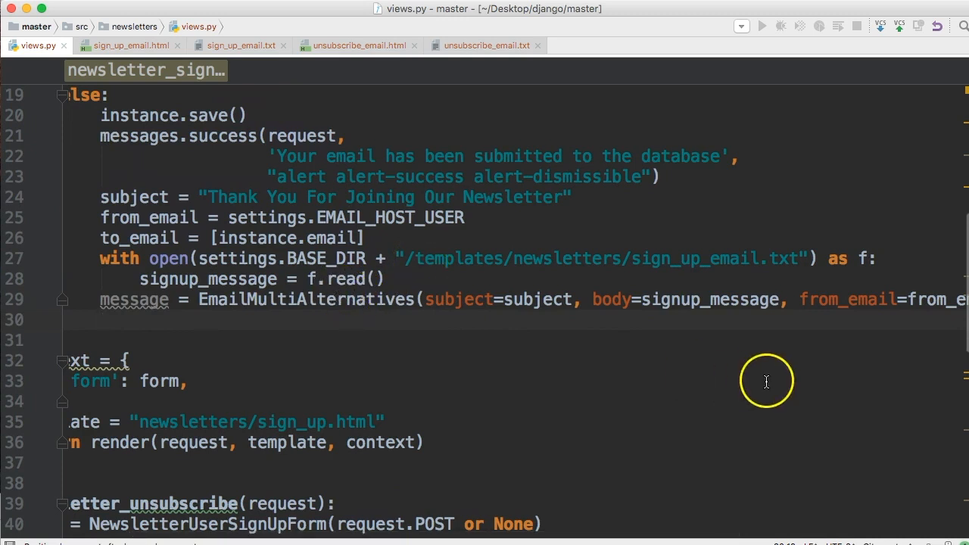
mouse_move(626, 302)
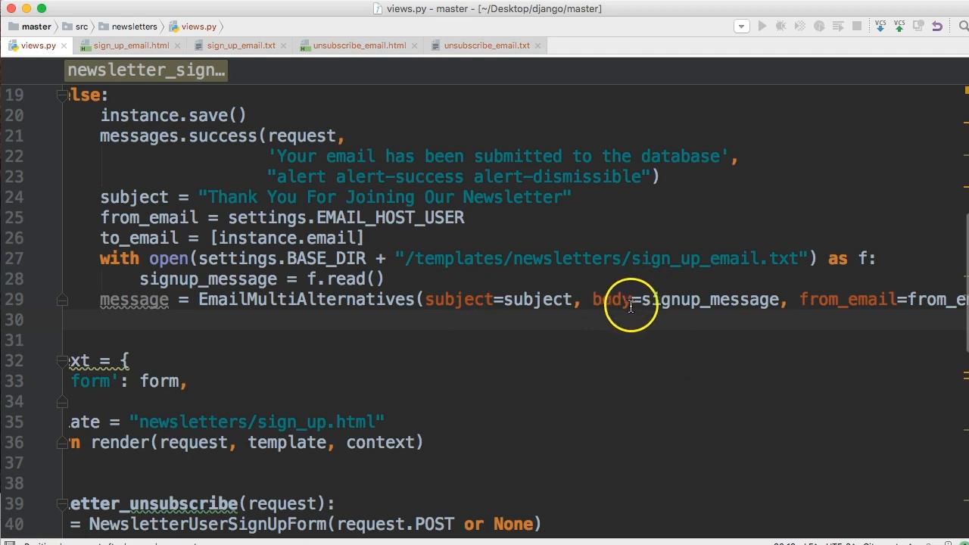
scroll(right, 3)
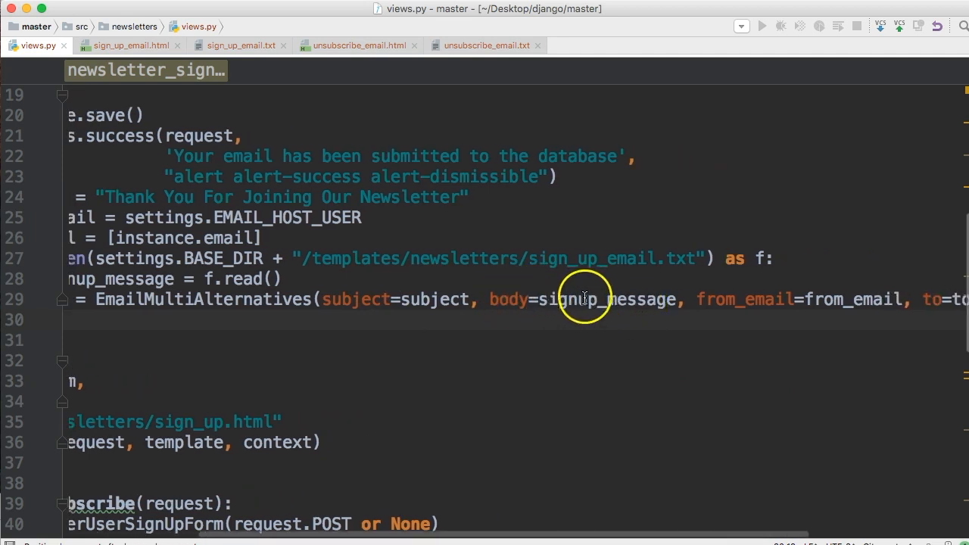
scroll(left, 3)
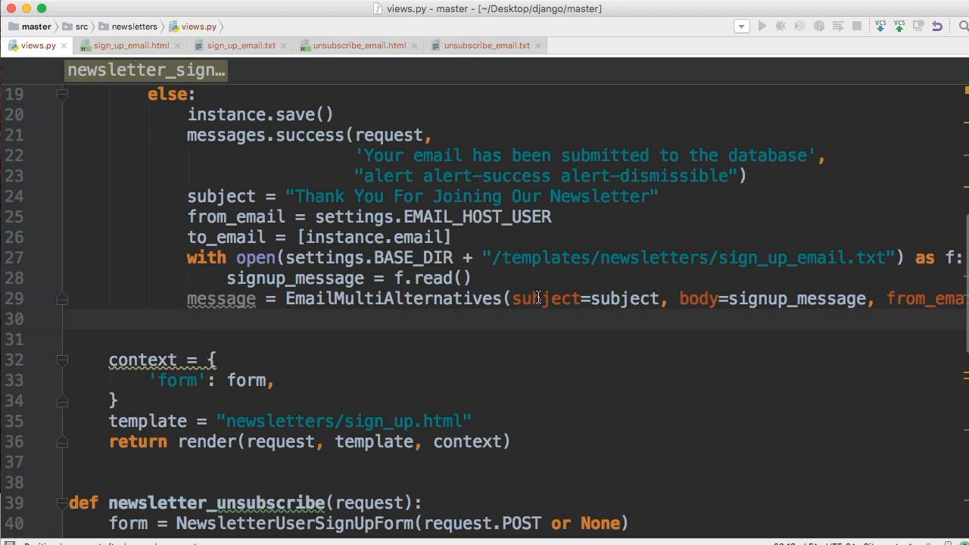
Step: Write html_template = get_template("newsletters/sign_up_email.html").render()
text(html_tem)
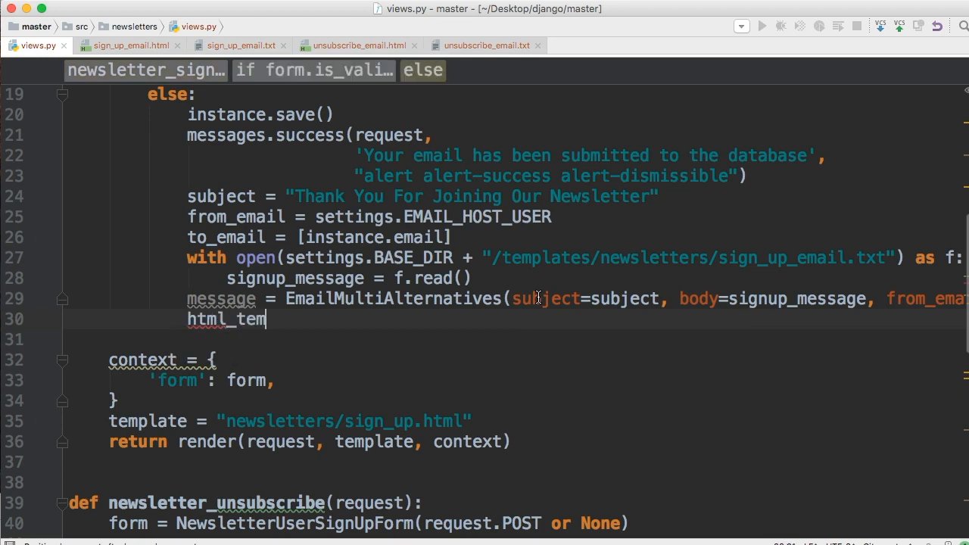
text(plate =)
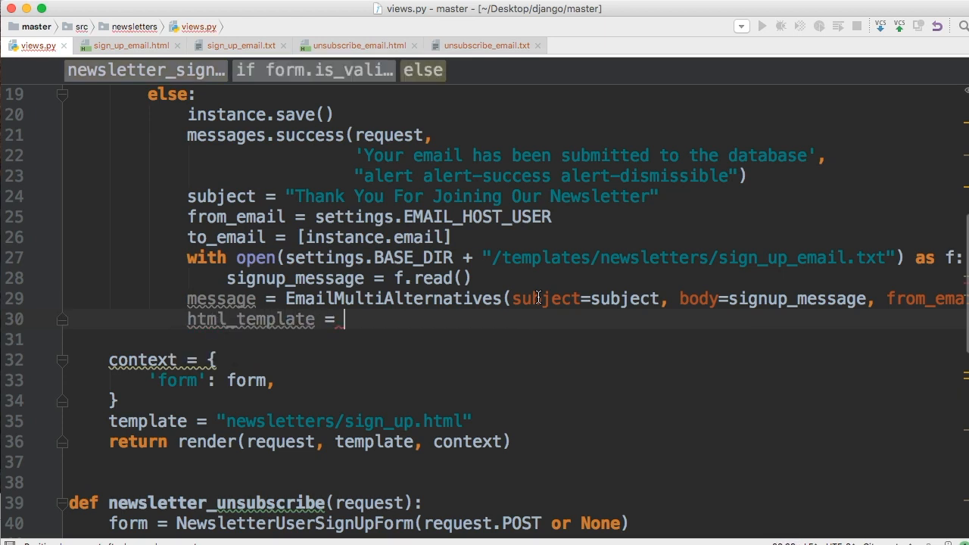
text(get_template()
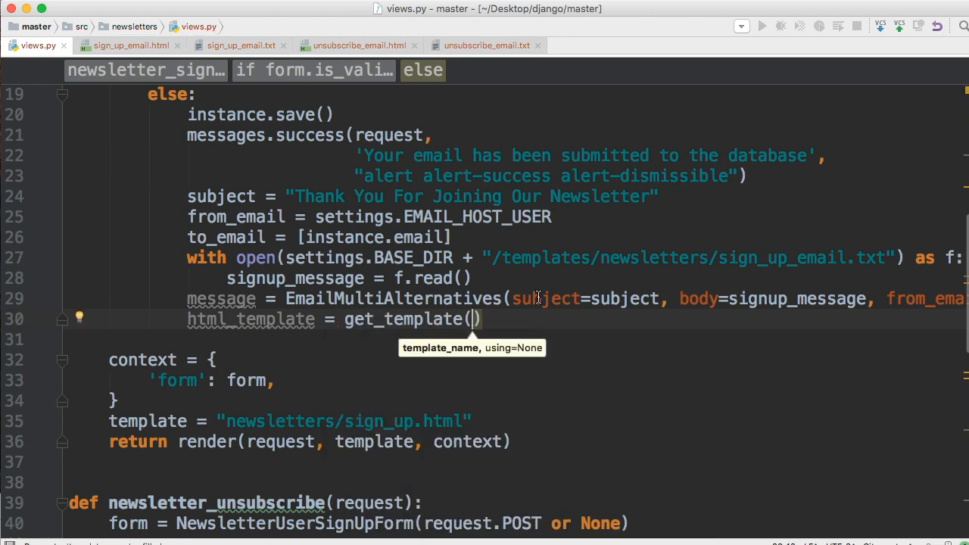
text("")
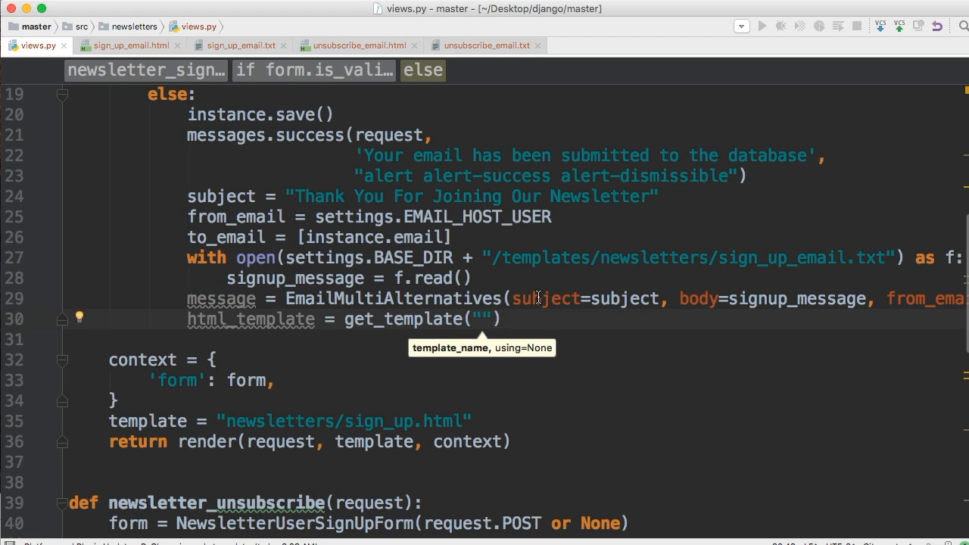
text(newsletters/)
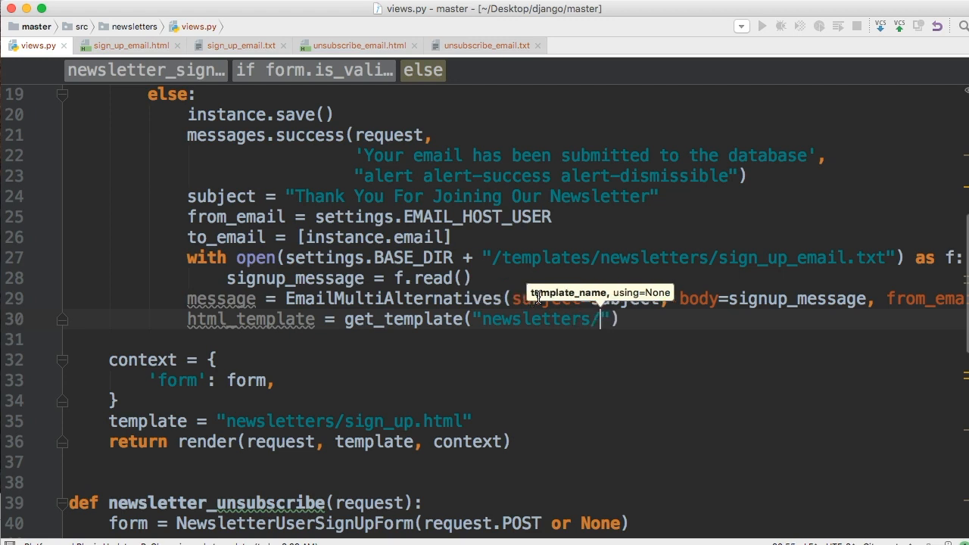
text(sig)
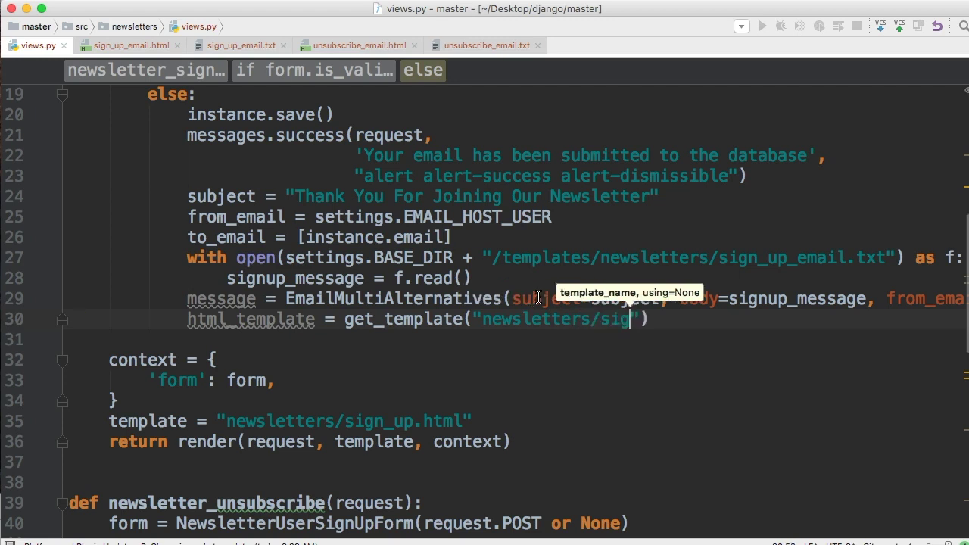
text(n_up_)
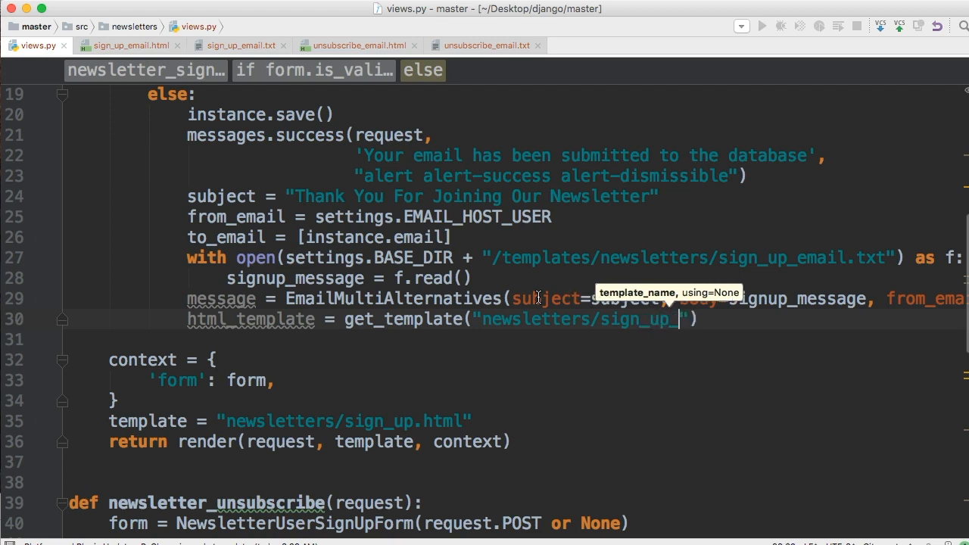
text(email)
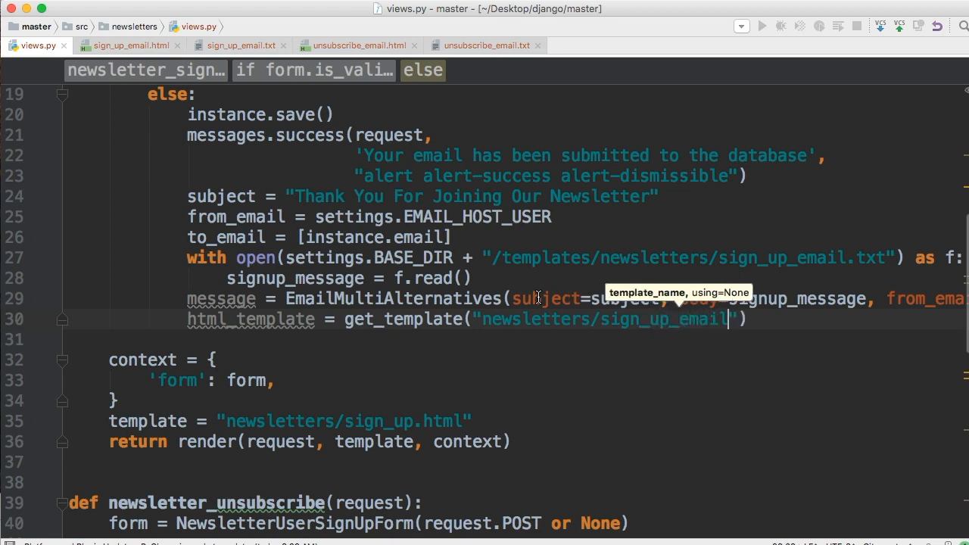
text(.html)
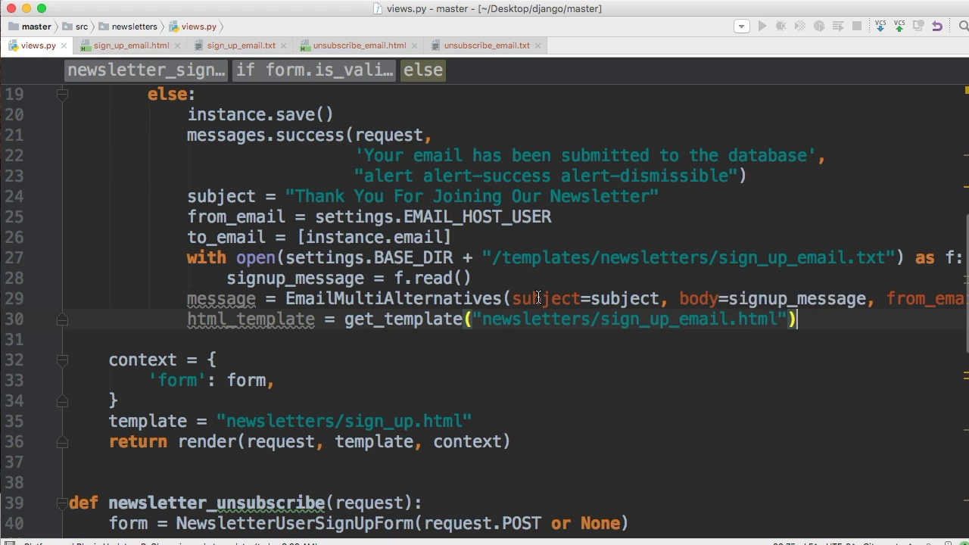
text(.rende)
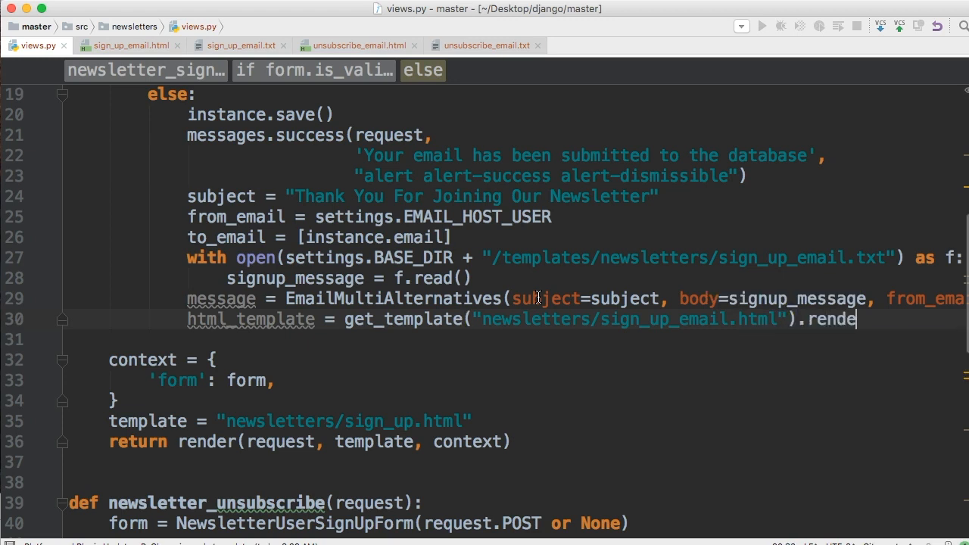
text(())
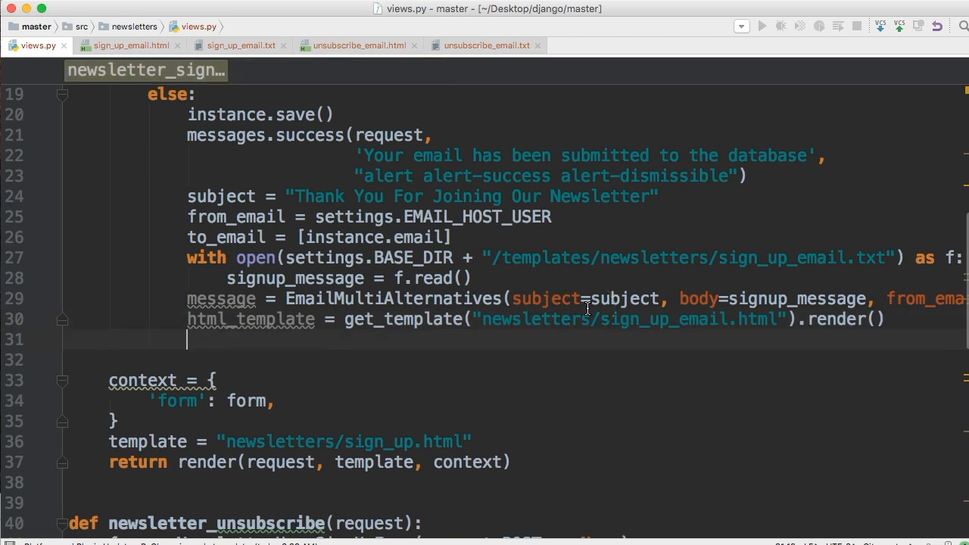
mouse_move(430, 295)
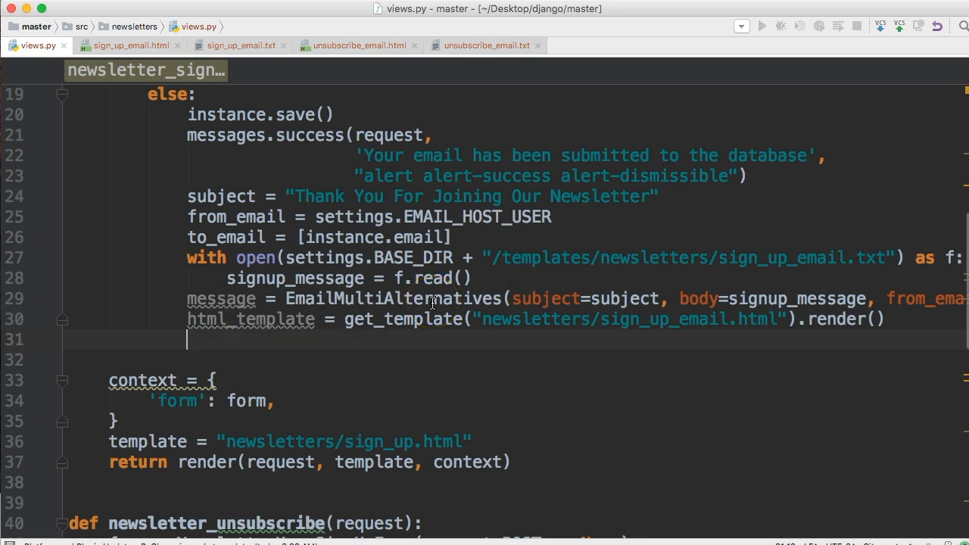
Step: Attach html_template to the message as a "text/html" alternative via attach_alternative
text(message.)
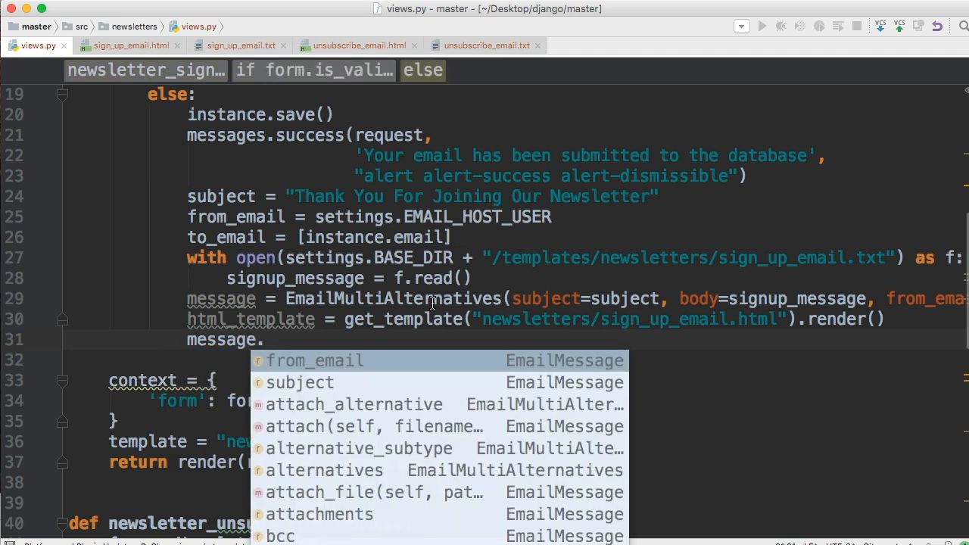
text(at)
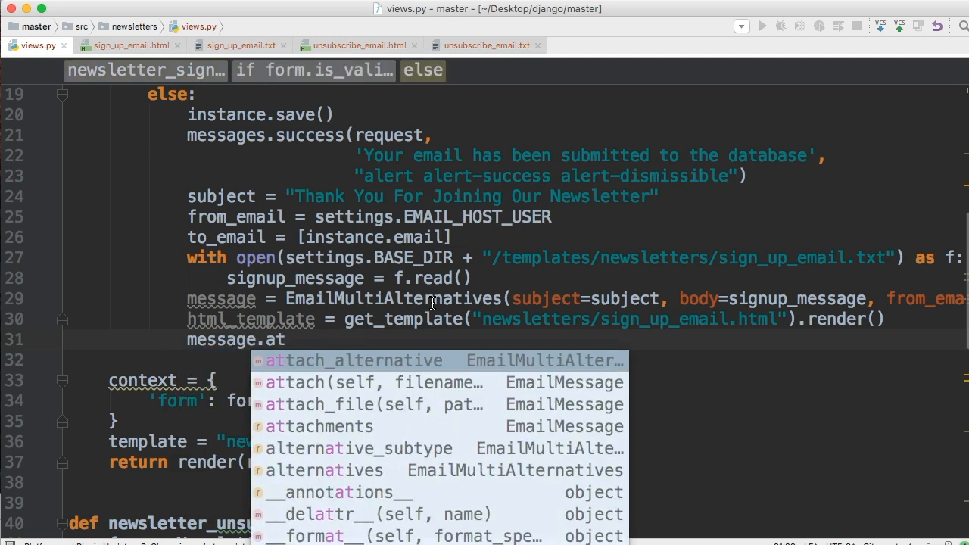
click(356, 360)
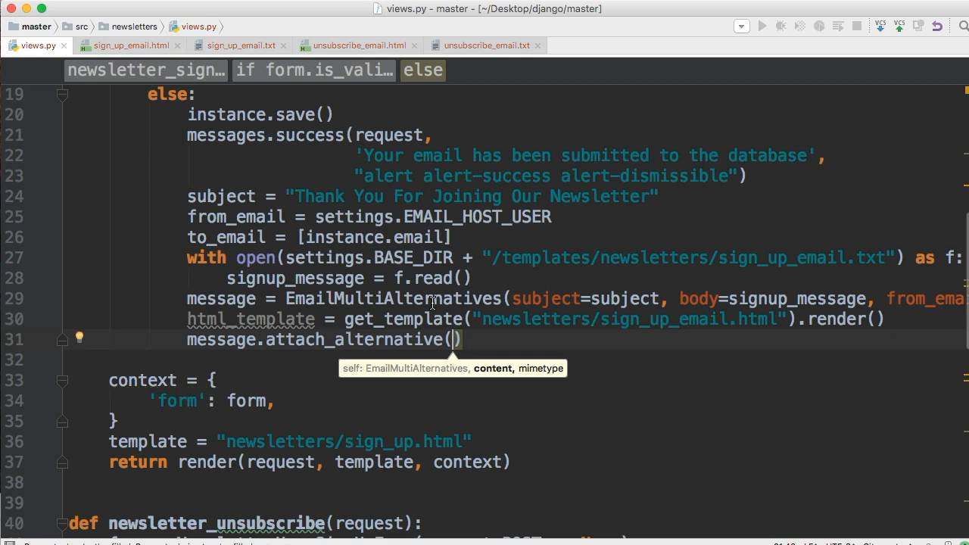
text(html_template, ")
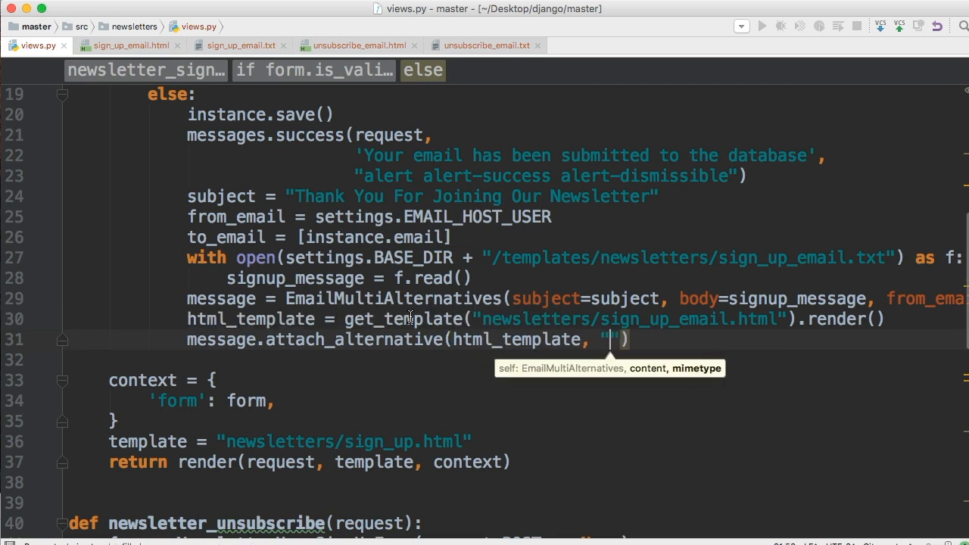
text(text/)
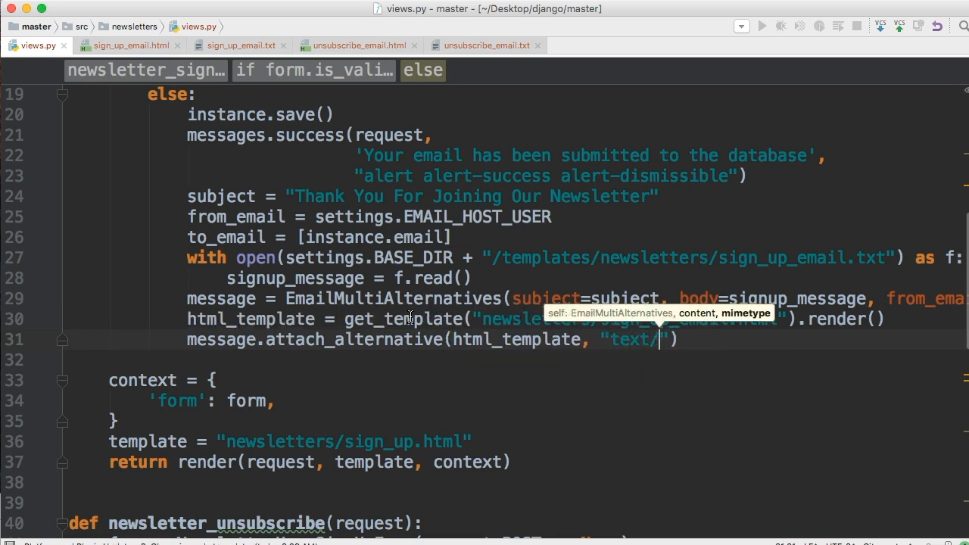
text(html)
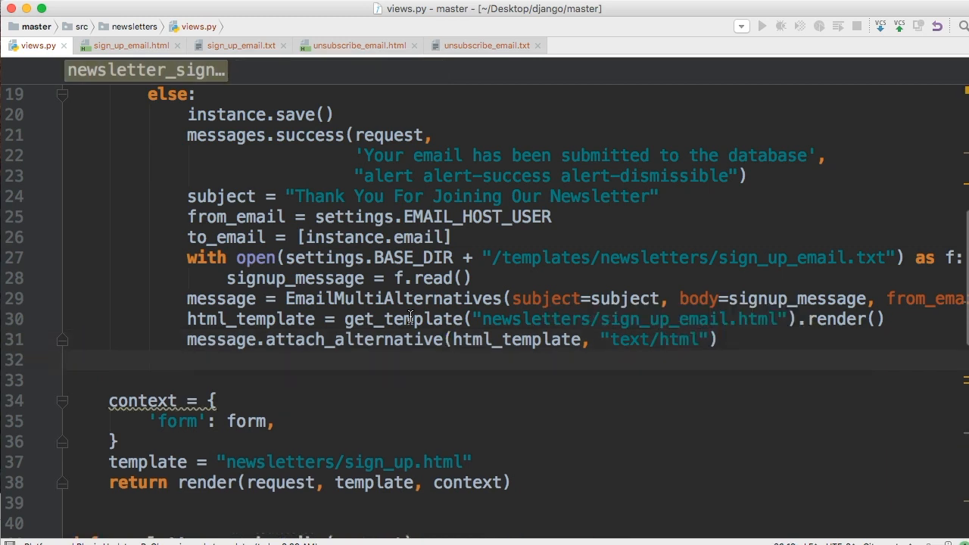
Step: Send the sign-up message with message.send()
text(message.)
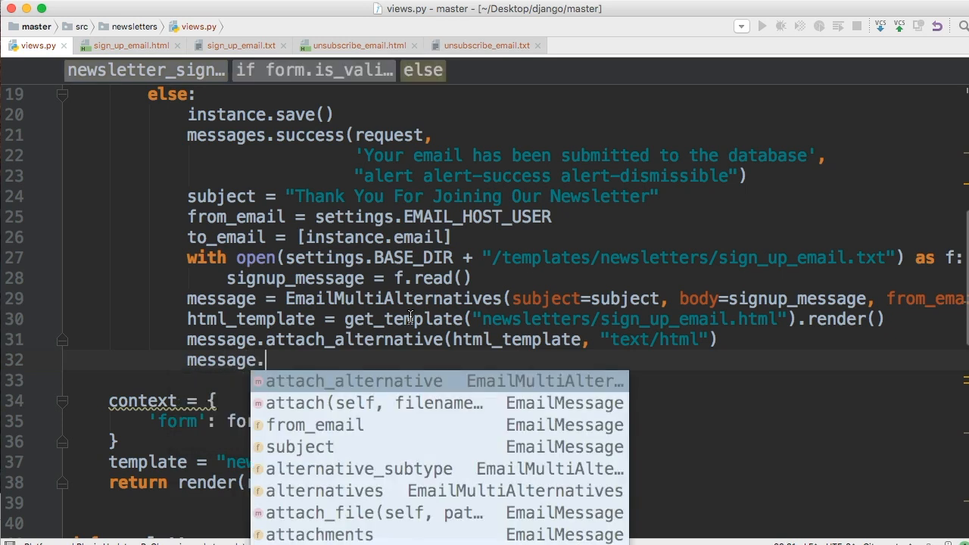
text(send)
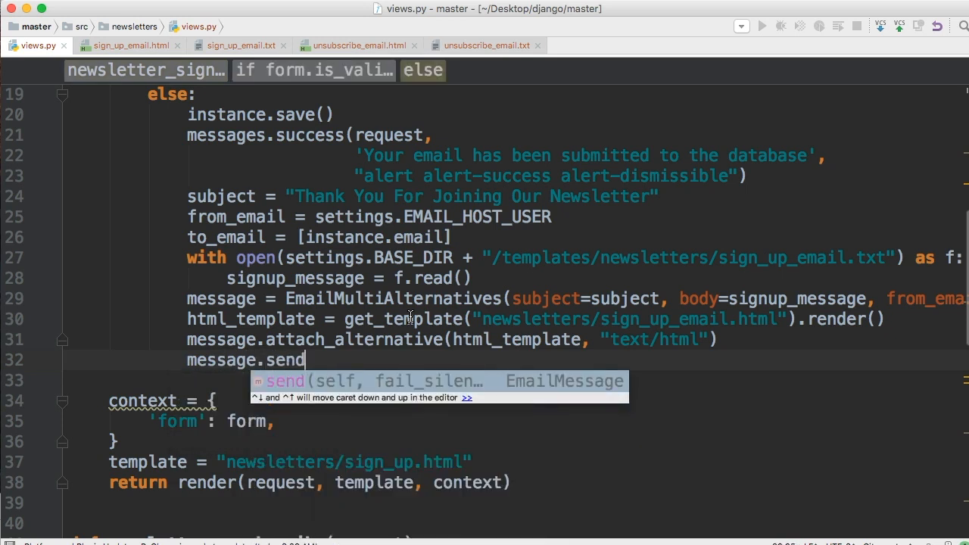
text(())
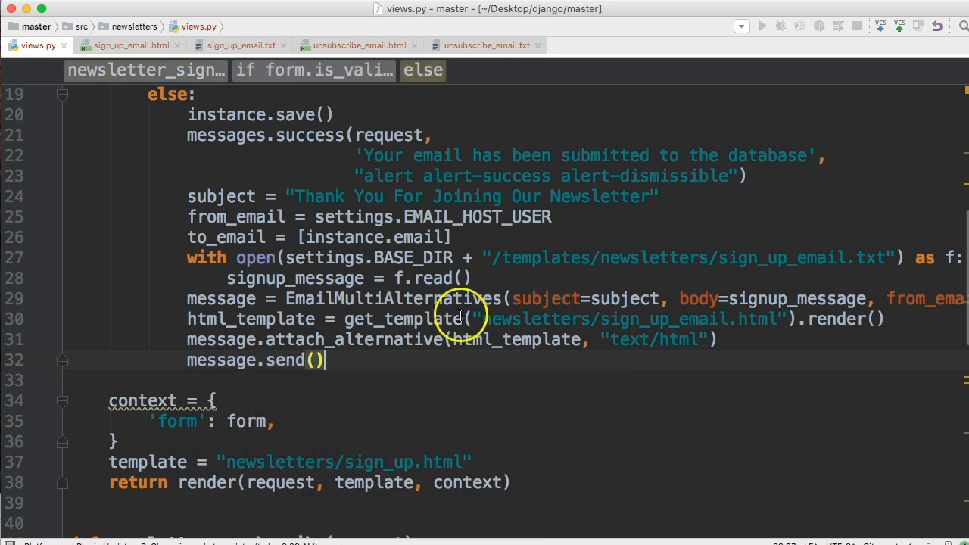
mouse_move(481, 421)
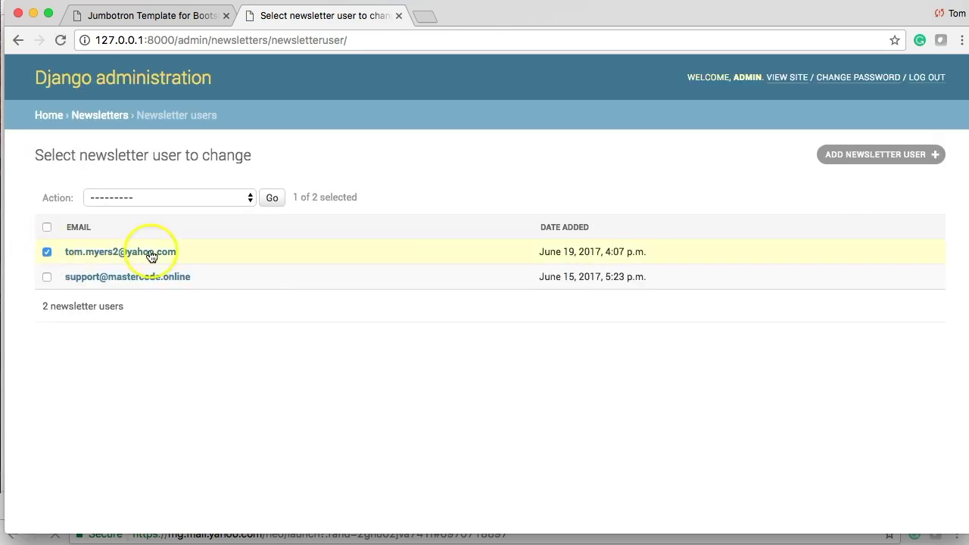
mouse_move(248, 199)
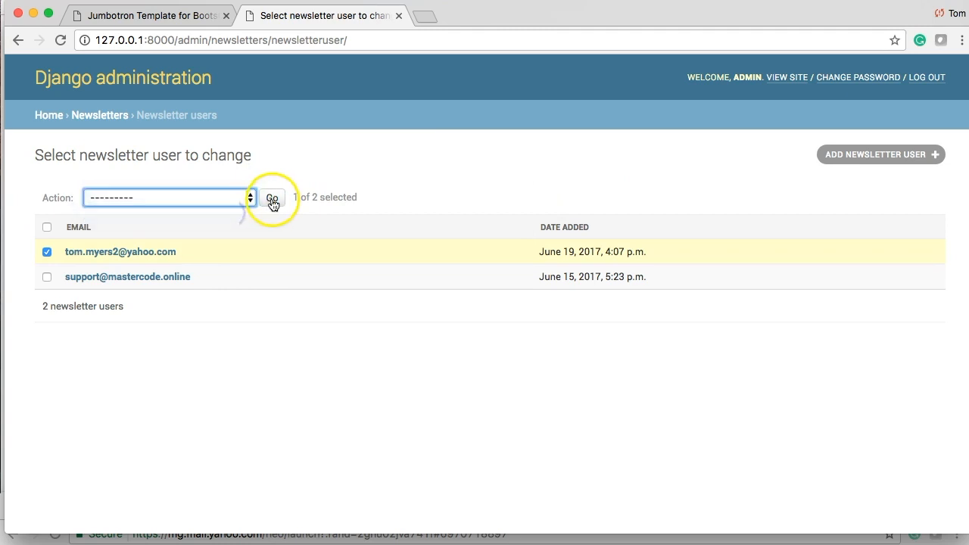
Step: Run 'Delete selected newsletter users' on the Yahoo subscriber and confirm with 'Yes, I'm sure'
click(272, 197)
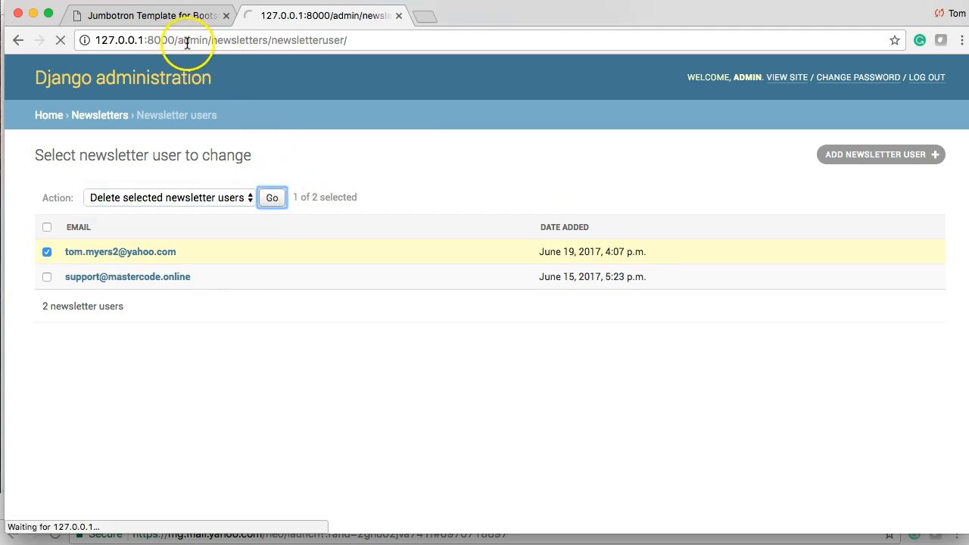
click(152, 14)
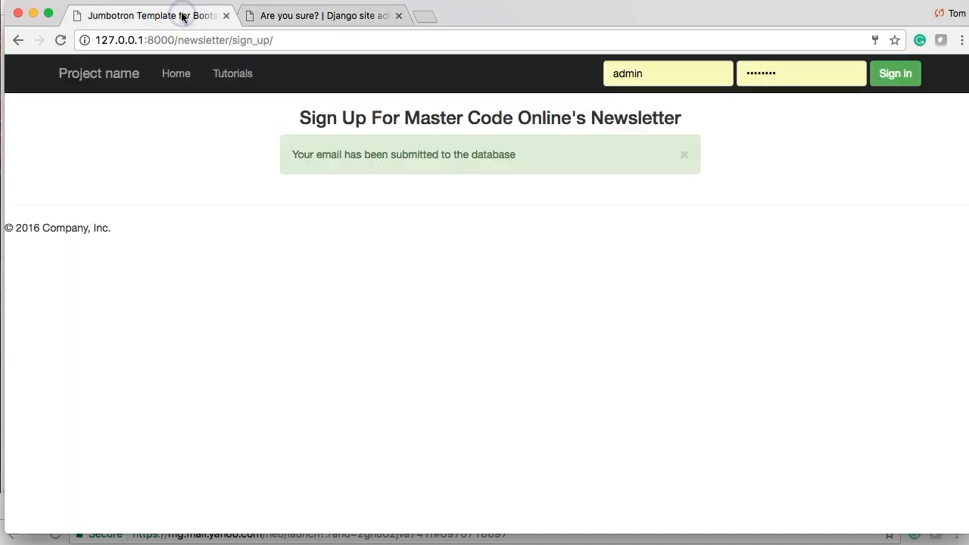
click(324, 16)
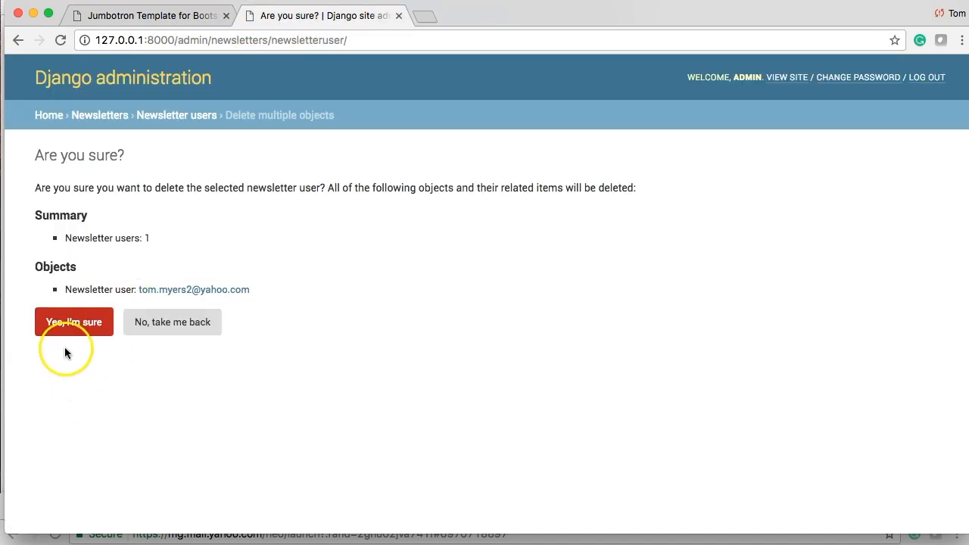
click(158, 15)
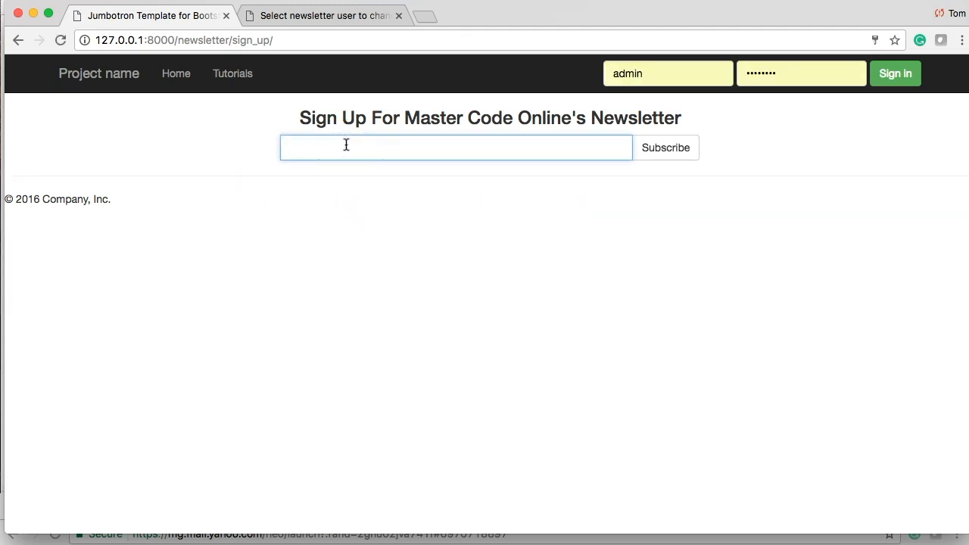
Step: Resubscribe the saved Yahoo address and view the 'Thank You For Joining Our Newsletter' email in the inbox
text(tom)
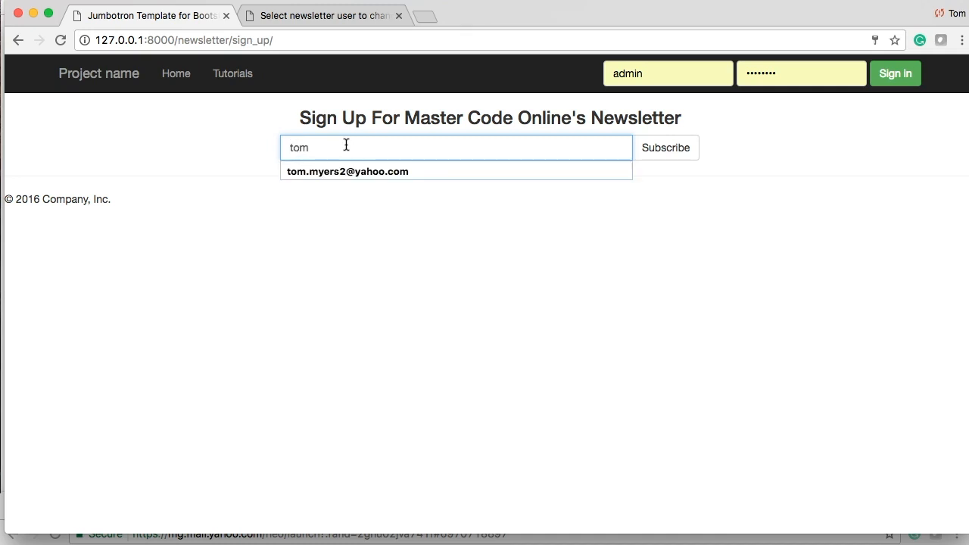
click(347, 171)
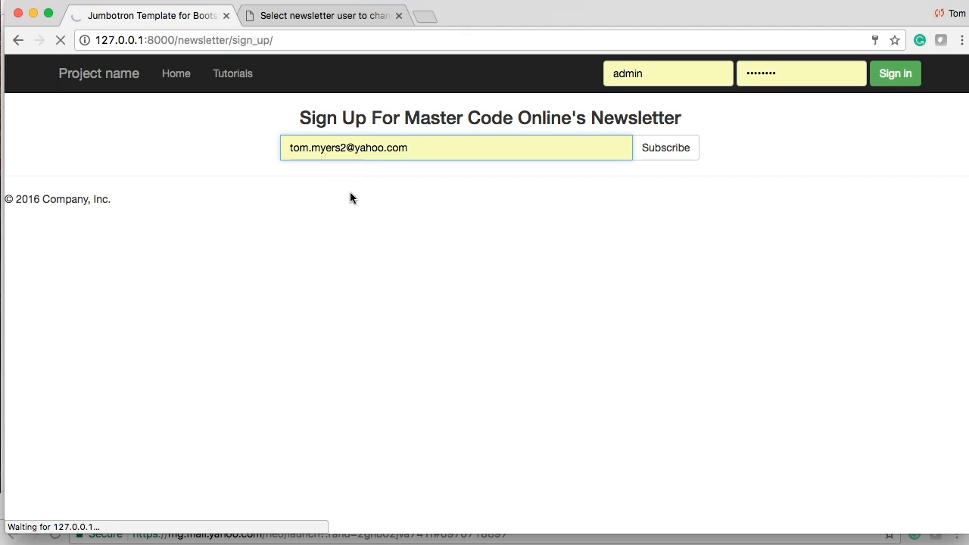
click(666, 148)
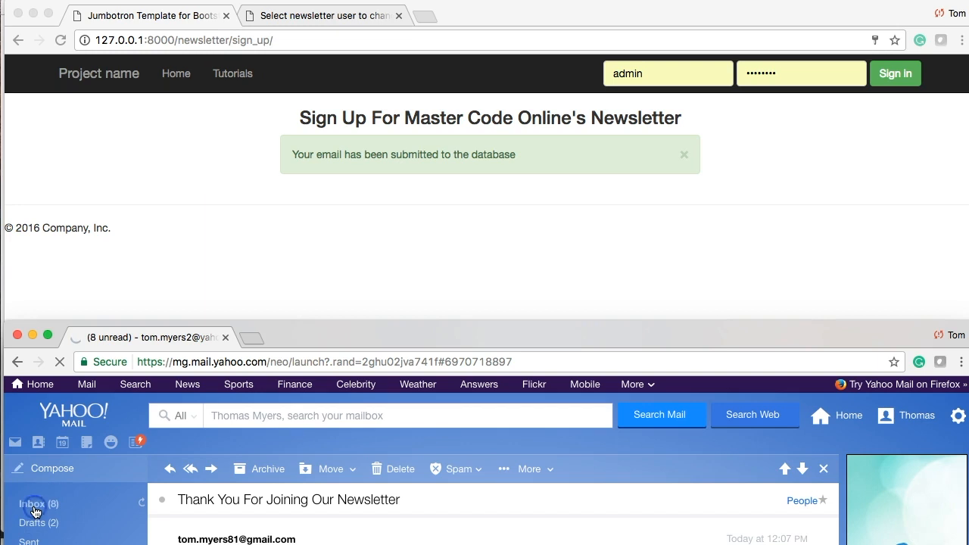
click(37, 503)
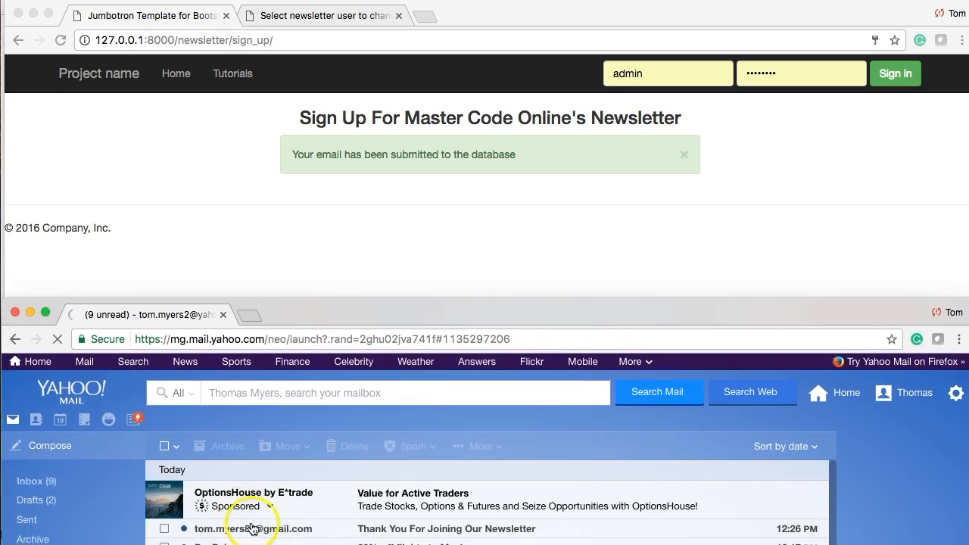
mouse_move(294, 440)
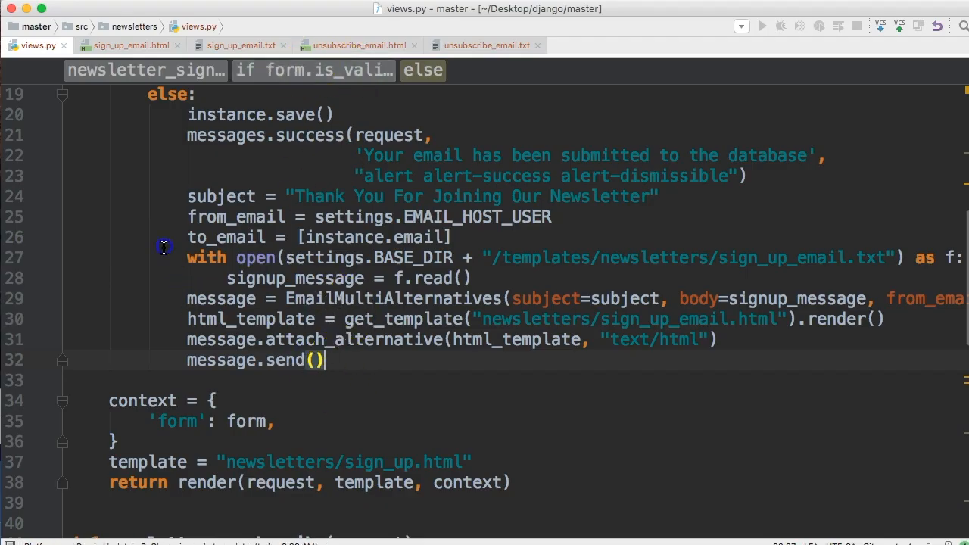
Step: Copy the email-sending lines into newsletter_unsubscribe and point them at unsubscribe_email.txt and unsubscribe_email.html
drag(187, 257, 324, 360)
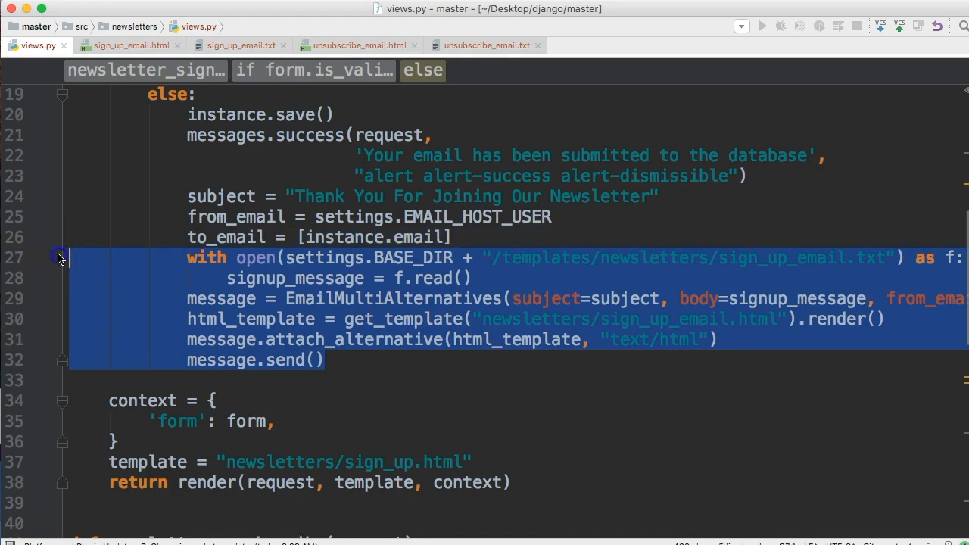
mouse_move(146, 289)
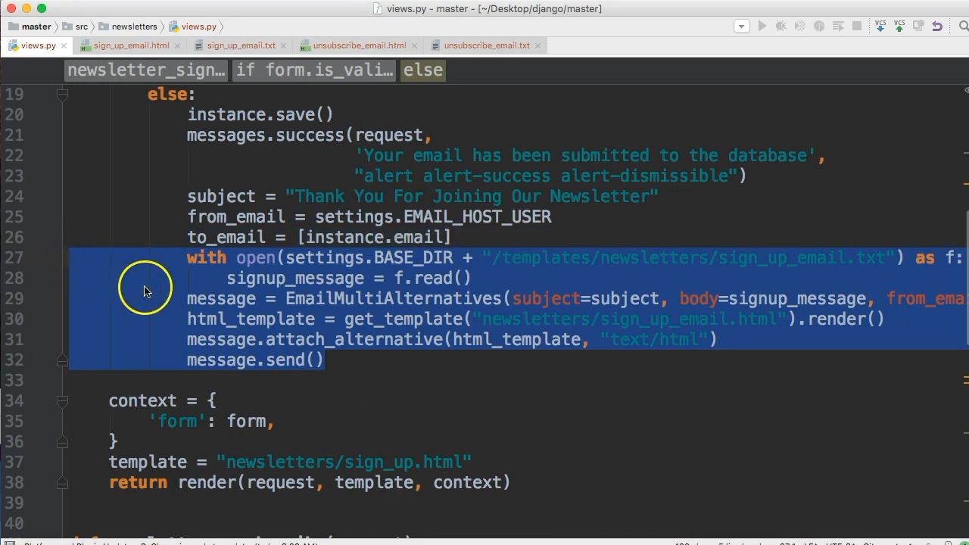
scroll(down, 3)
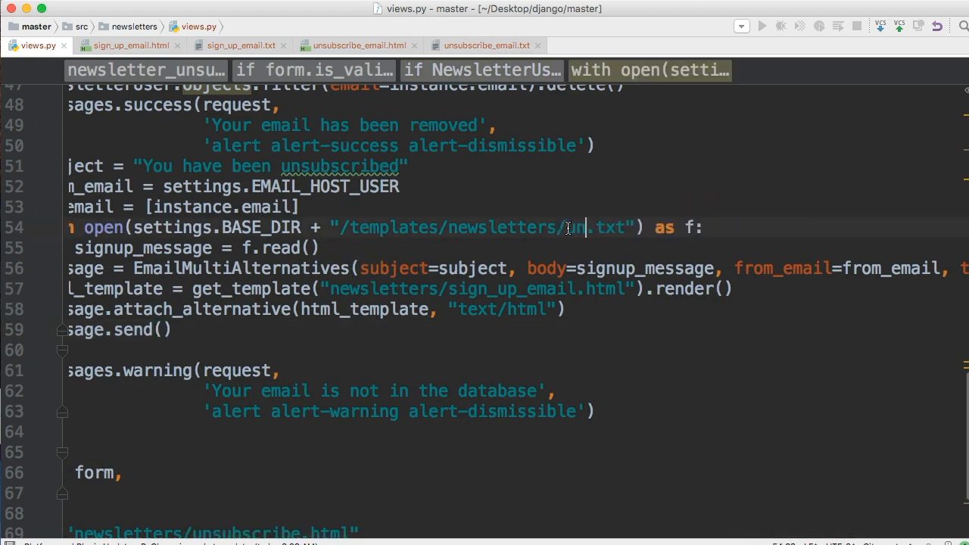
text(unsubscribe_email)
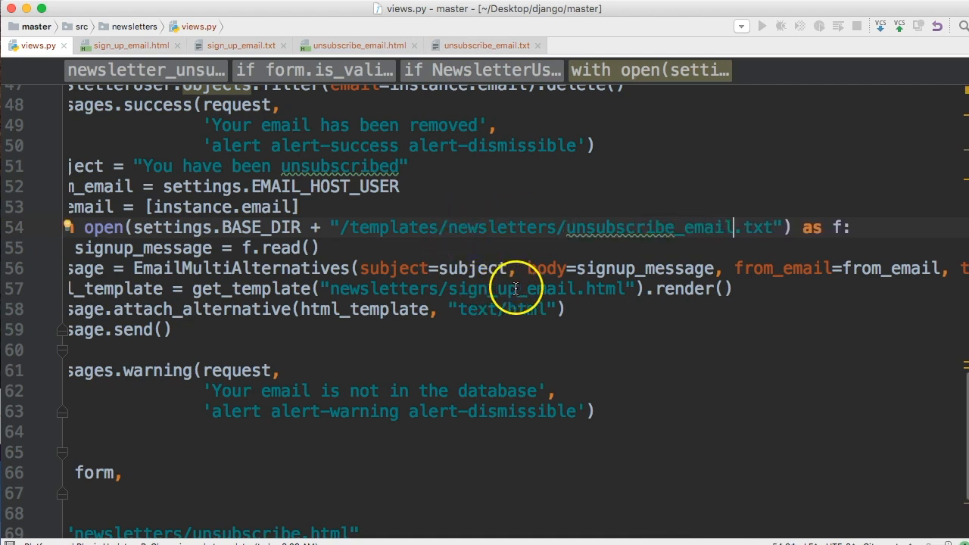
double_click(492, 288)
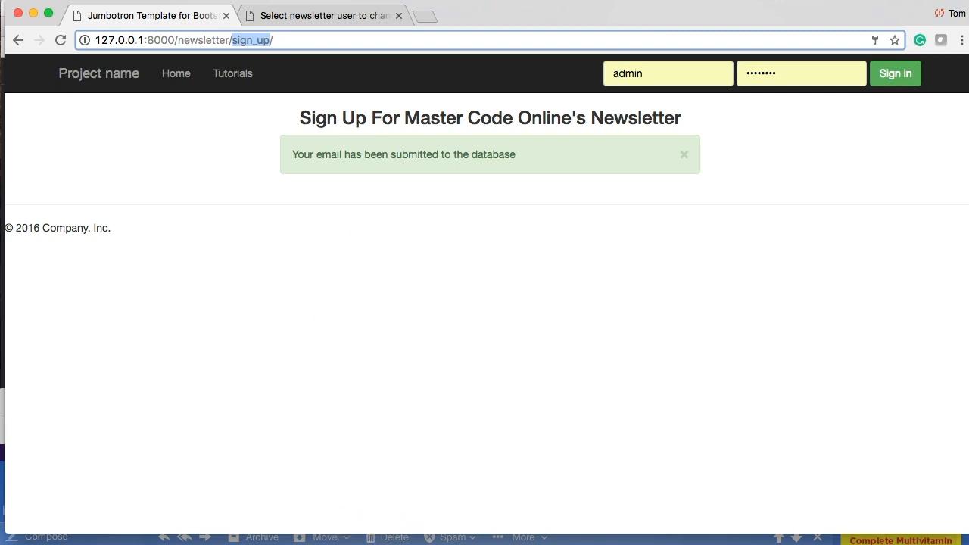
Step: Go to /newsletter/unsubscribe/ and unsubscribe the saved Yahoo address
text(unsubscribe)
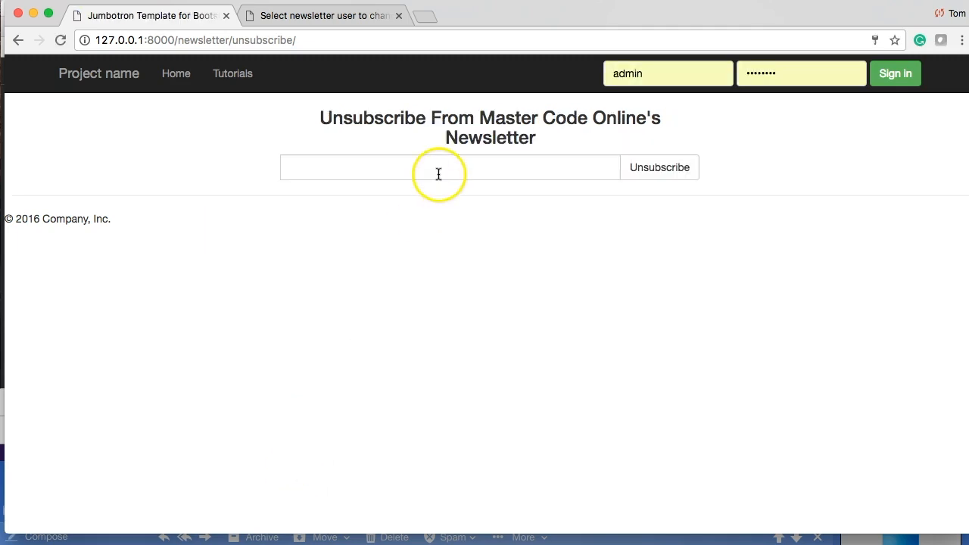
text(tom)
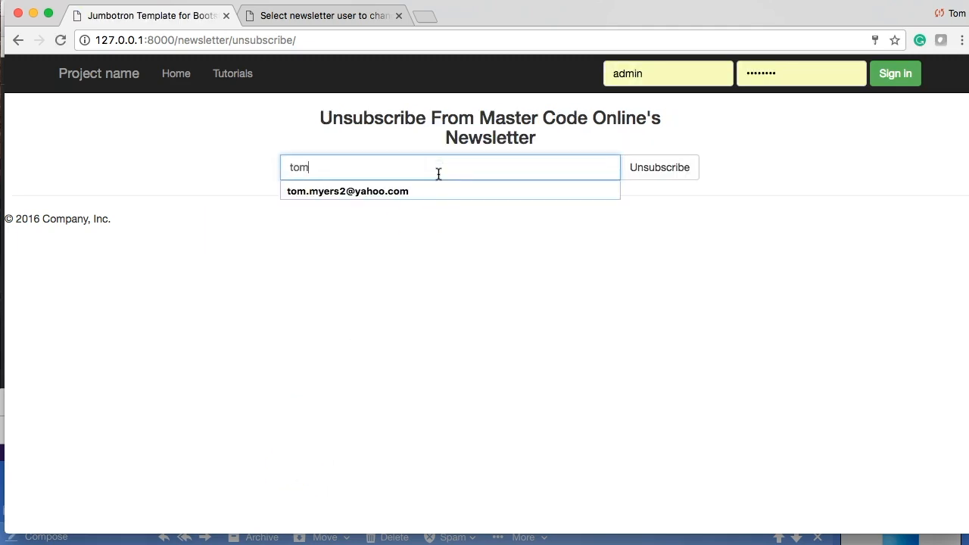
click(348, 191)
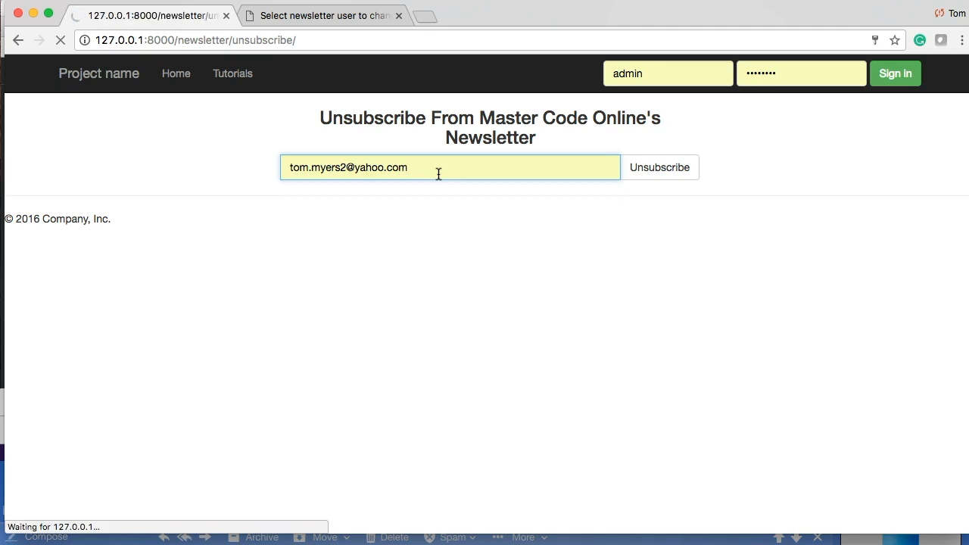
click(660, 167)
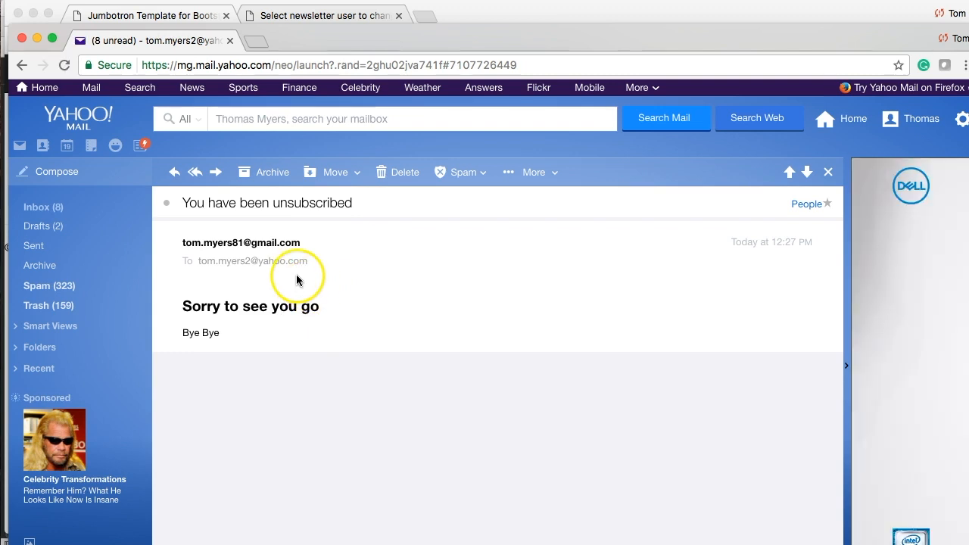
mouse_move(304, 306)
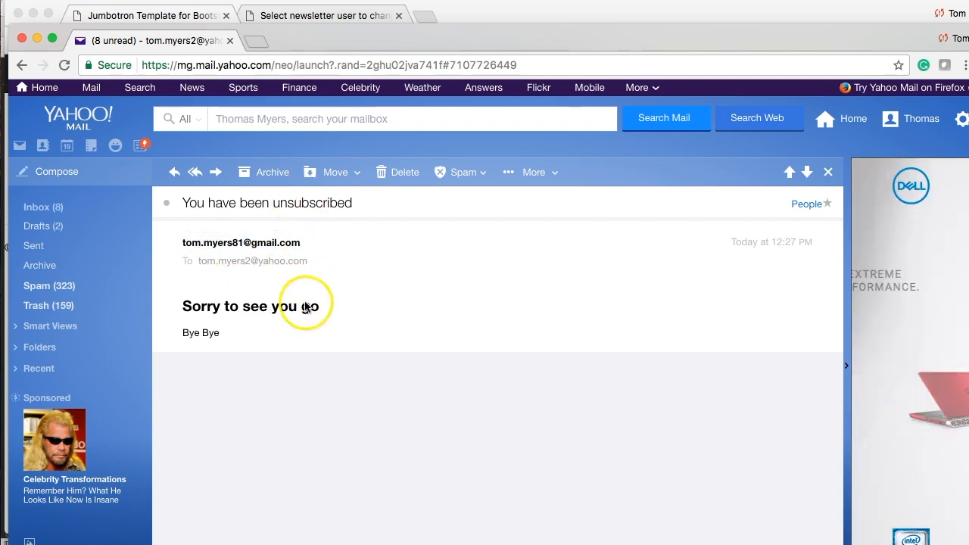